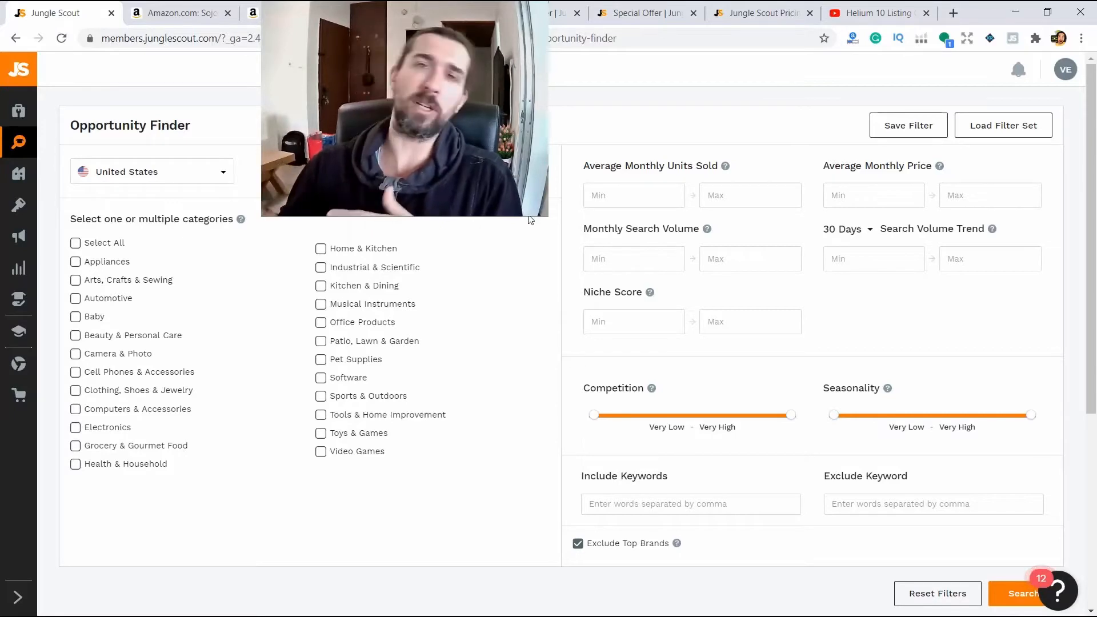
pyautogui.moveTo(150, 294)
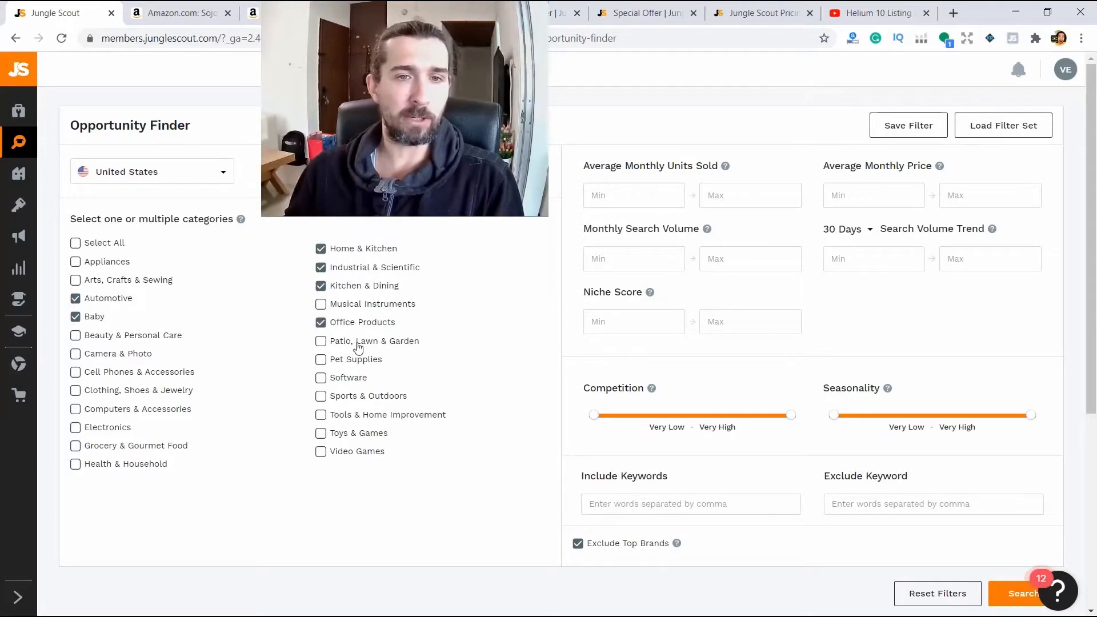
# Step: Add Health & Household to the selected Opportunity Finder categories
pyautogui.scroll(-3)
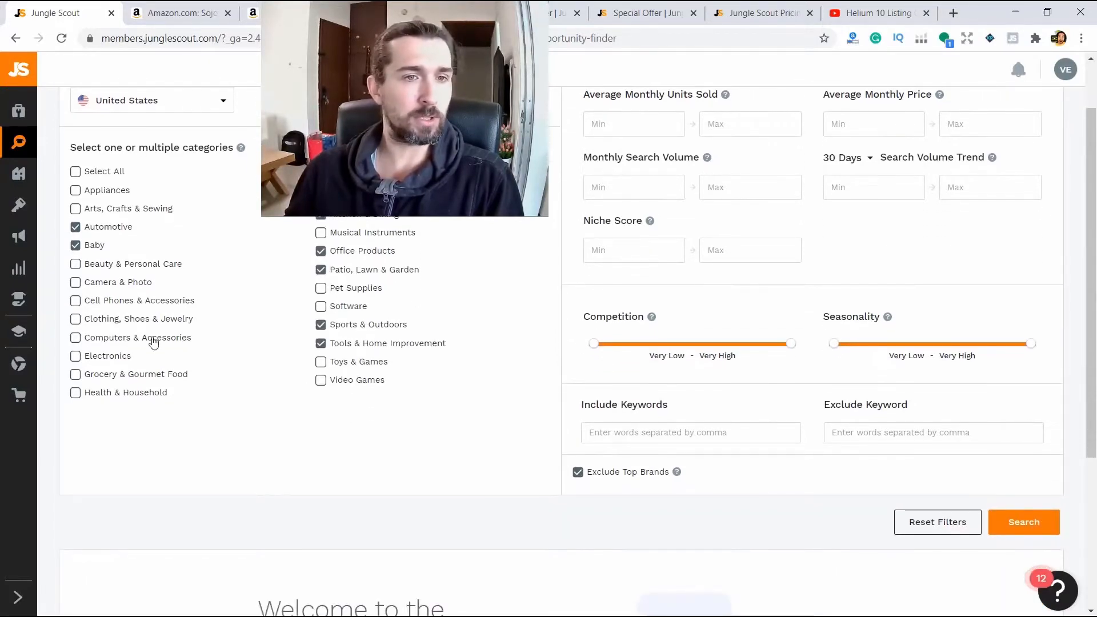
pyautogui.click(75, 392)
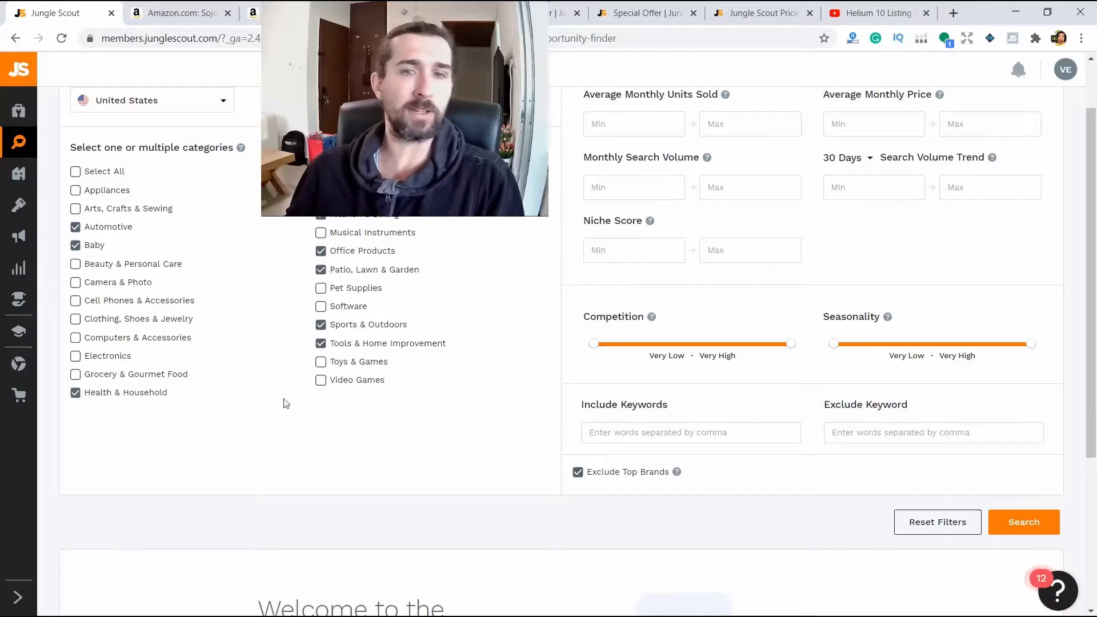
pyautogui.scroll(3)
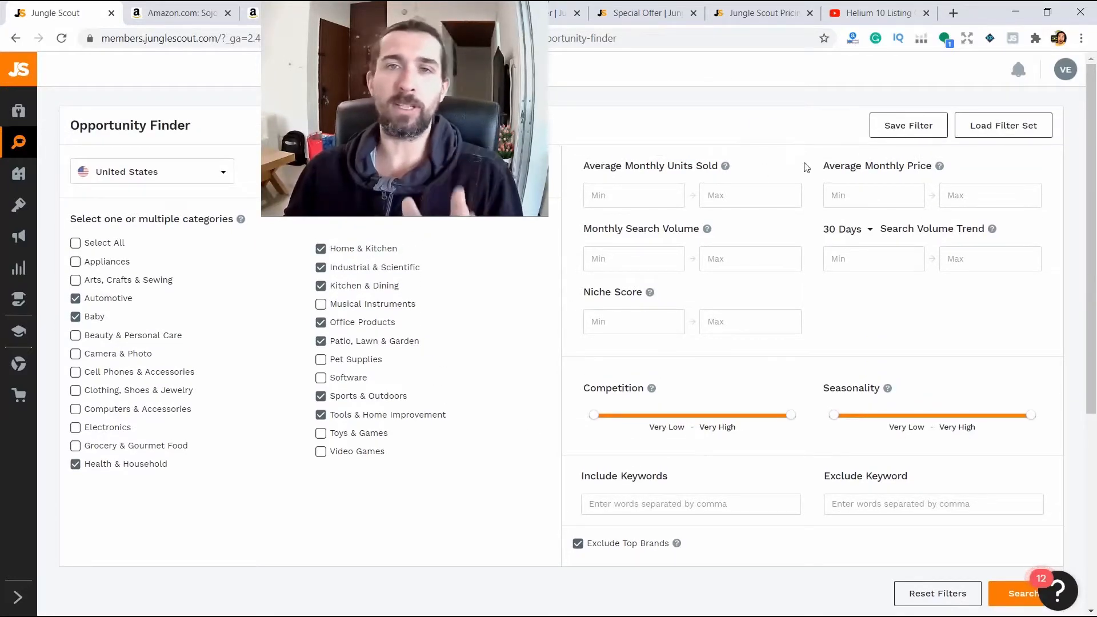
pyautogui.moveTo(726, 166)
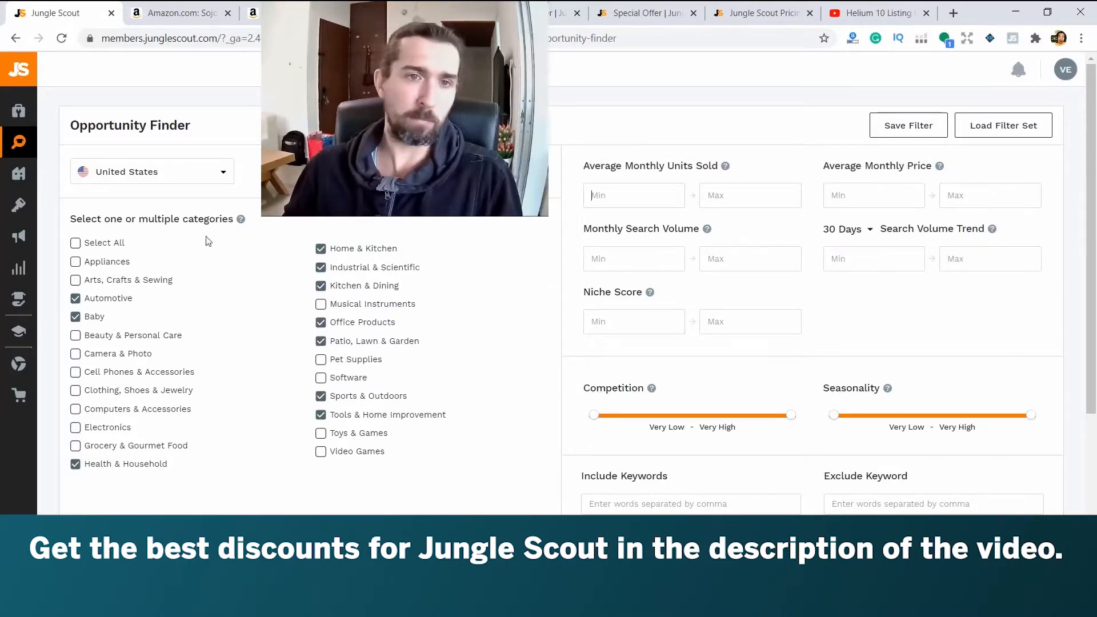
# Step: Set minimums of 800 average monthly units, $22 average price and 8000 monthly searches
pyautogui.write('8')
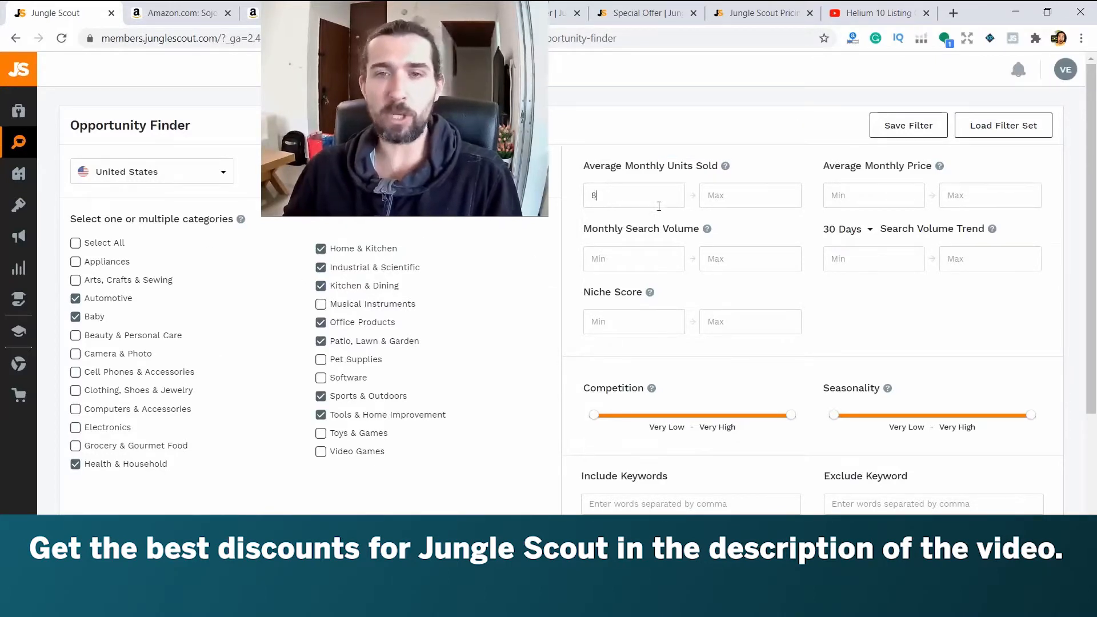
pyautogui.write('00')
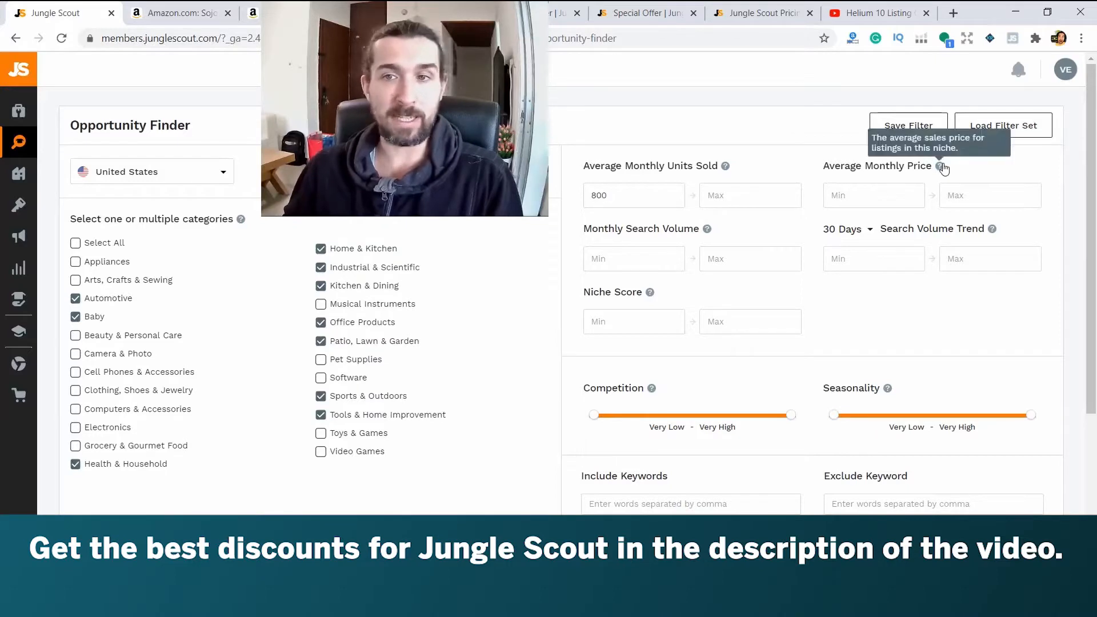
pyautogui.write('3')
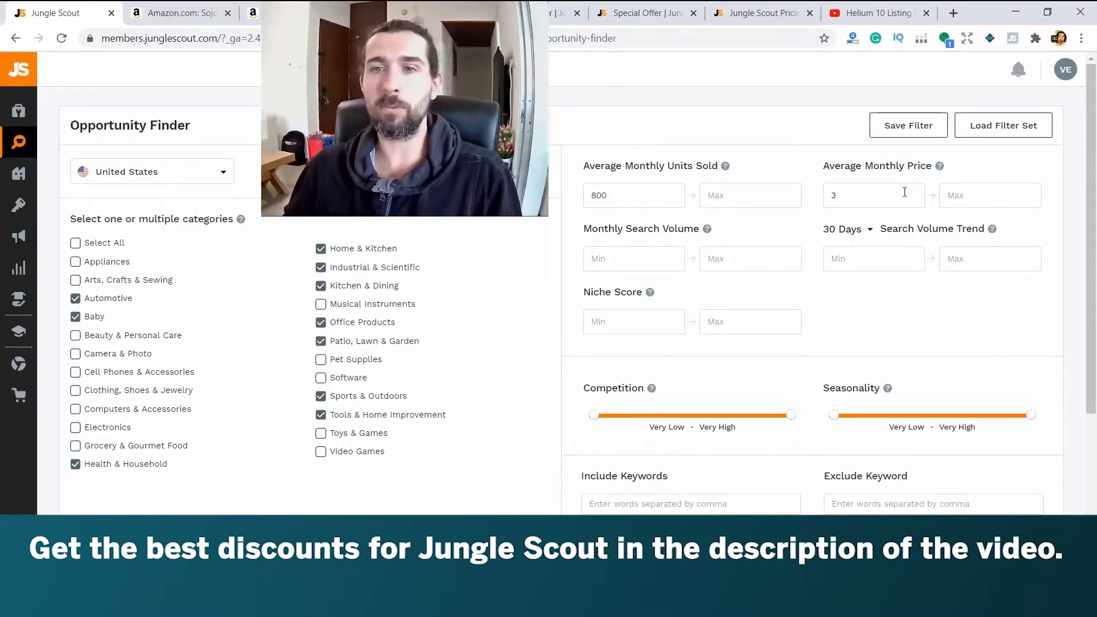
pyautogui.write('22')
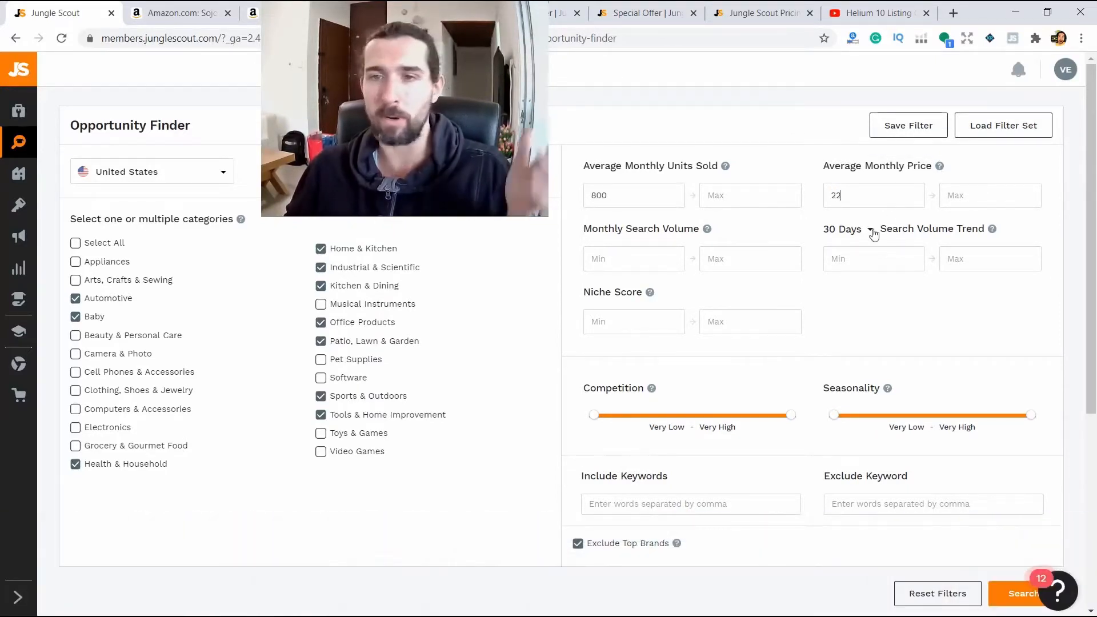
pyautogui.moveTo(707, 229)
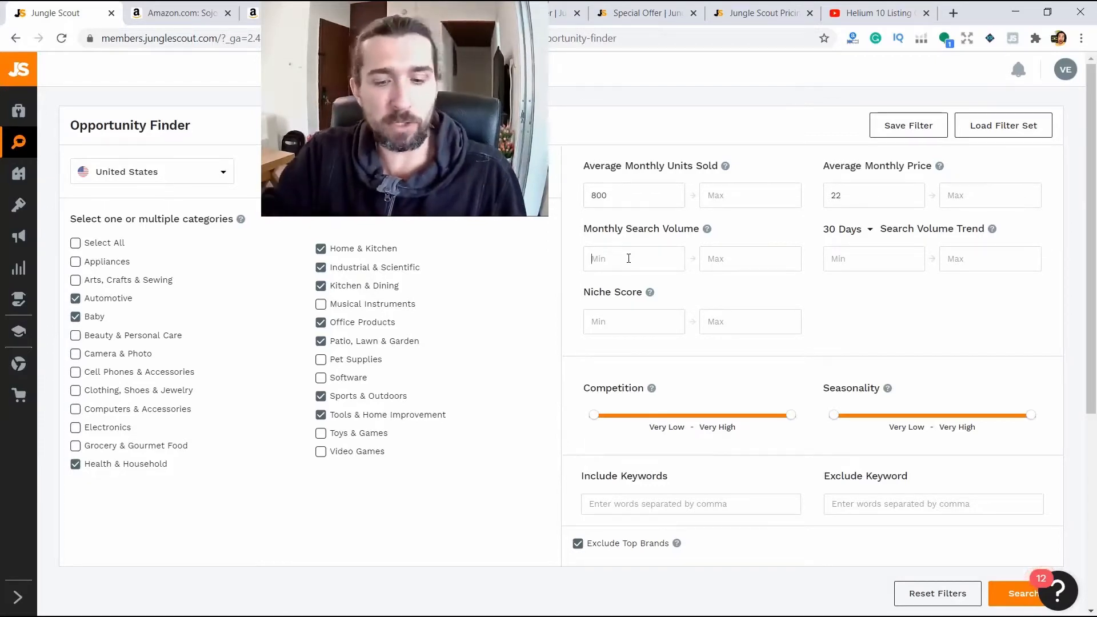
pyautogui.write('8000')
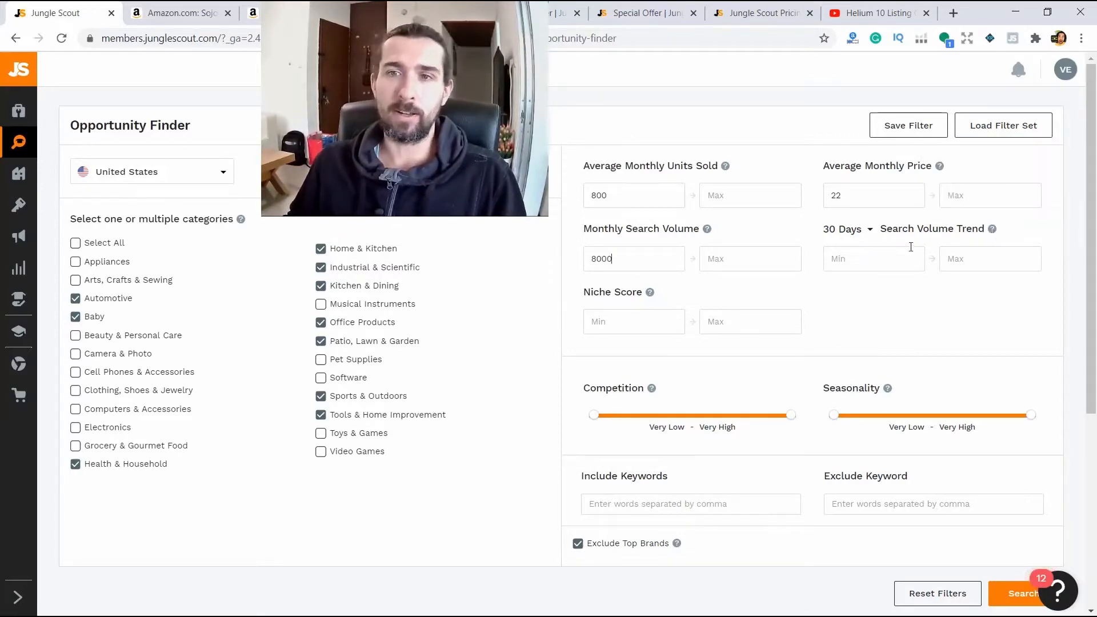
# Step: Try values for the Search Volume Trend minimum, ending at 1
pyautogui.click(846, 228)
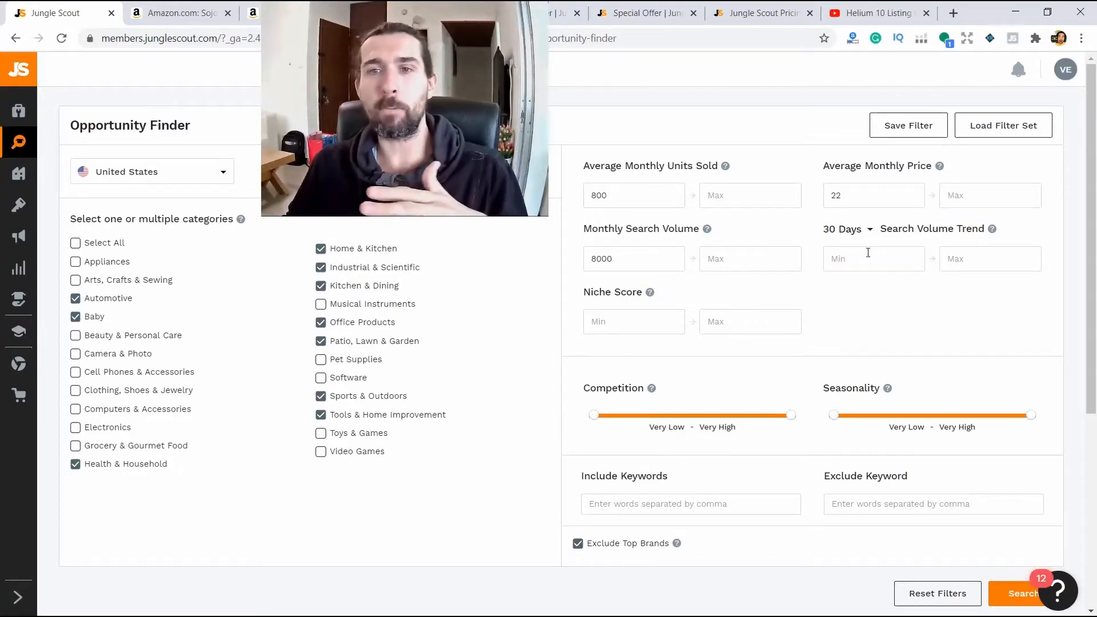
pyautogui.write('1')
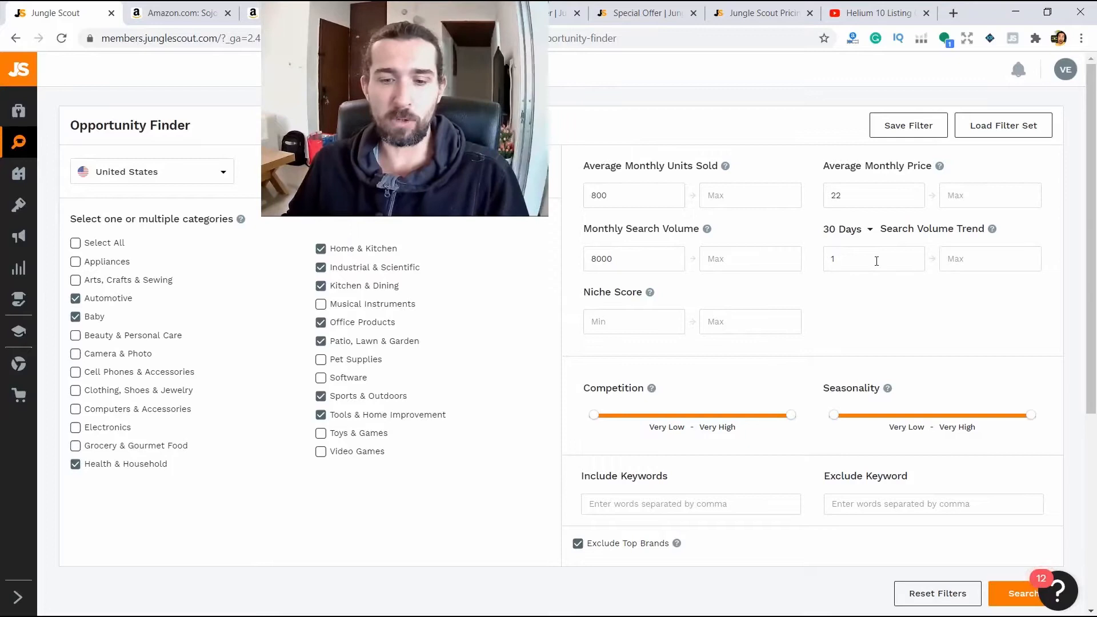
pyautogui.write('0')
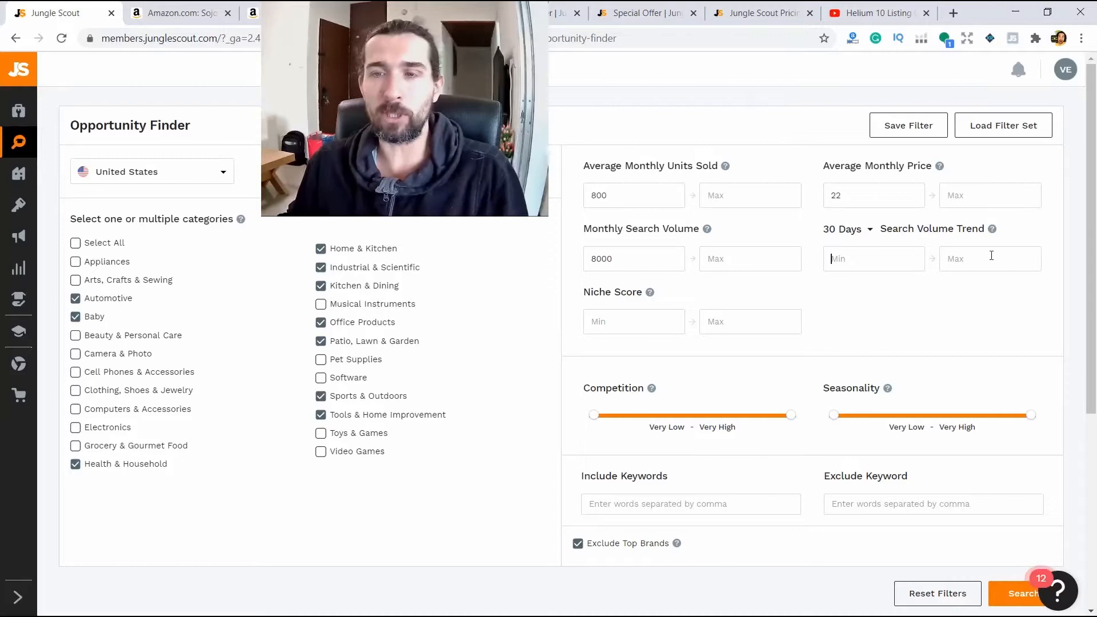
pyautogui.write('10')
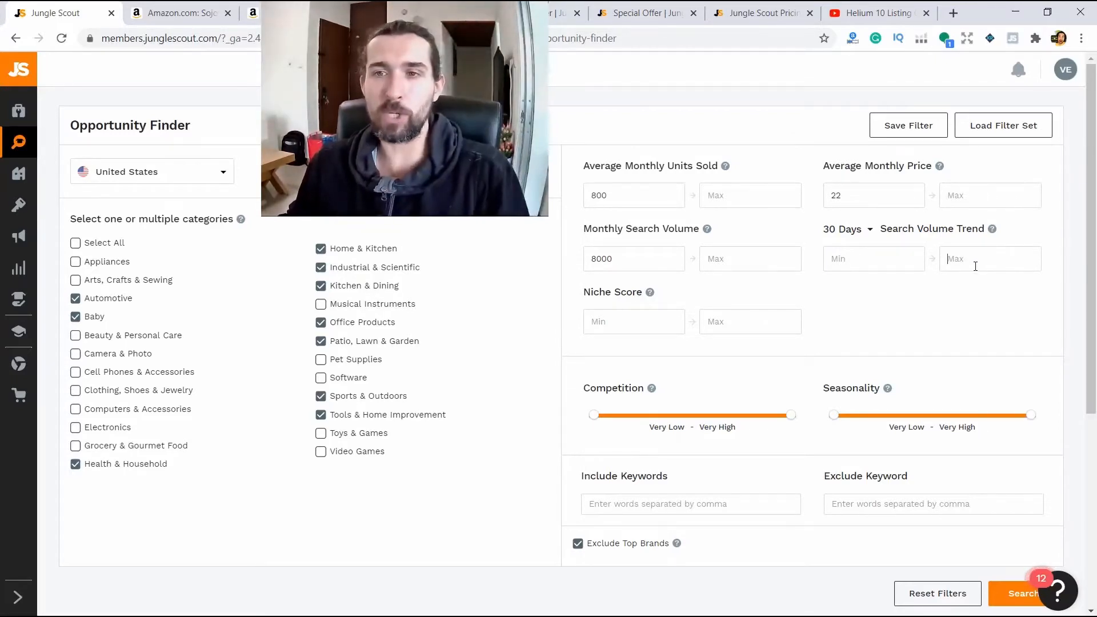
pyautogui.write('1')
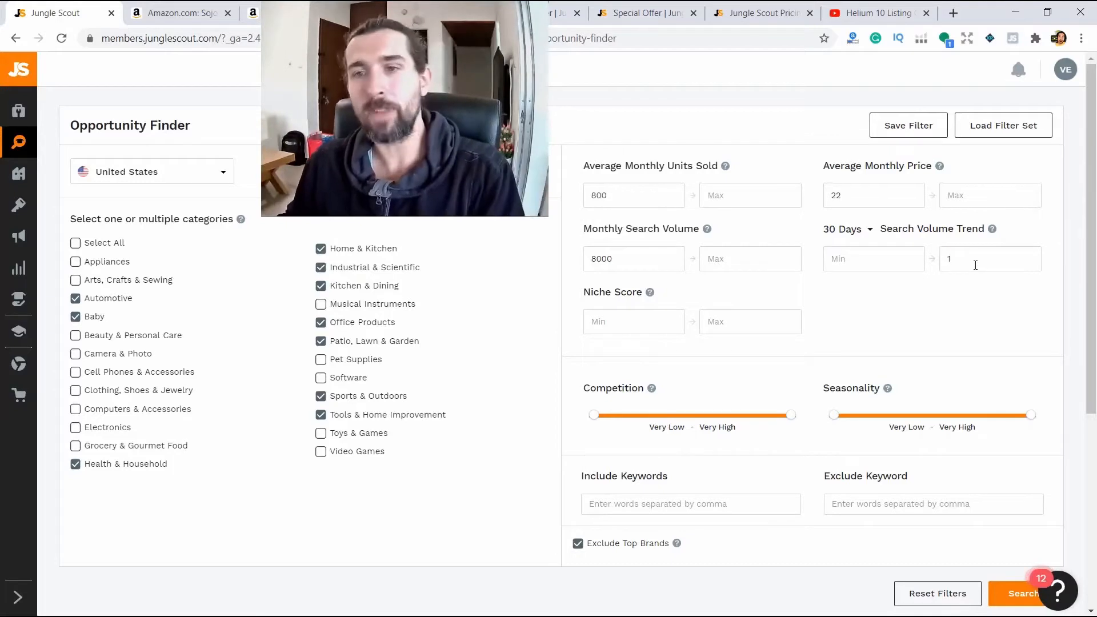
pyautogui.moveTo(649, 292)
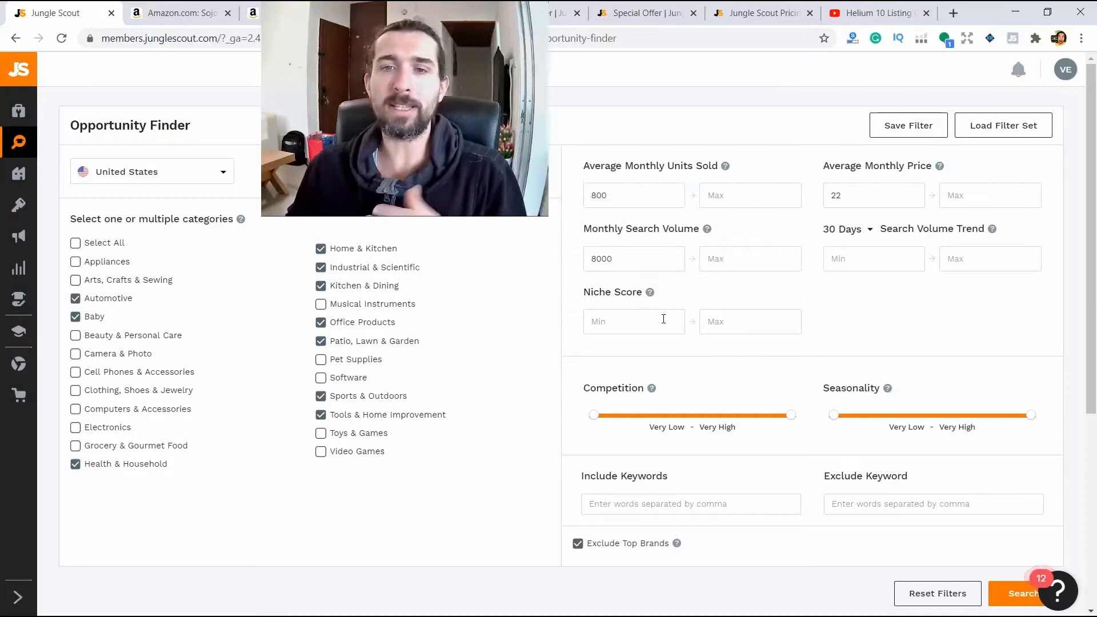
pyautogui.moveTo(650, 292)
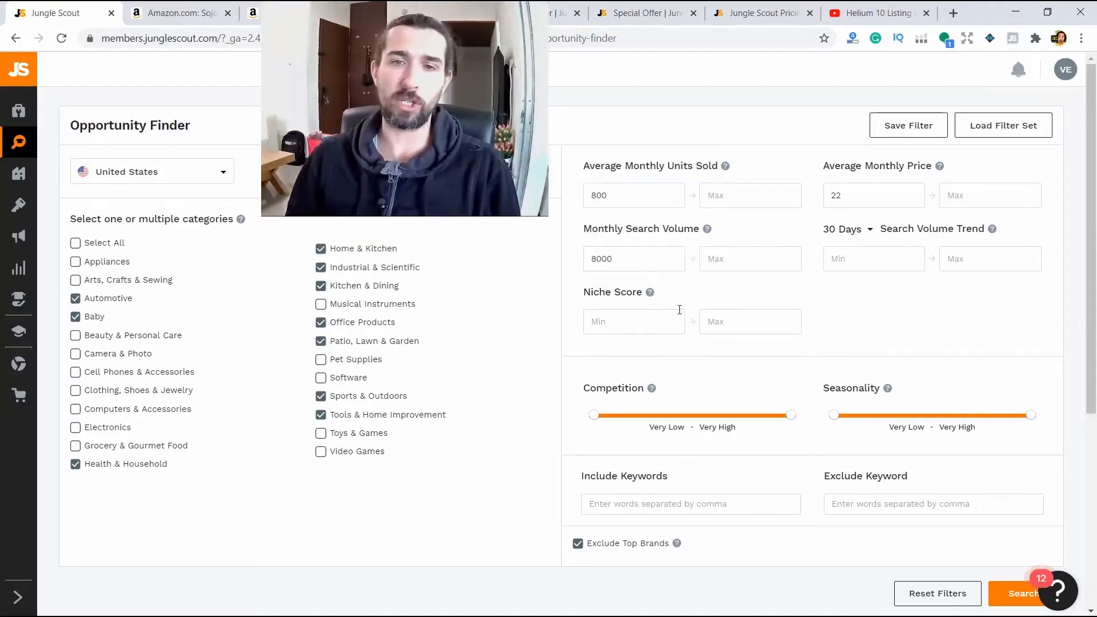
# Step: Clear the search volume trend fields and set Niche Score minimum to 5
pyautogui.write('1')
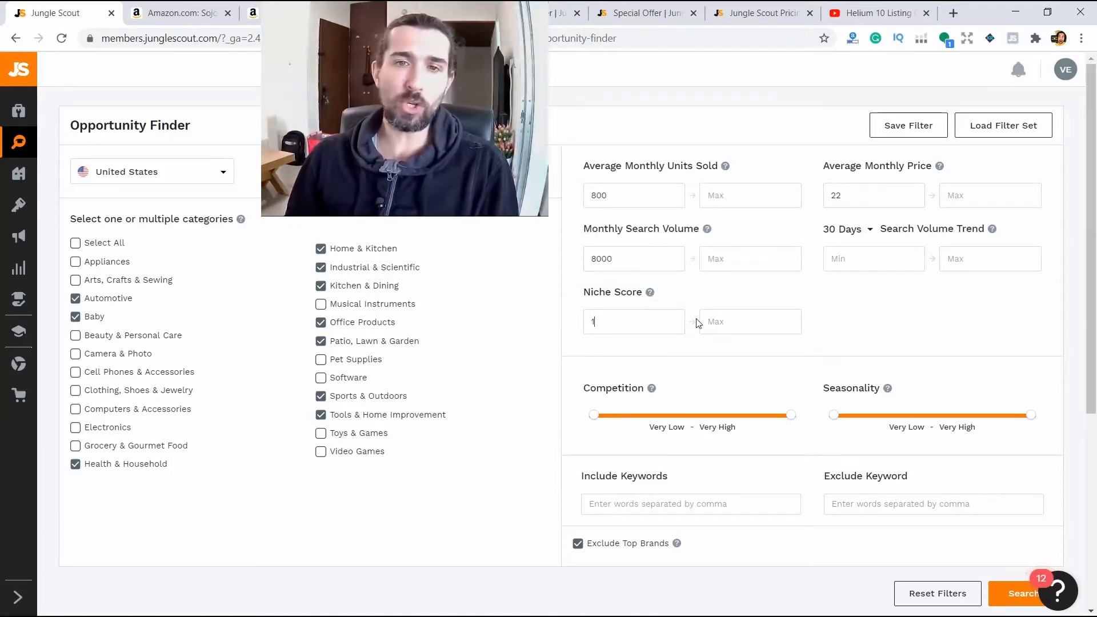
pyautogui.write('0')
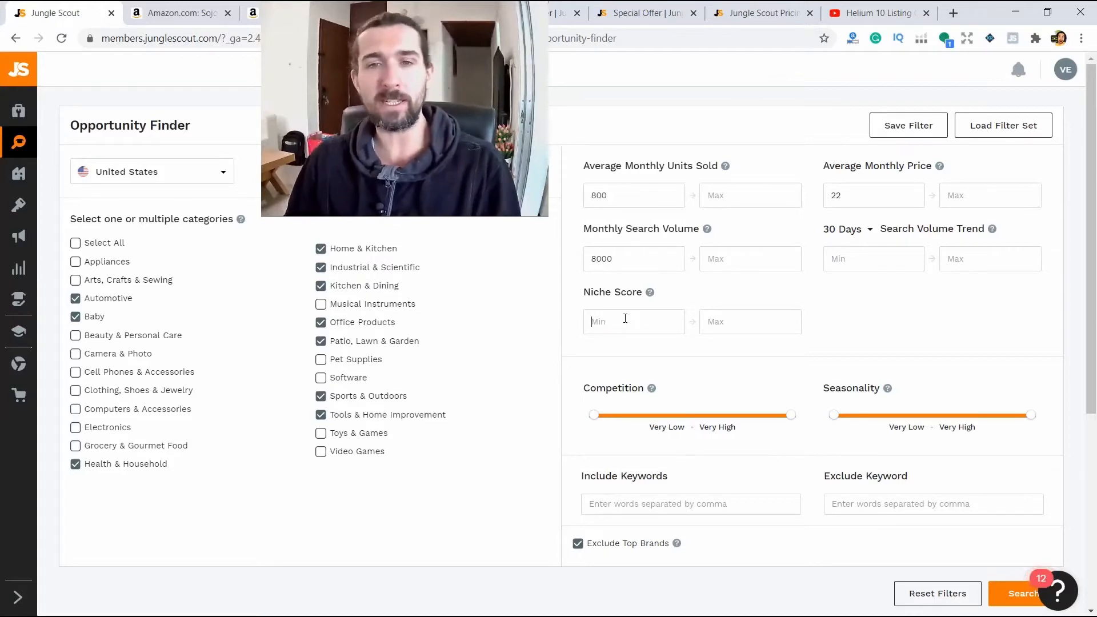
pyautogui.write('5')
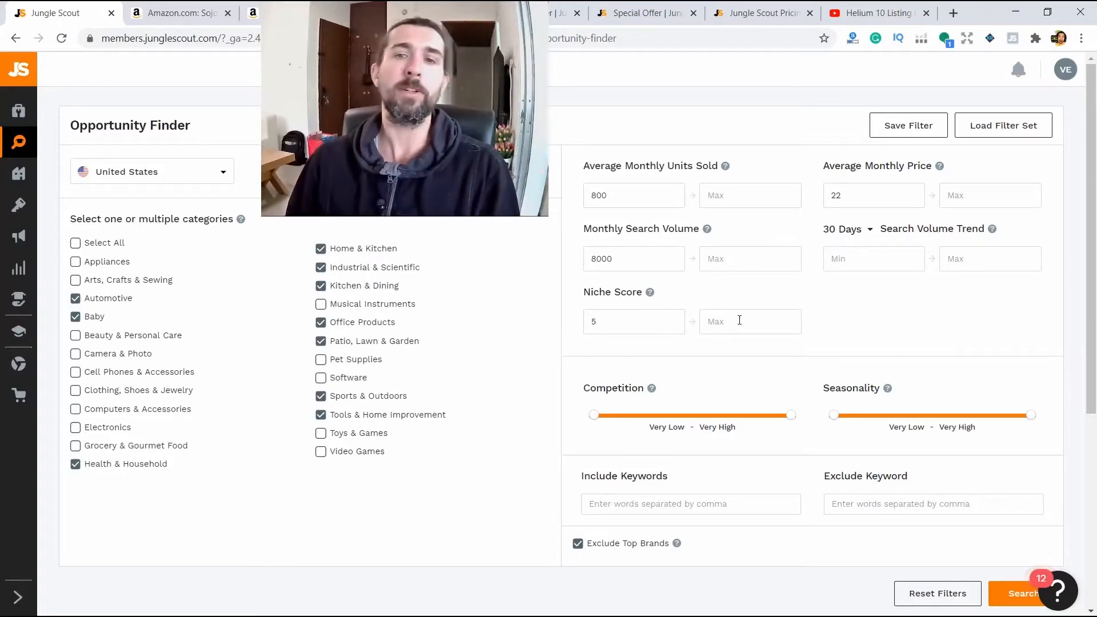
pyautogui.scroll(-3)
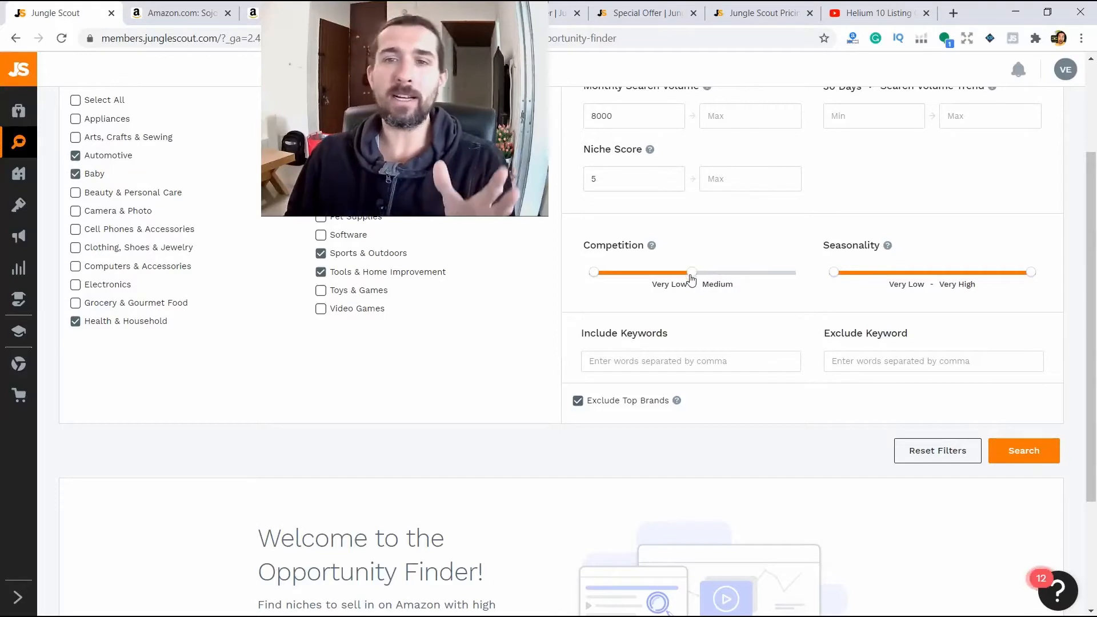
pyautogui.moveTo(692, 274)
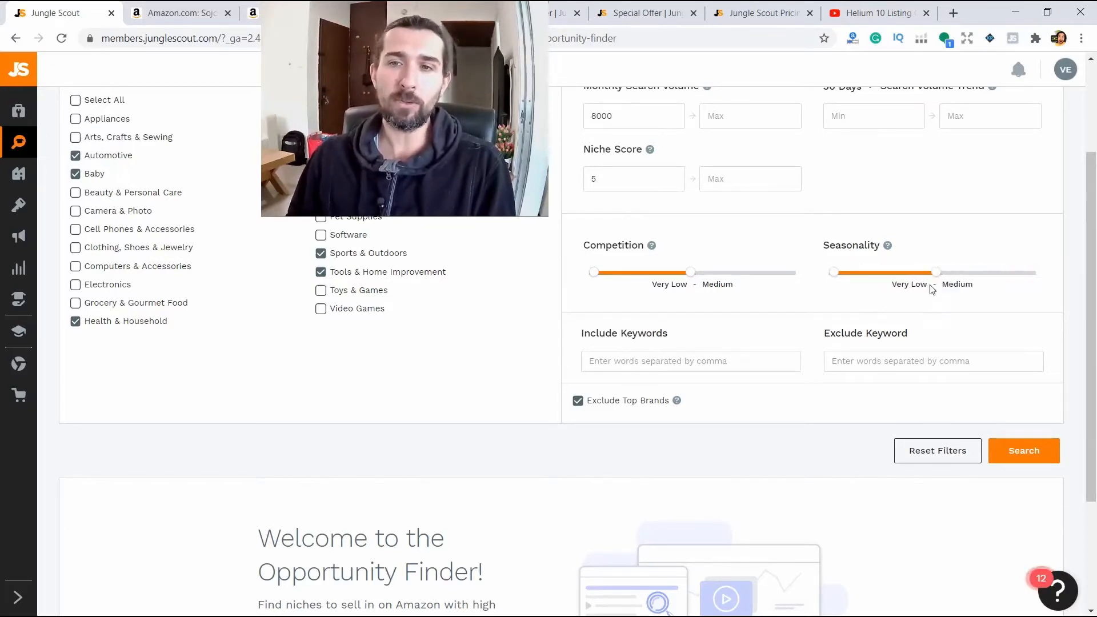
# Step: Run the niche search with seasonality capped at Medium and Exclude Top Brands on
pyautogui.scroll(-3)
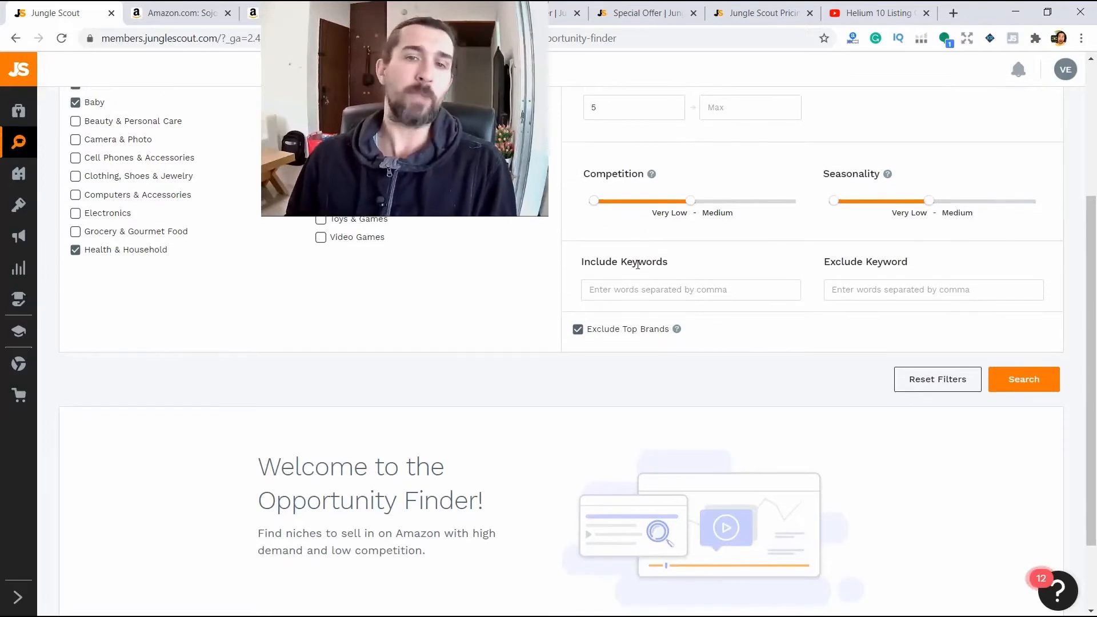
pyautogui.scroll(3)
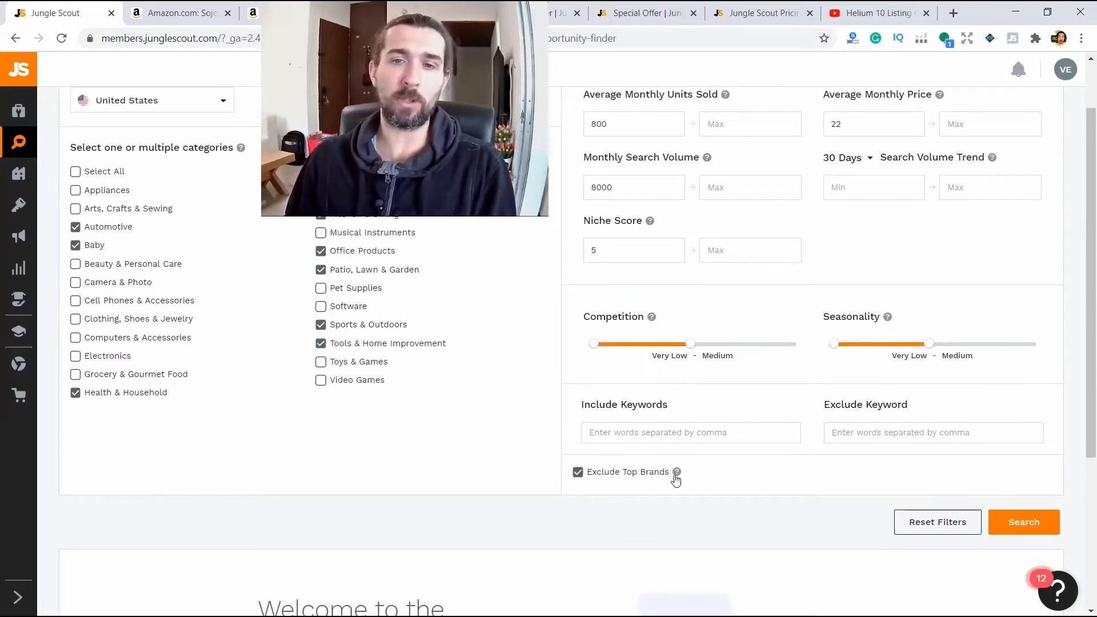
pyautogui.moveTo(675, 471)
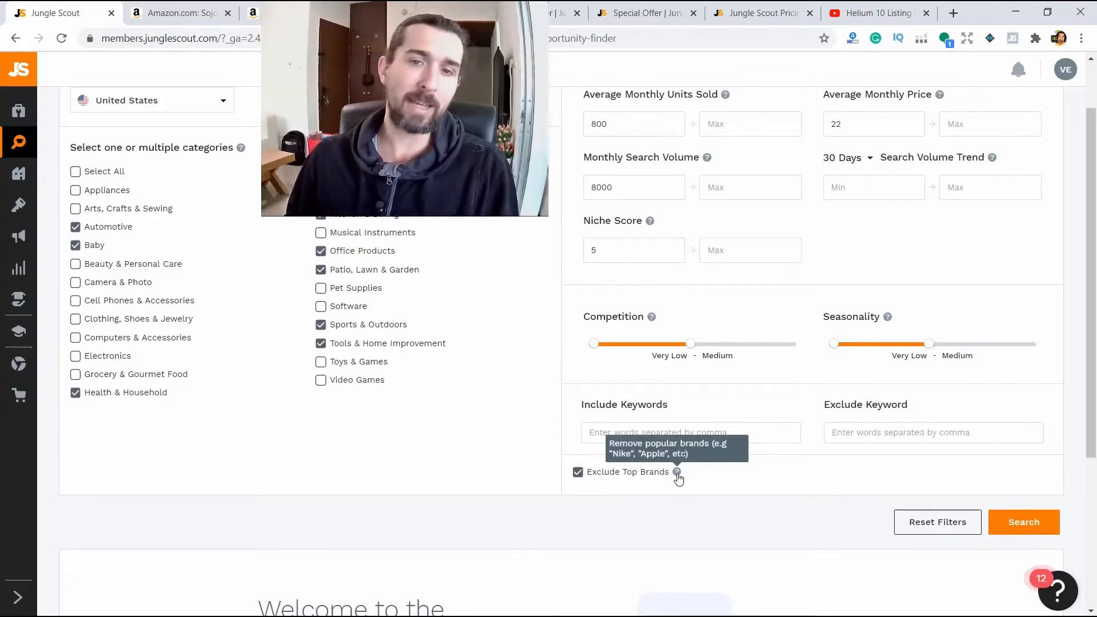
pyautogui.scroll(-3)
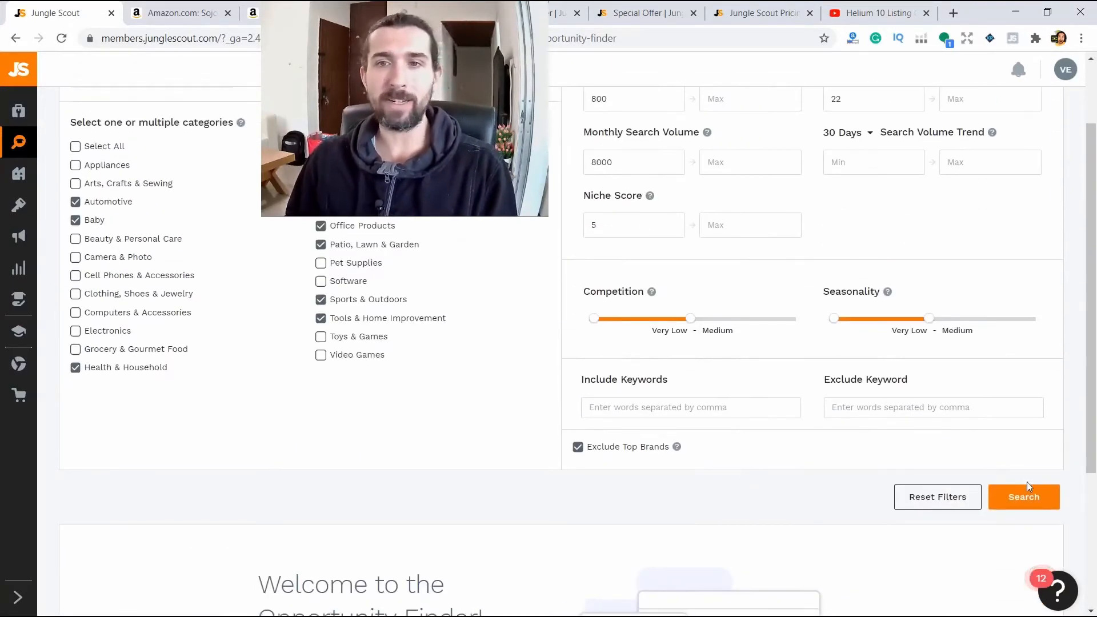
pyautogui.click(1023, 496)
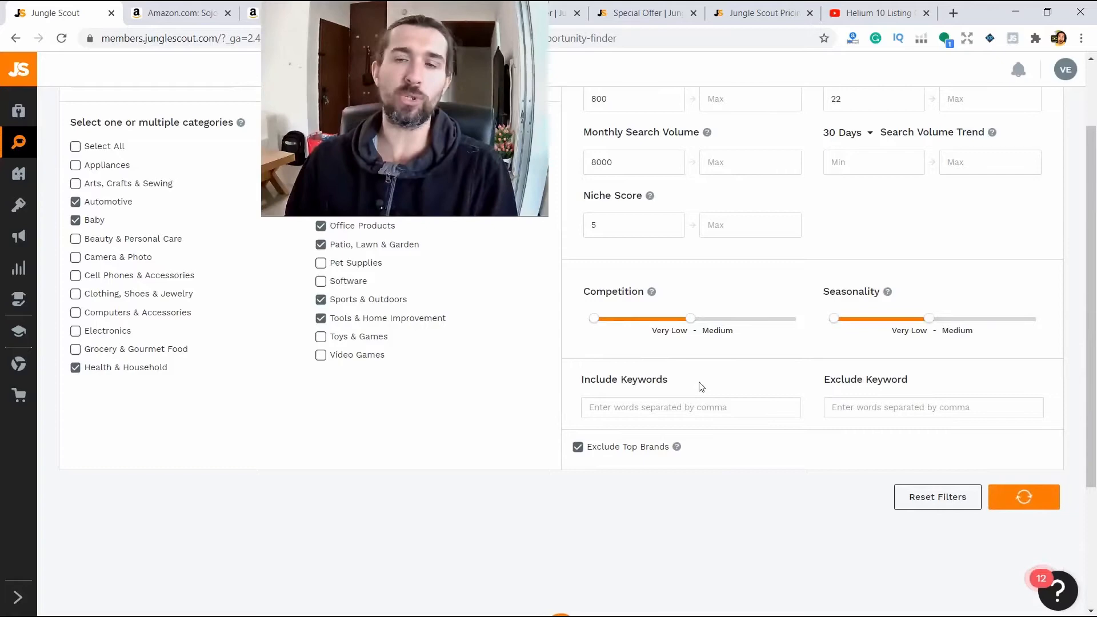
pyautogui.click(1023, 496)
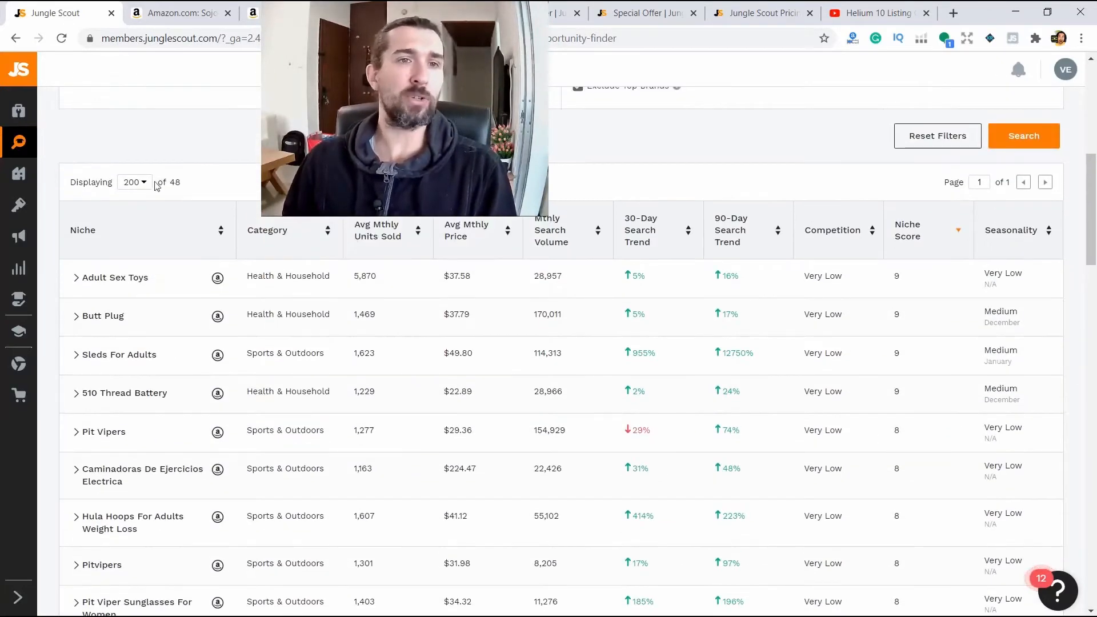
pyautogui.scroll(3)
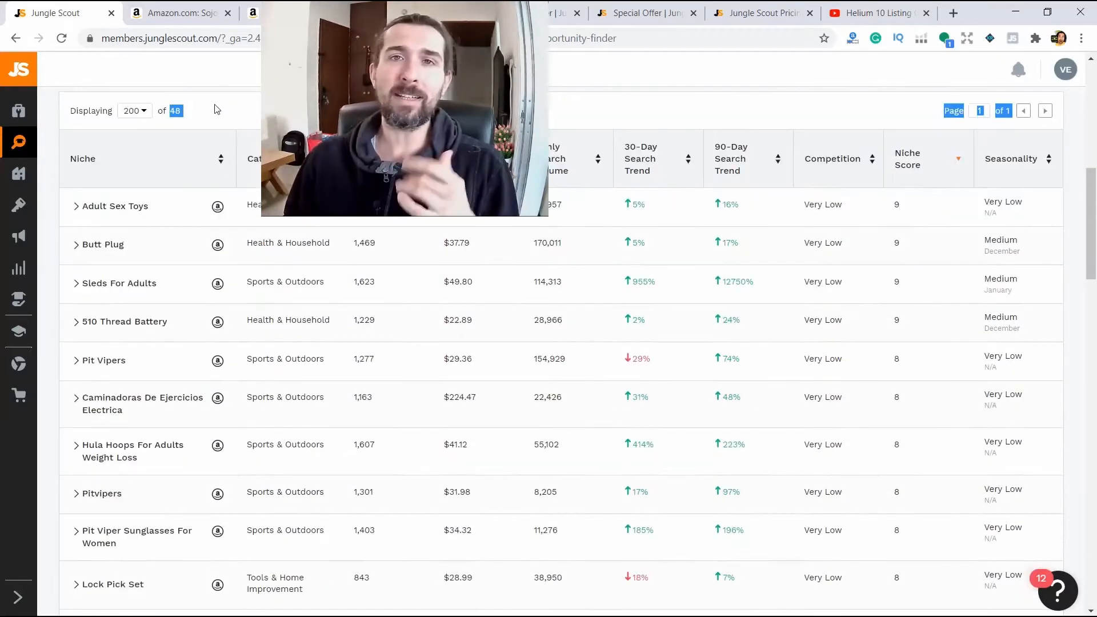
pyautogui.scroll(-3)
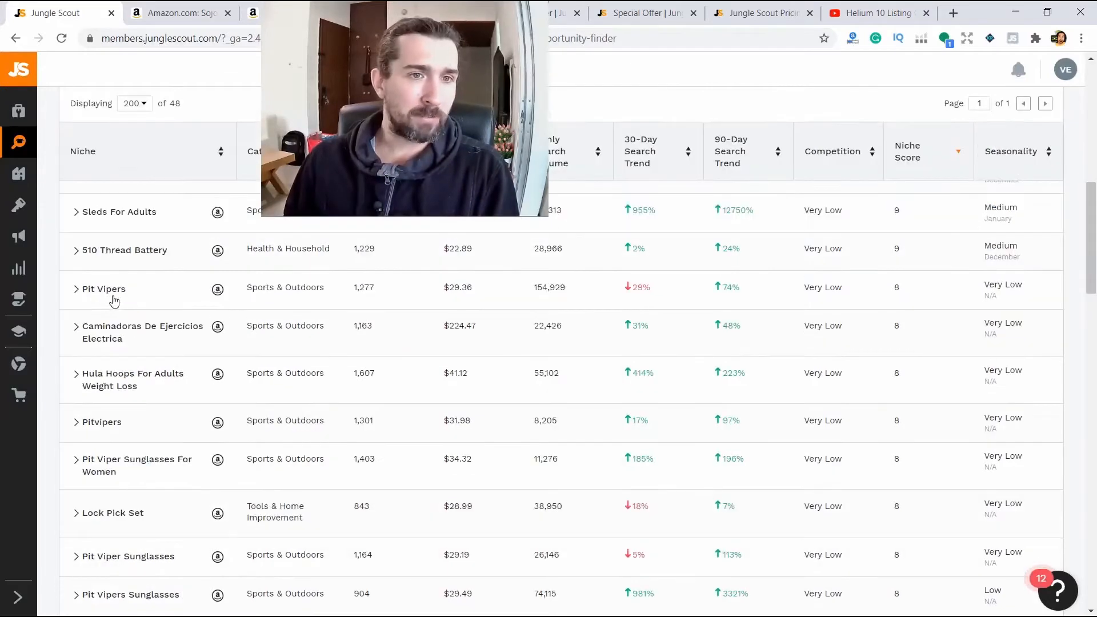
pyautogui.moveTo(86, 299)
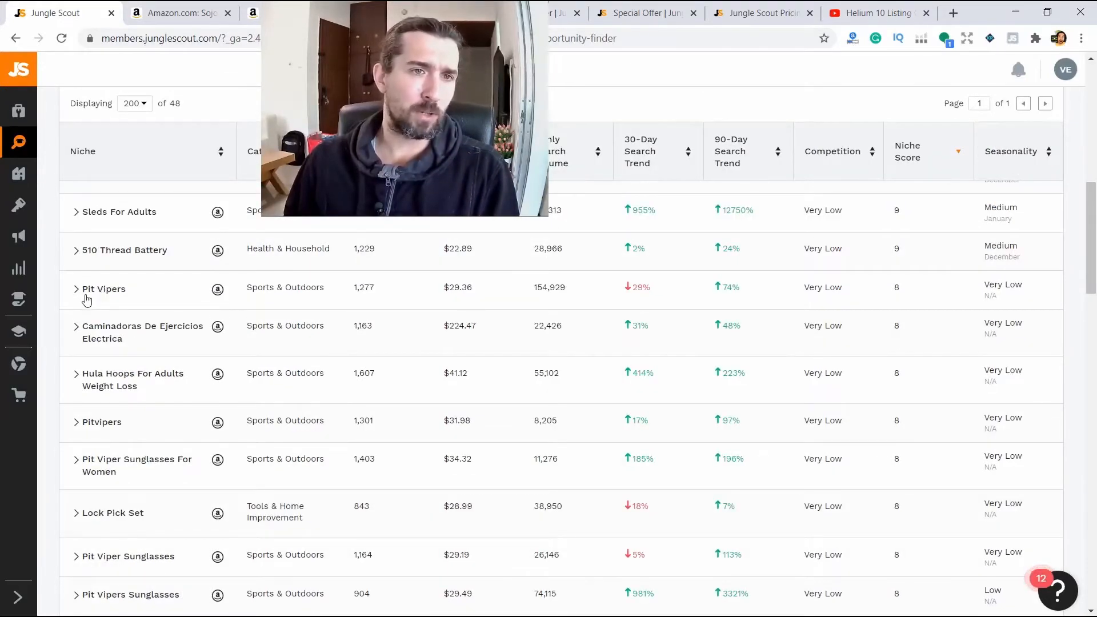
pyautogui.scroll(-3)
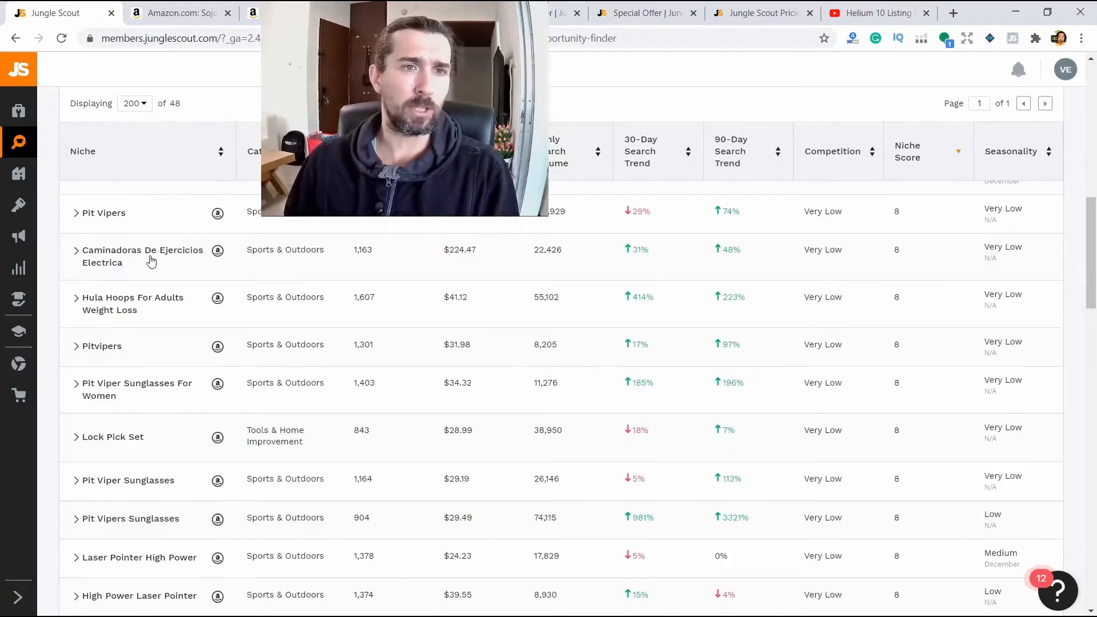
pyautogui.scroll(3)
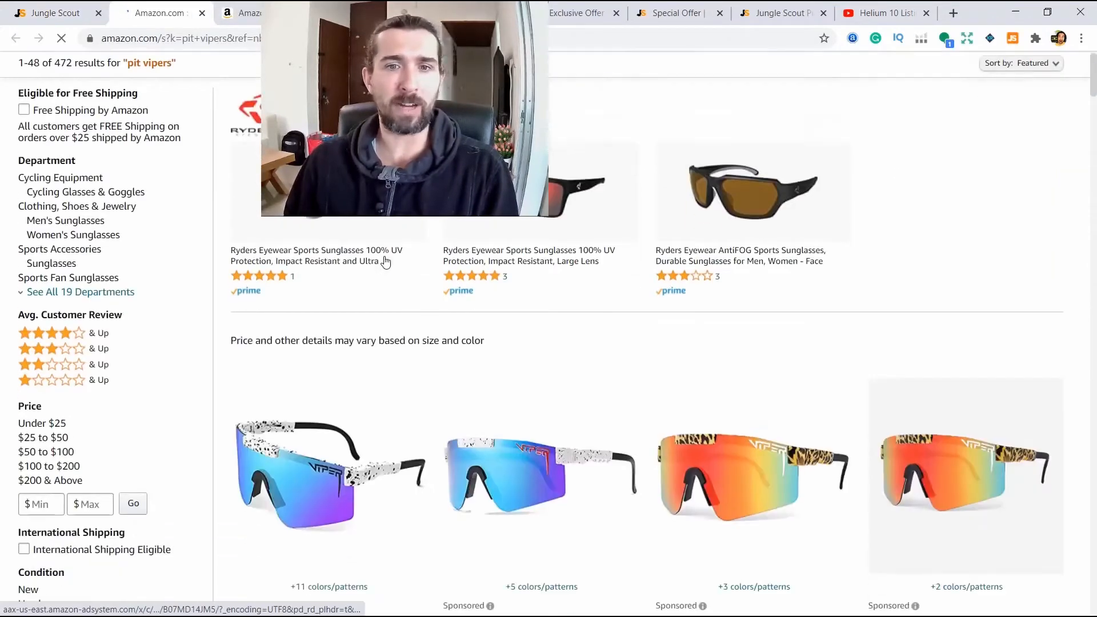
# Step: Review Amazon search results for the High Power Laser Pointer niche, then return to Jungle Scout
pyautogui.scroll(-3)
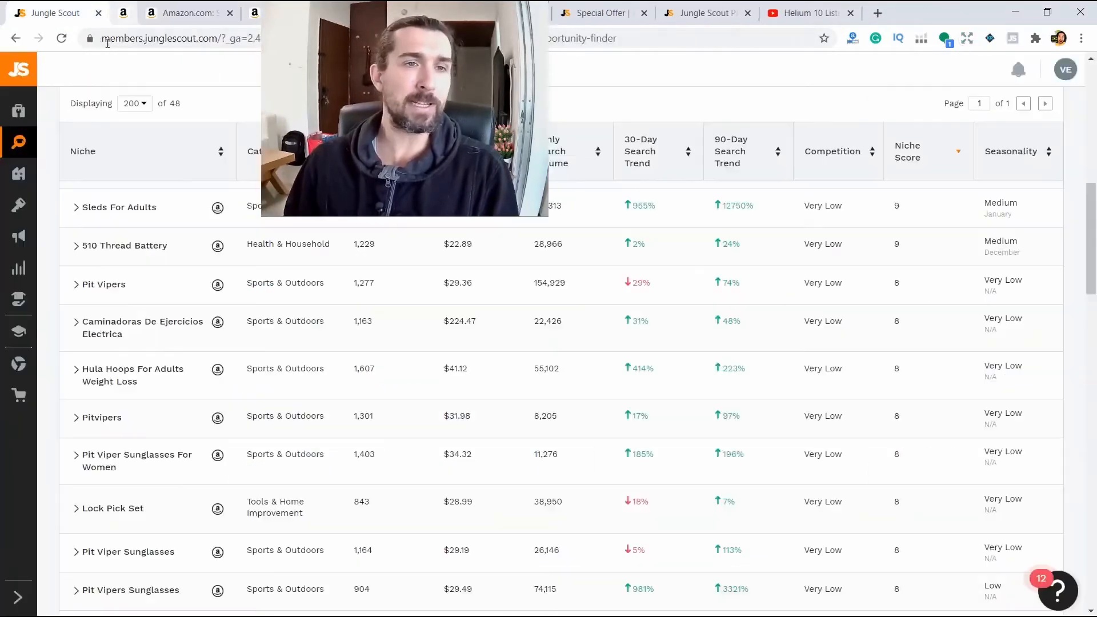
pyautogui.scroll(-3)
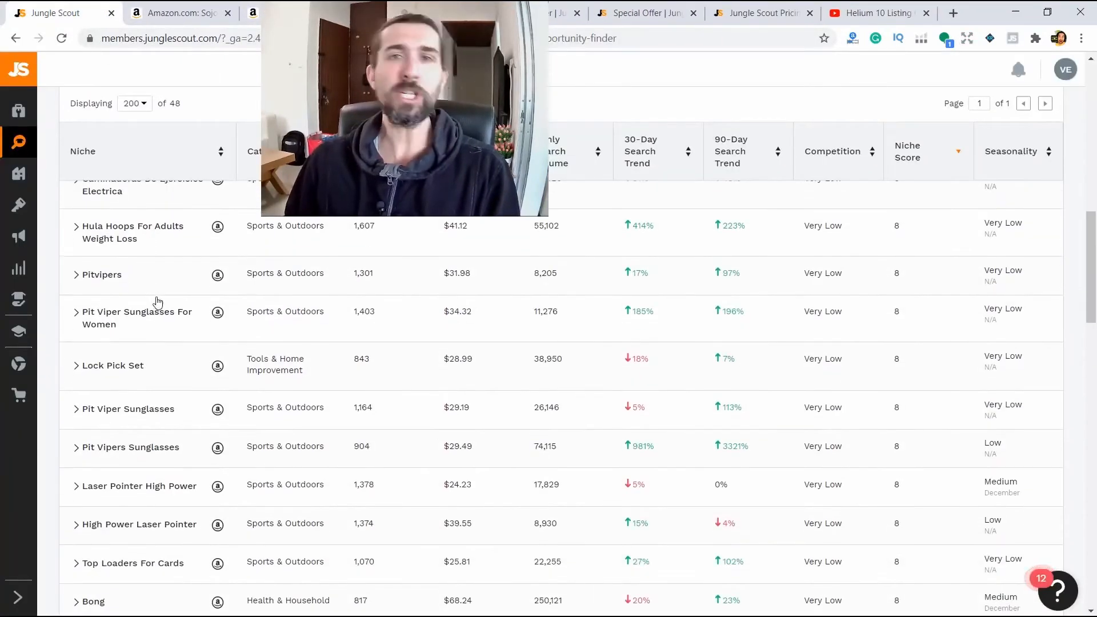
pyautogui.scroll(-3)
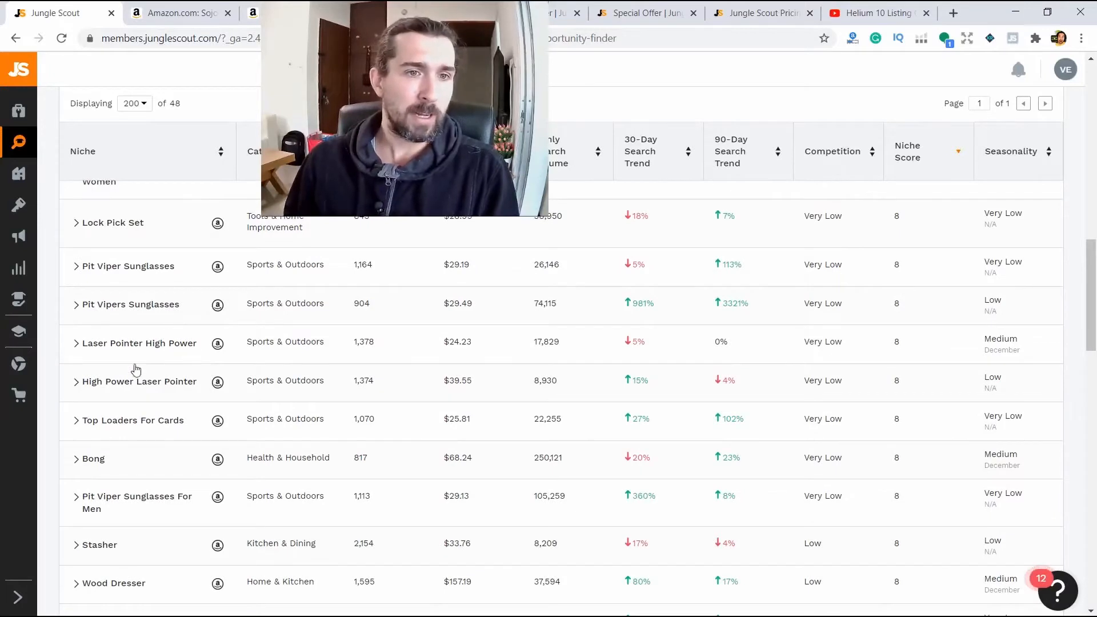
pyautogui.moveTo(166, 390)
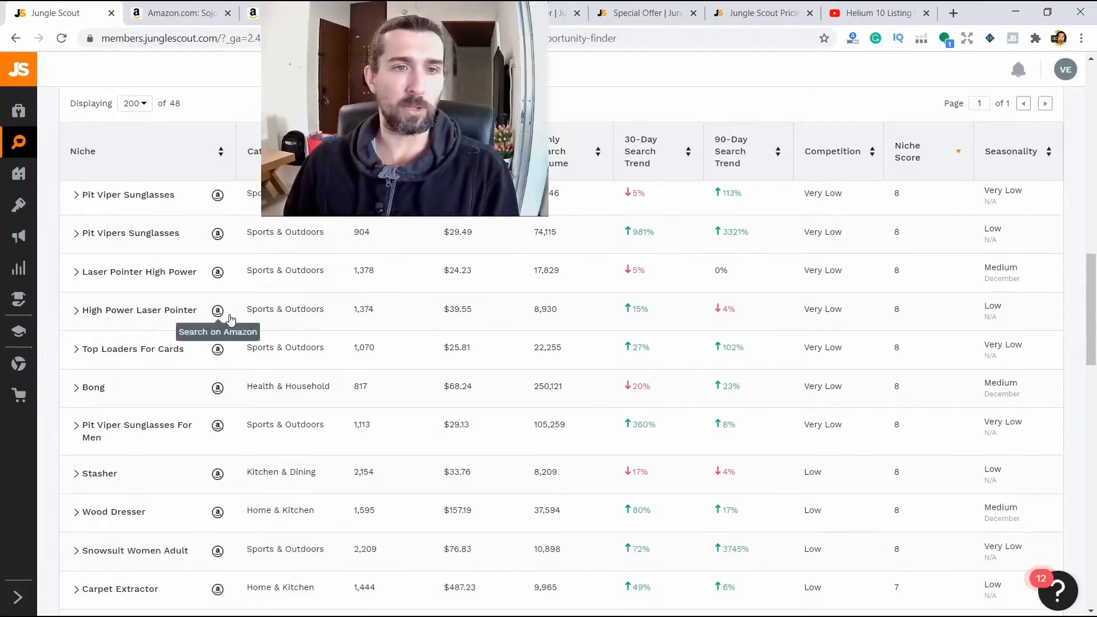
pyautogui.click(217, 310)
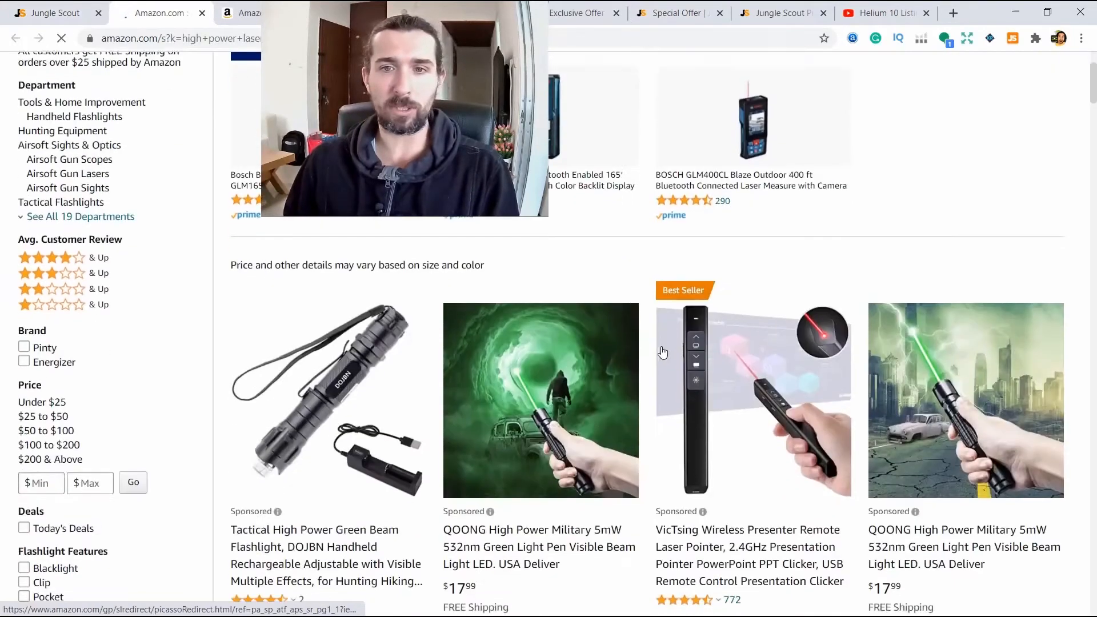
pyautogui.scroll(-3)
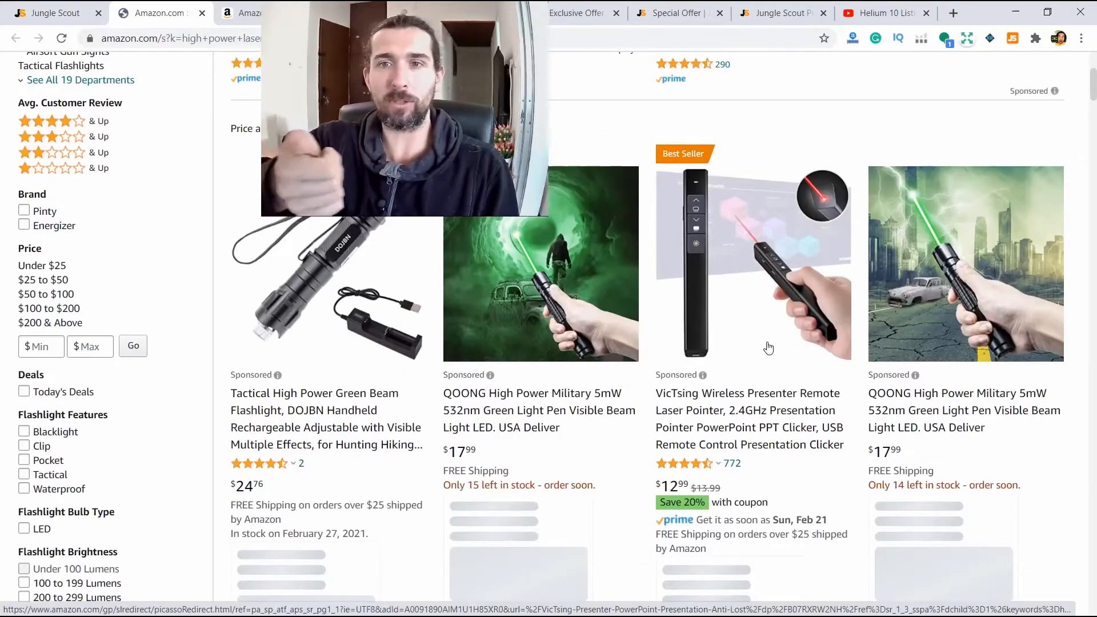
pyautogui.scroll(-3)
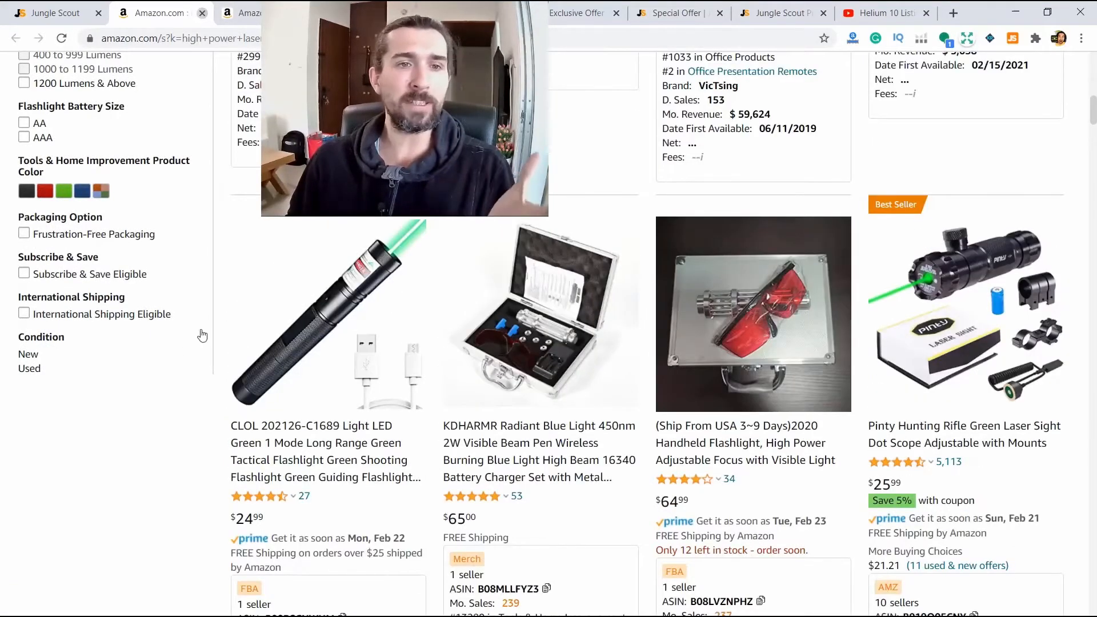
pyautogui.click(53, 13)
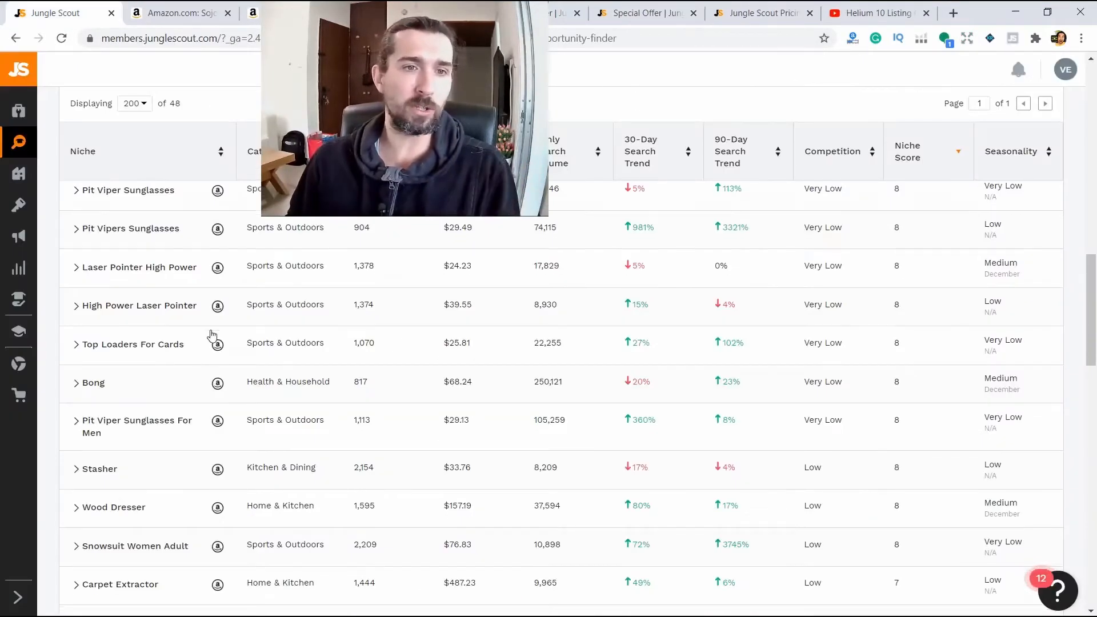
# Step: Review Amazon search results for the Weighted Hula Hoops For Adults niche
pyautogui.scroll(-3)
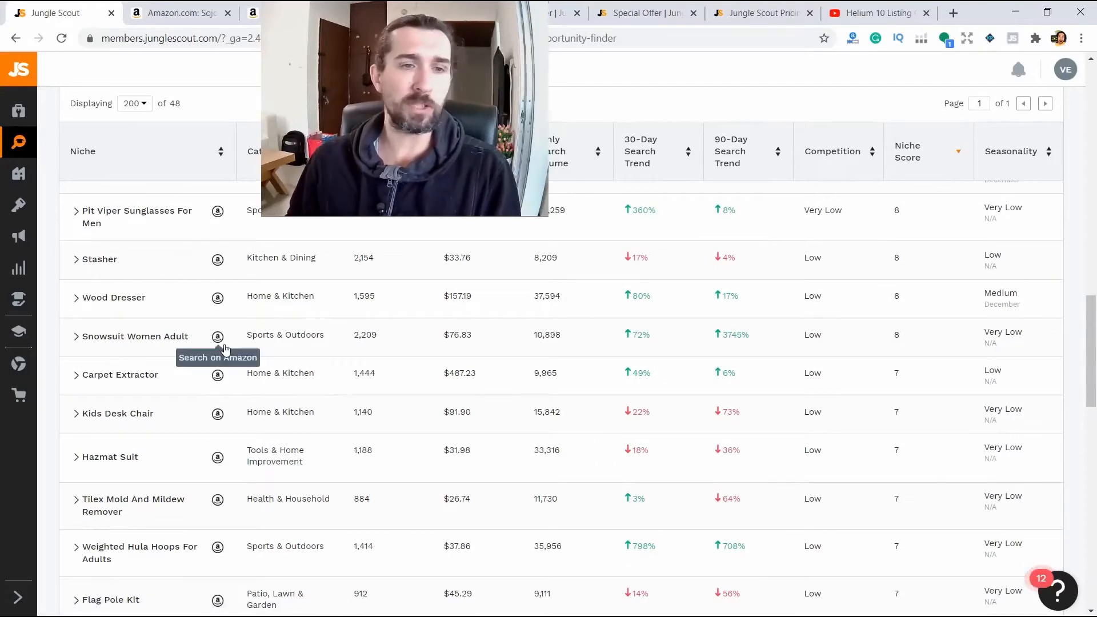
pyautogui.scroll(-3)
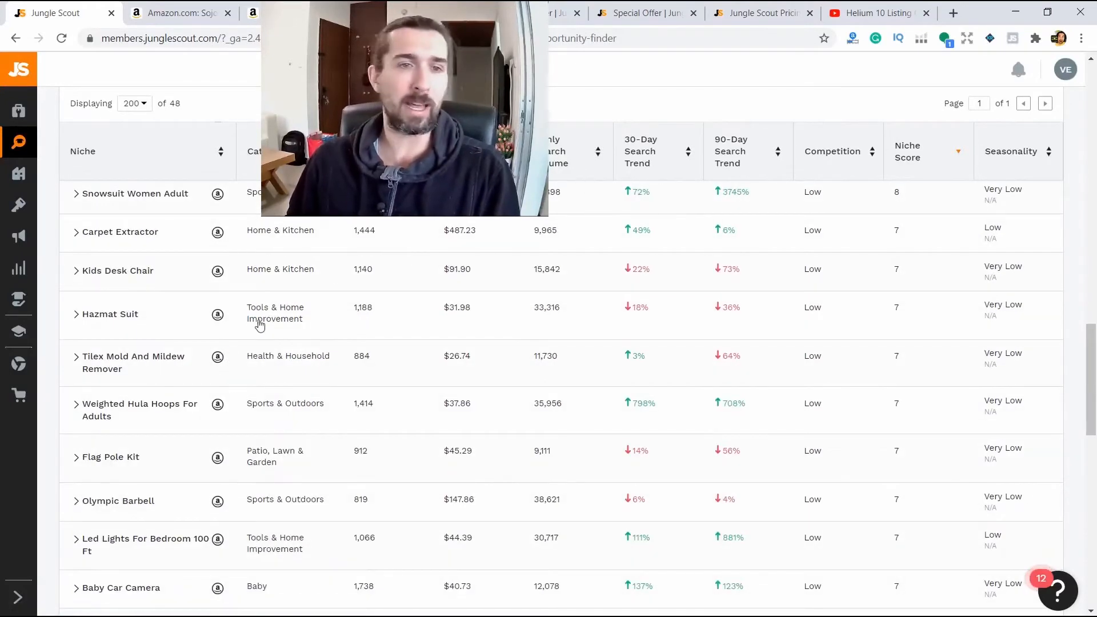
pyautogui.scroll(-3)
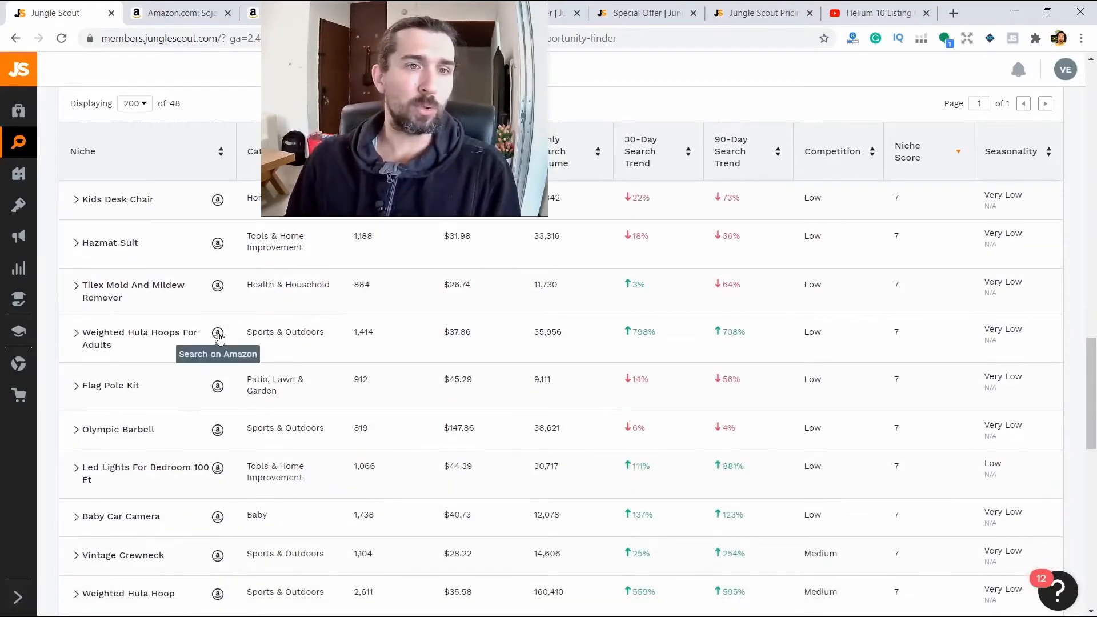
pyautogui.click(218, 335)
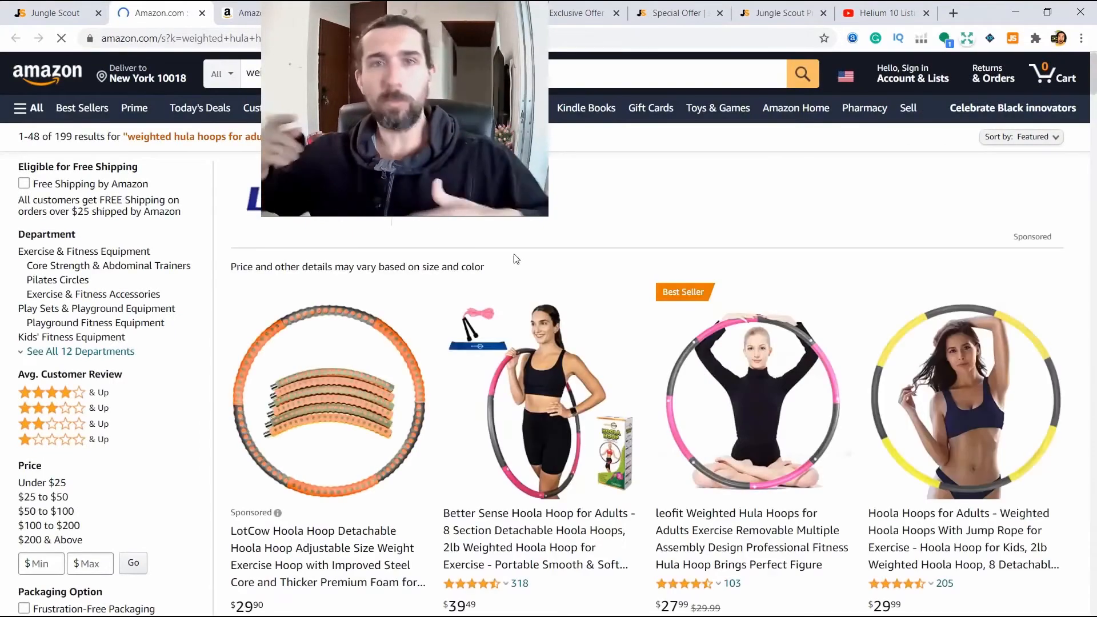
pyautogui.scroll(-3)
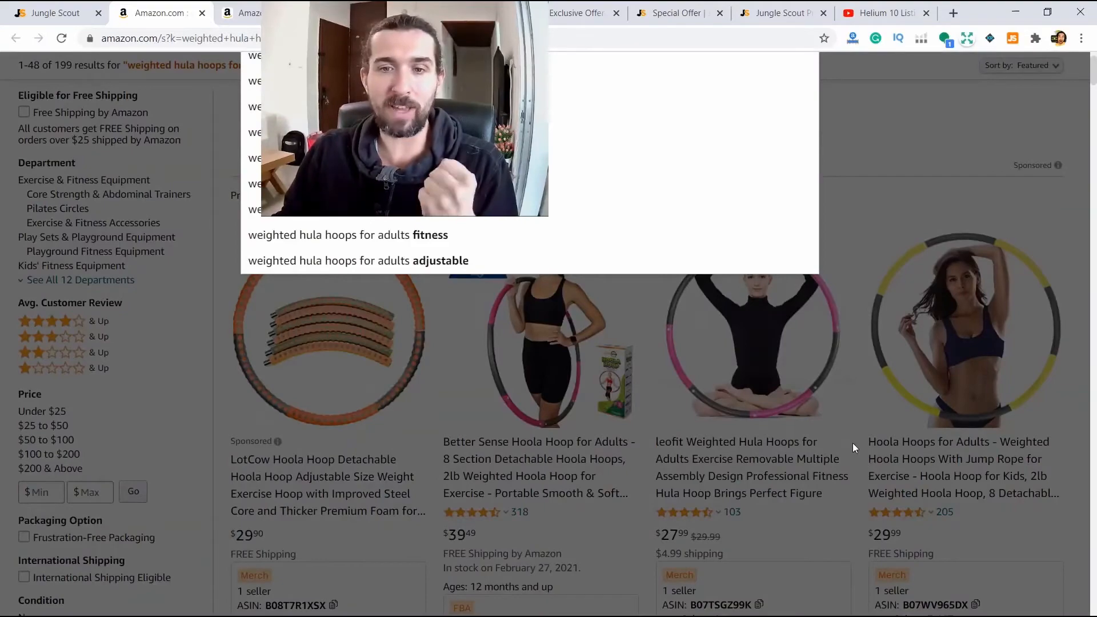
pyautogui.scroll(-3)
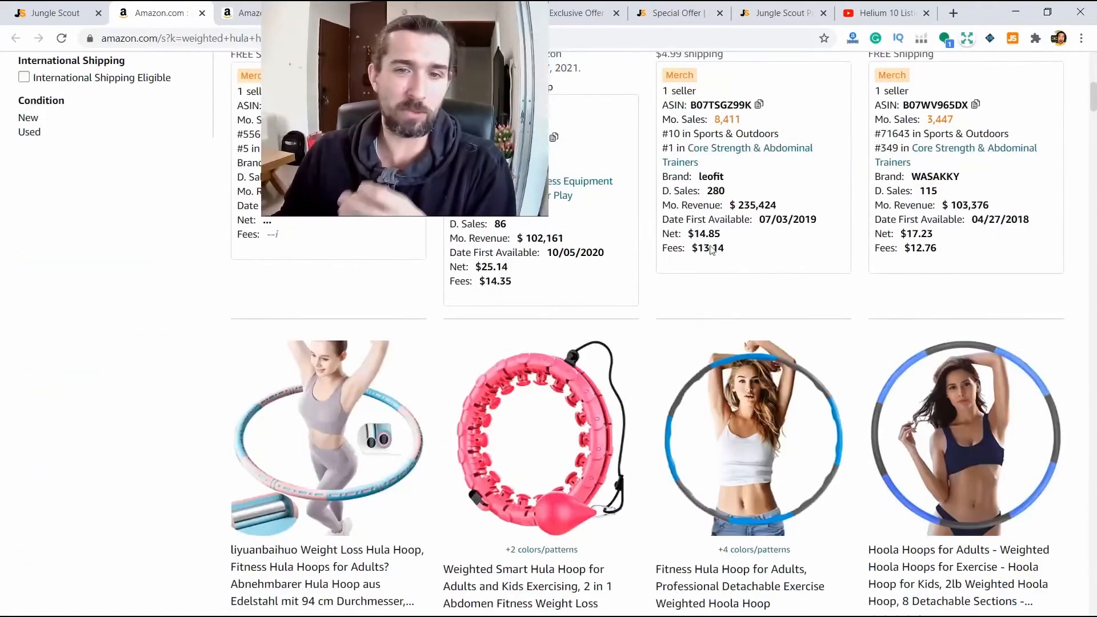
pyautogui.scroll(-3)
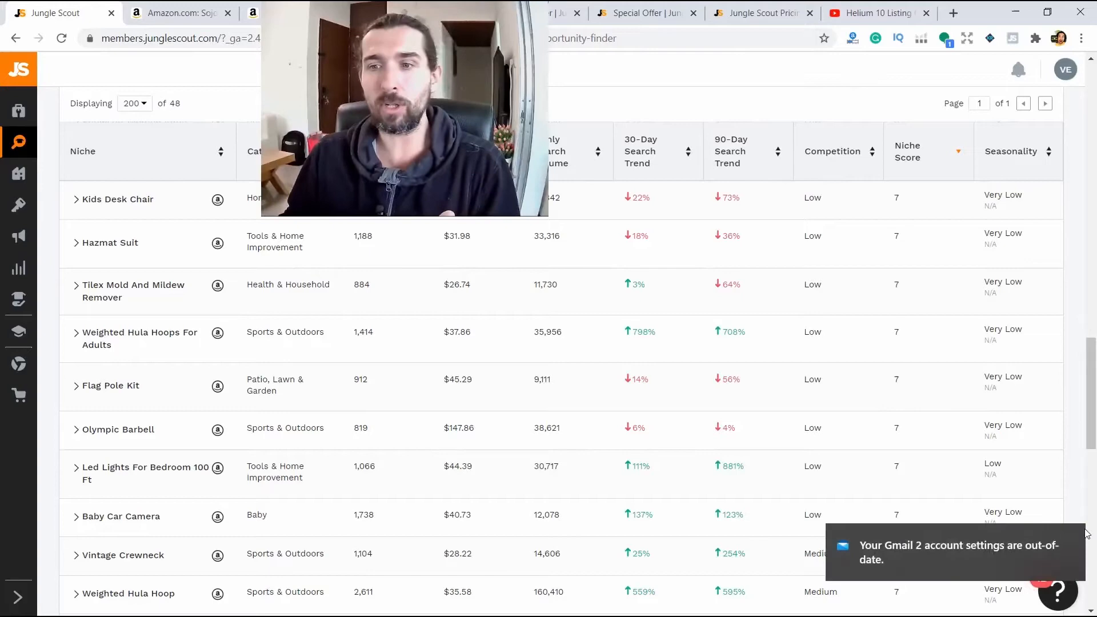
pyautogui.scroll(-3)
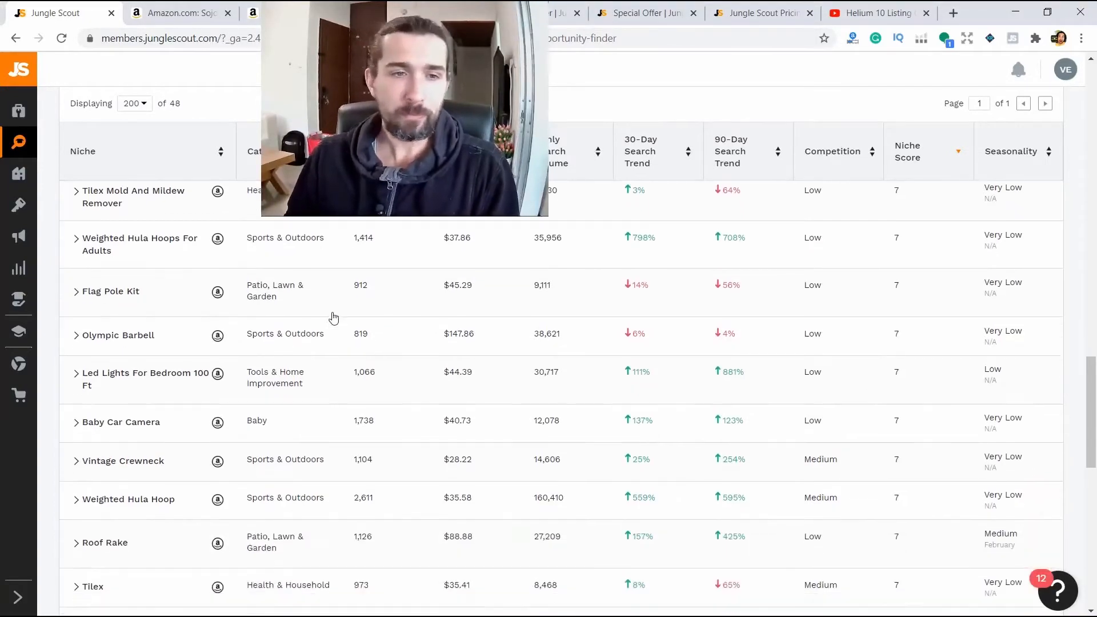
pyautogui.scroll(-3)
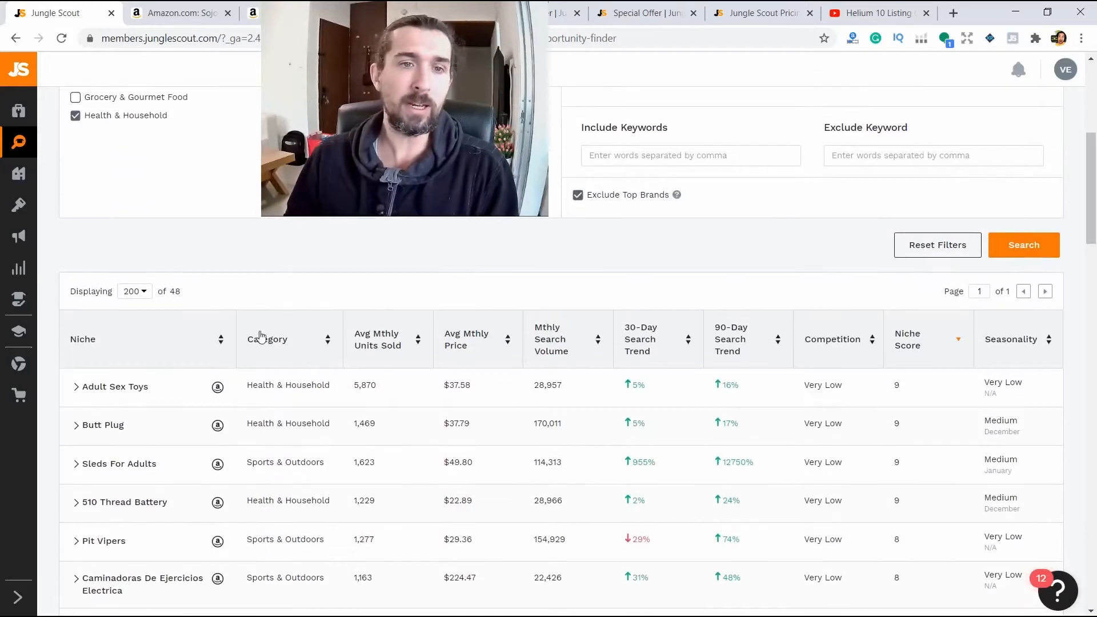
pyautogui.scroll(-3)
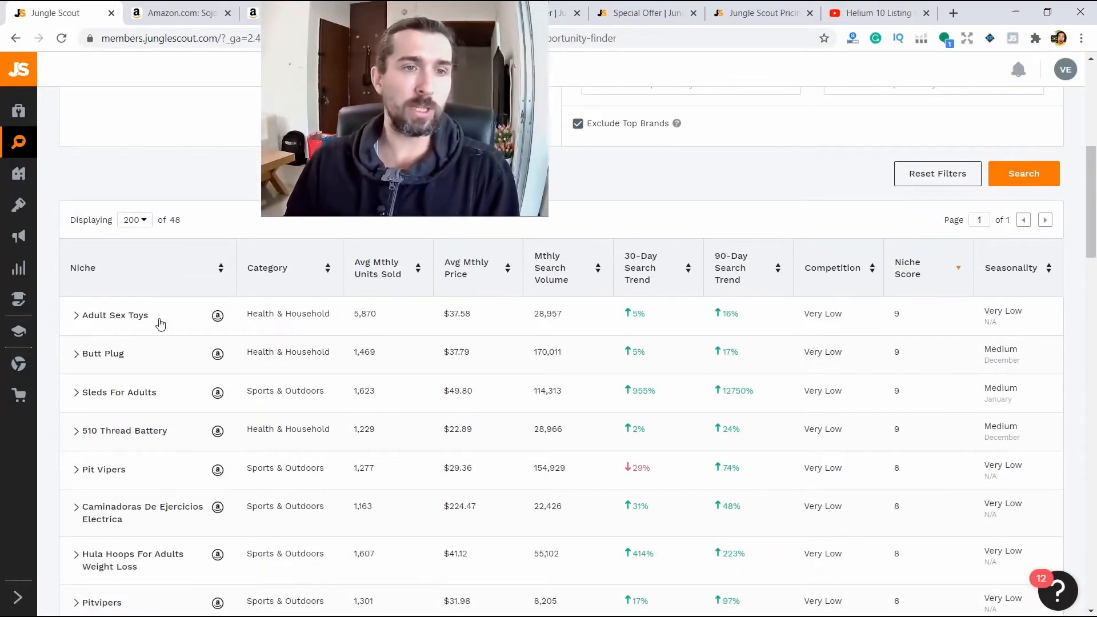
pyautogui.moveTo(218, 314)
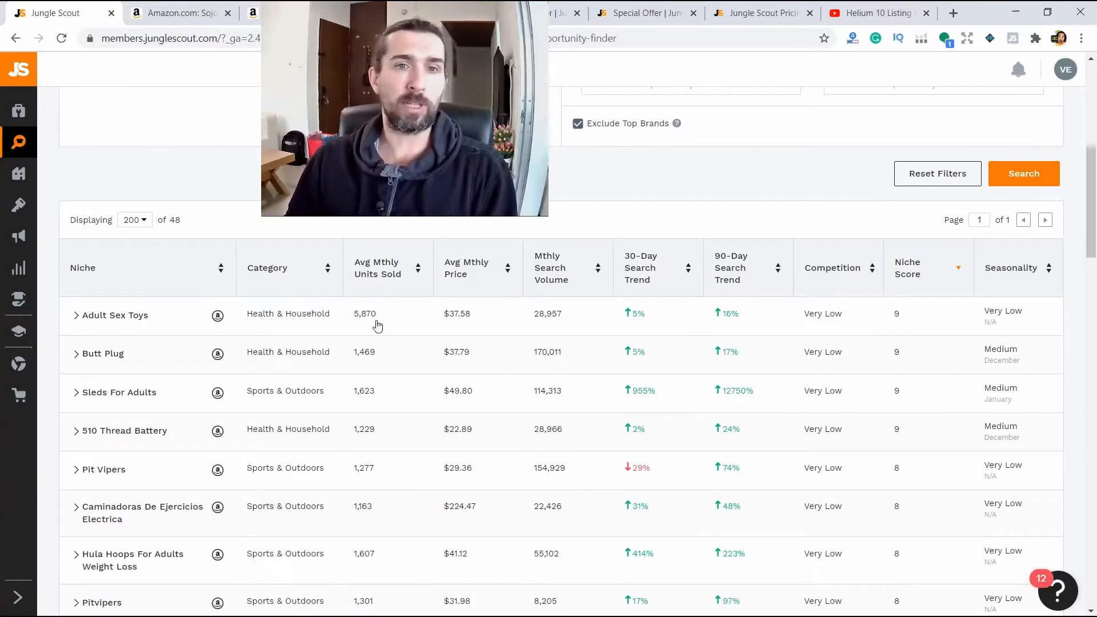
pyautogui.moveTo(377, 268)
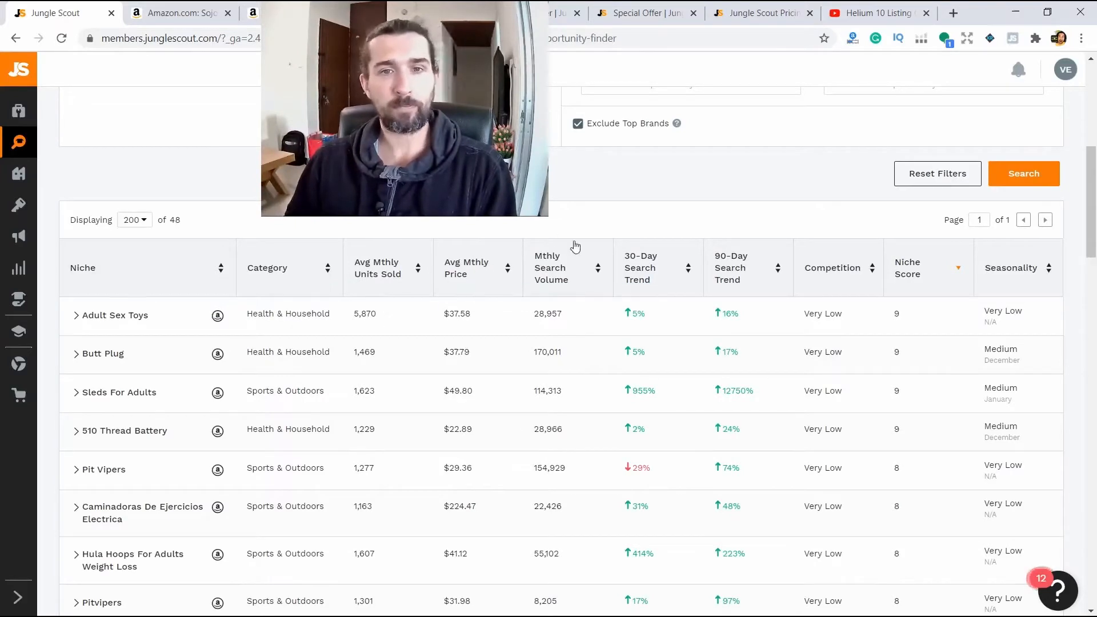
pyautogui.moveTo(567, 263)
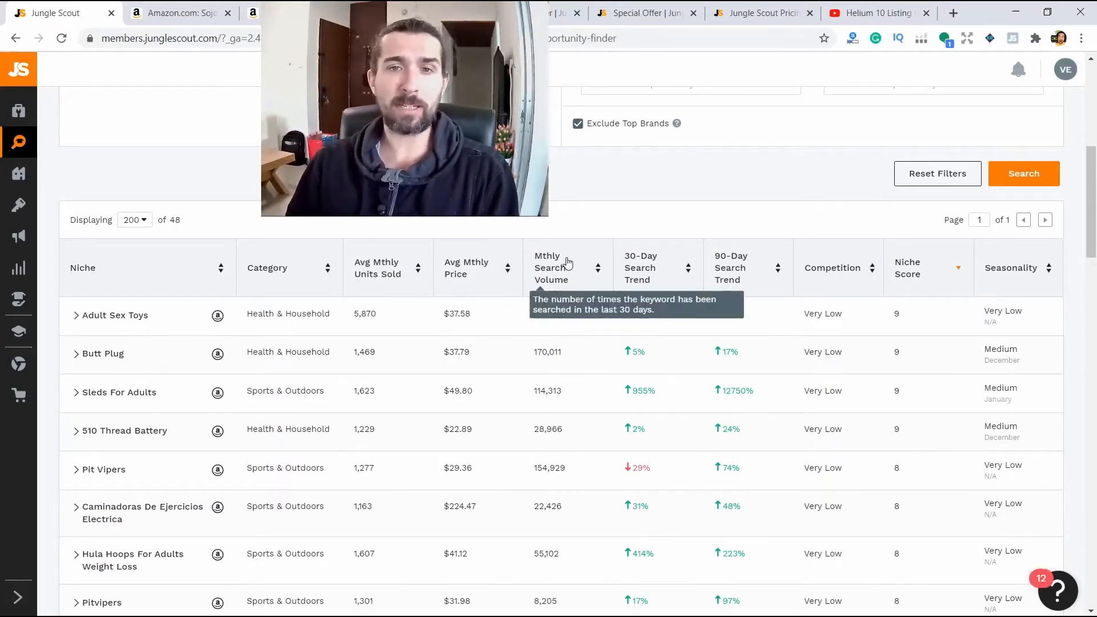
pyautogui.moveTo(533, 306)
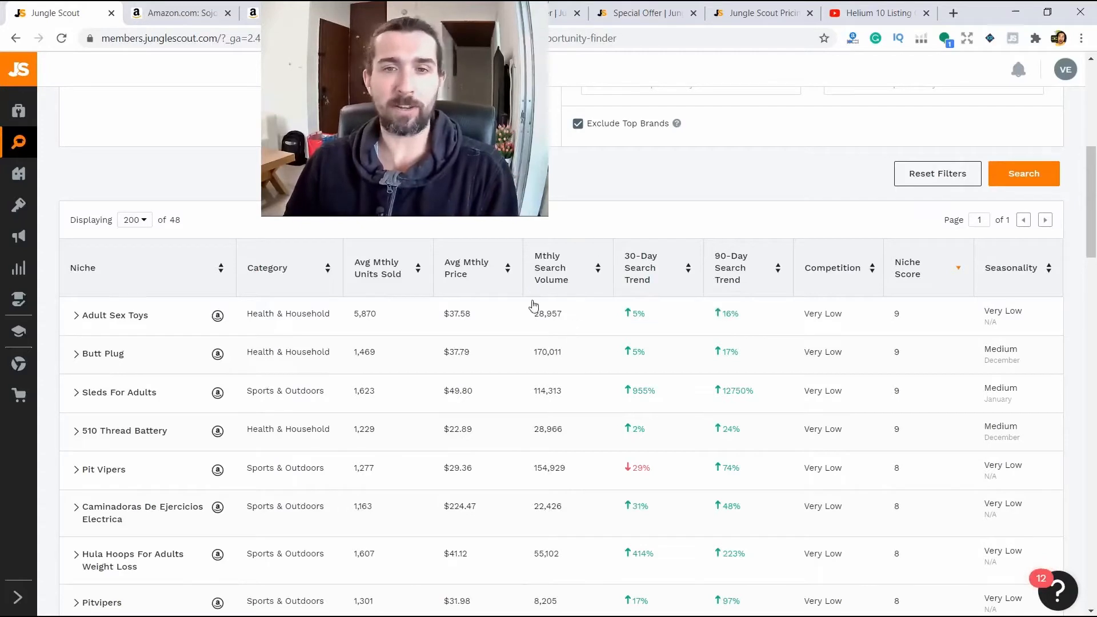
pyautogui.moveTo(639, 268)
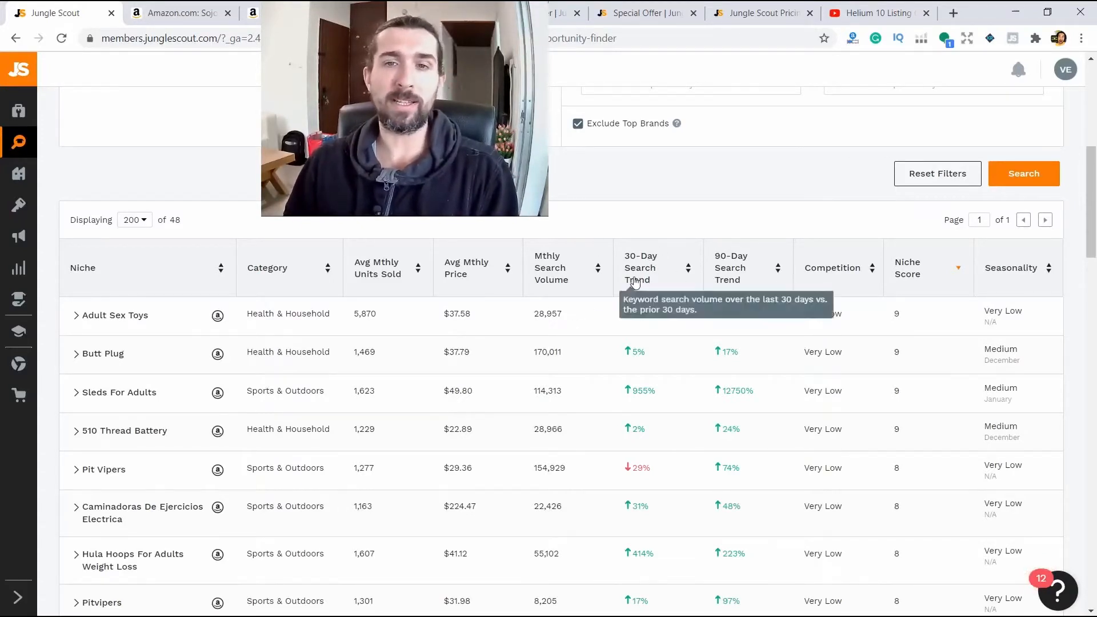
pyautogui.moveTo(638, 327)
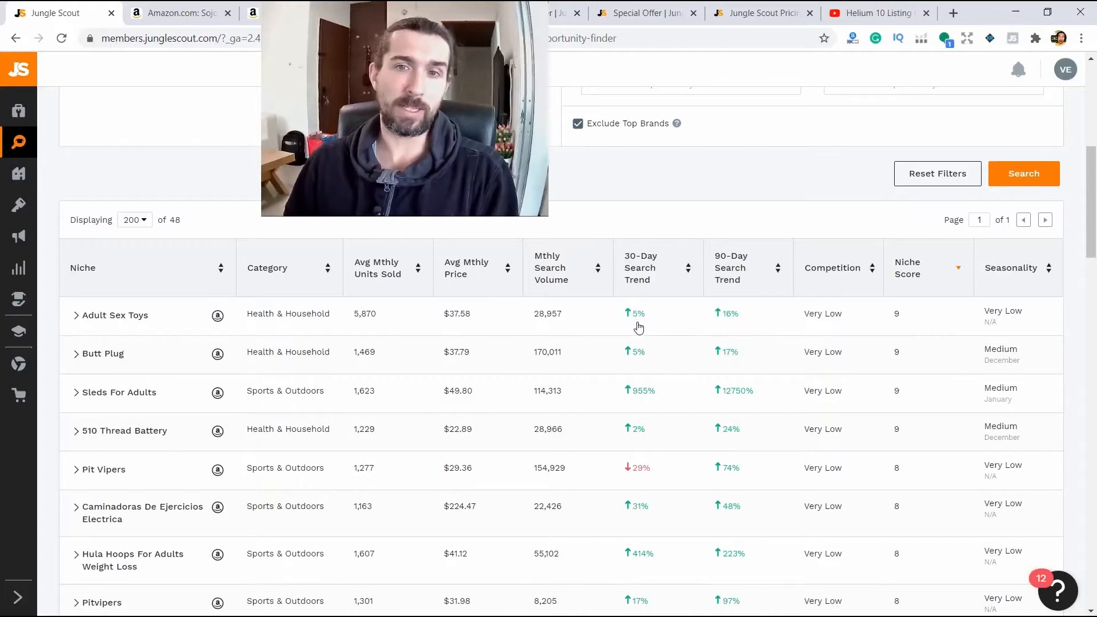
pyautogui.moveTo(733, 267)
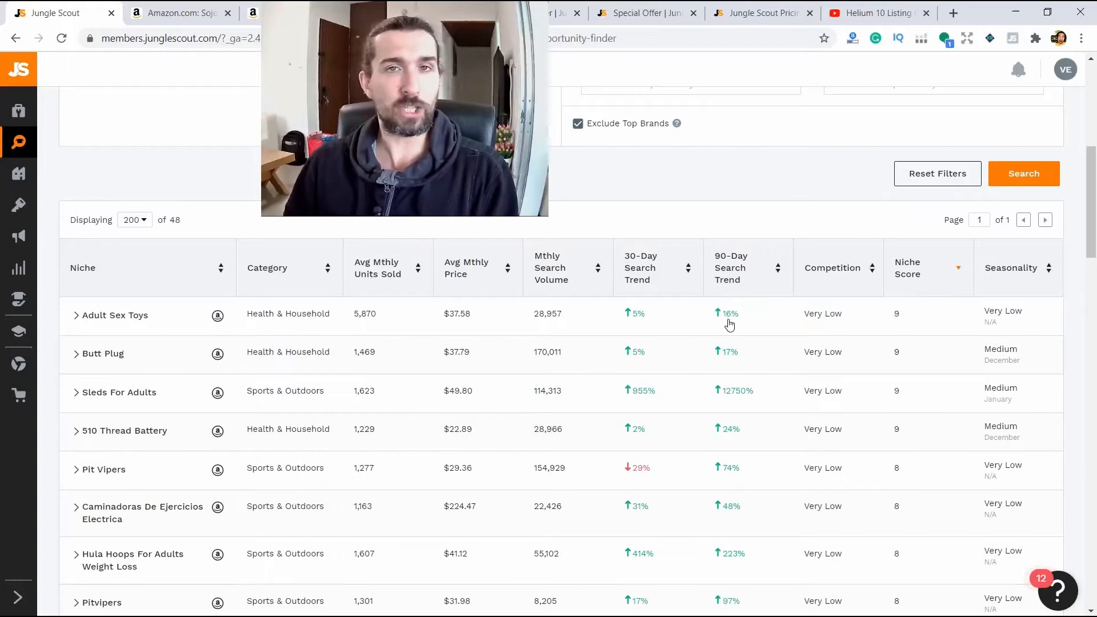
pyautogui.moveTo(836, 322)
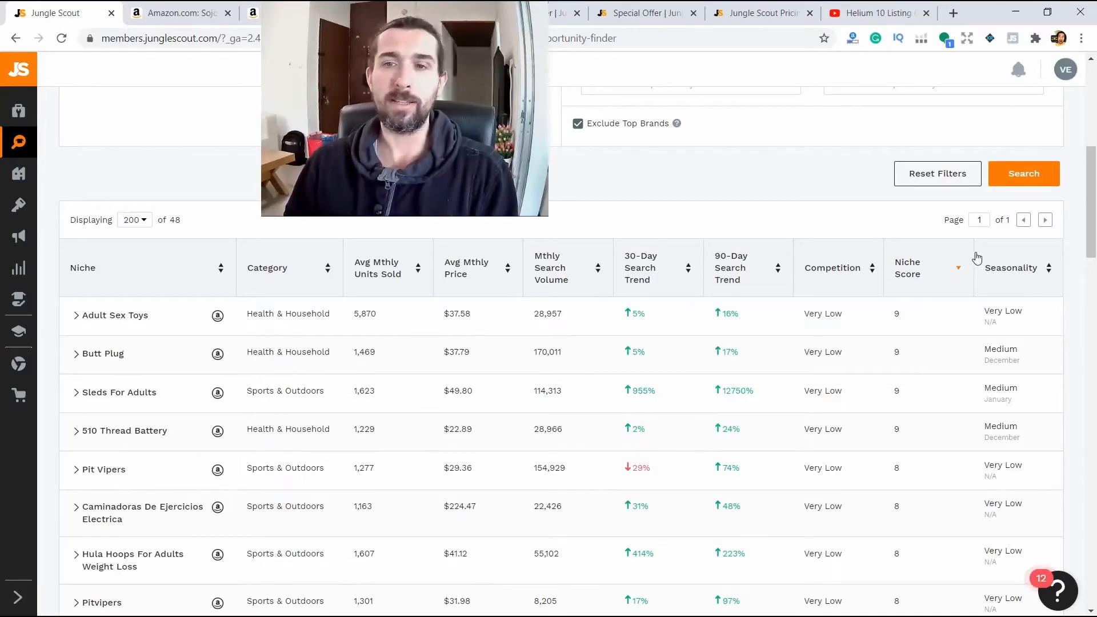
pyautogui.moveTo(917, 286)
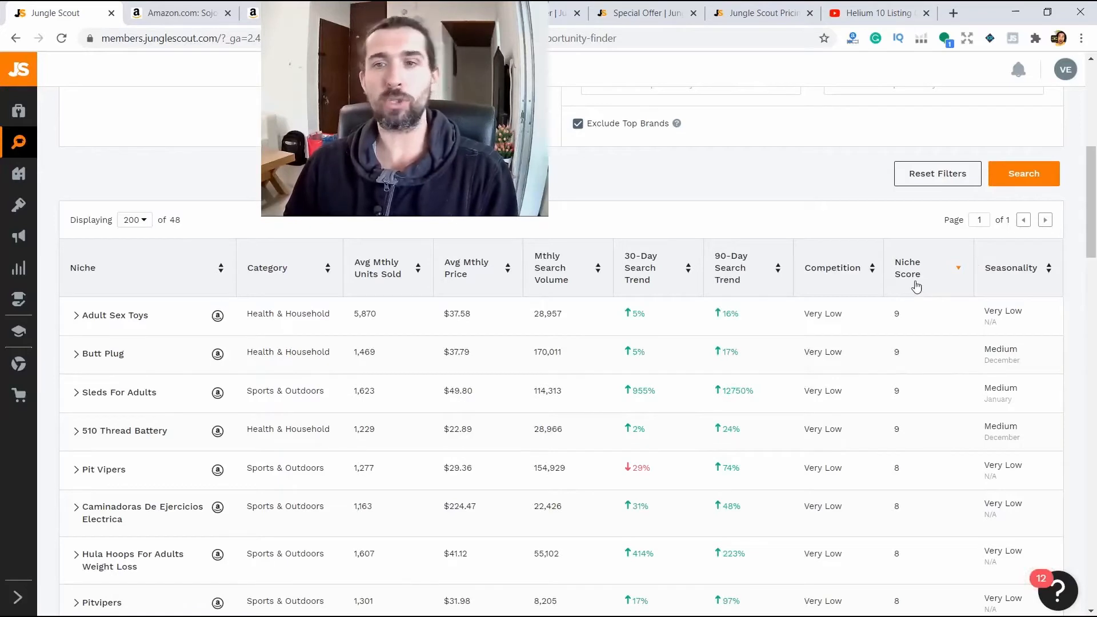
pyautogui.moveTo(948, 280)
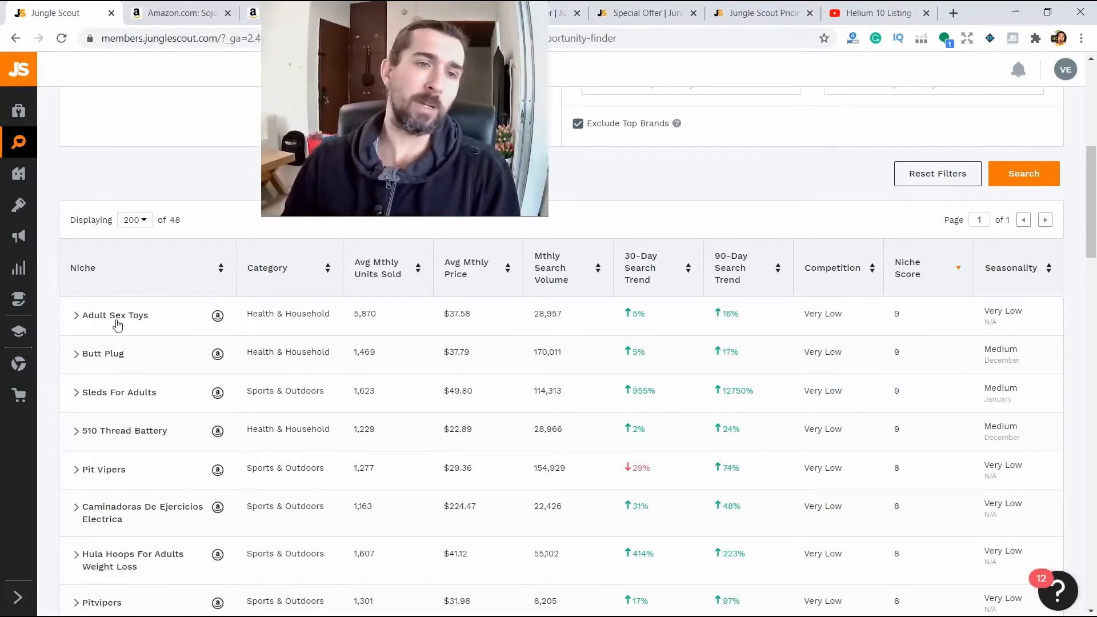
pyautogui.moveTo(112, 329)
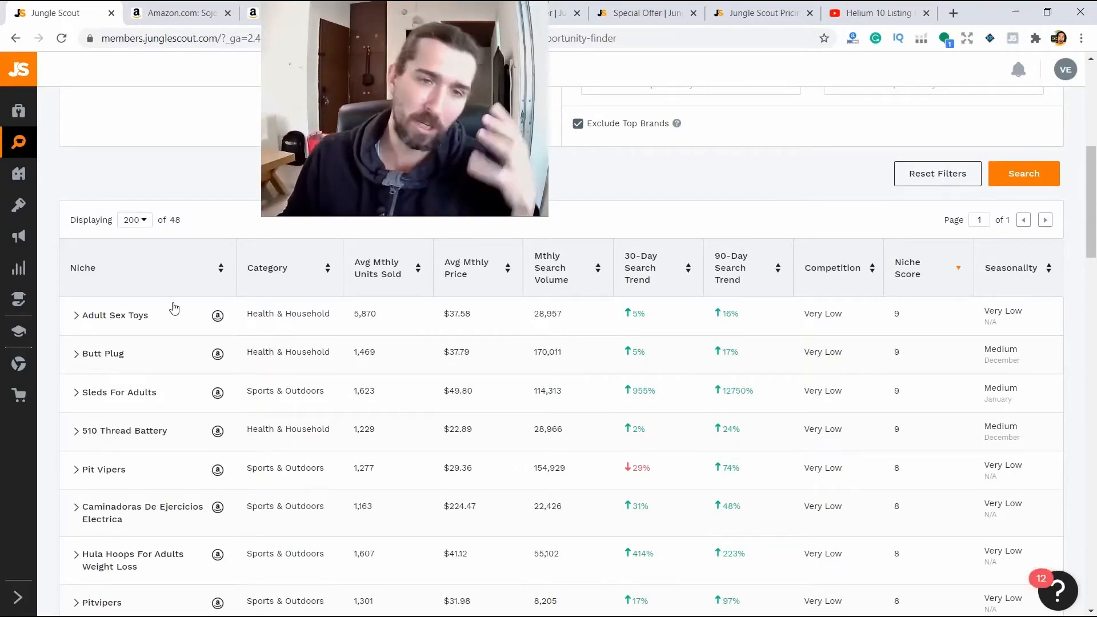
pyautogui.scroll(-3)
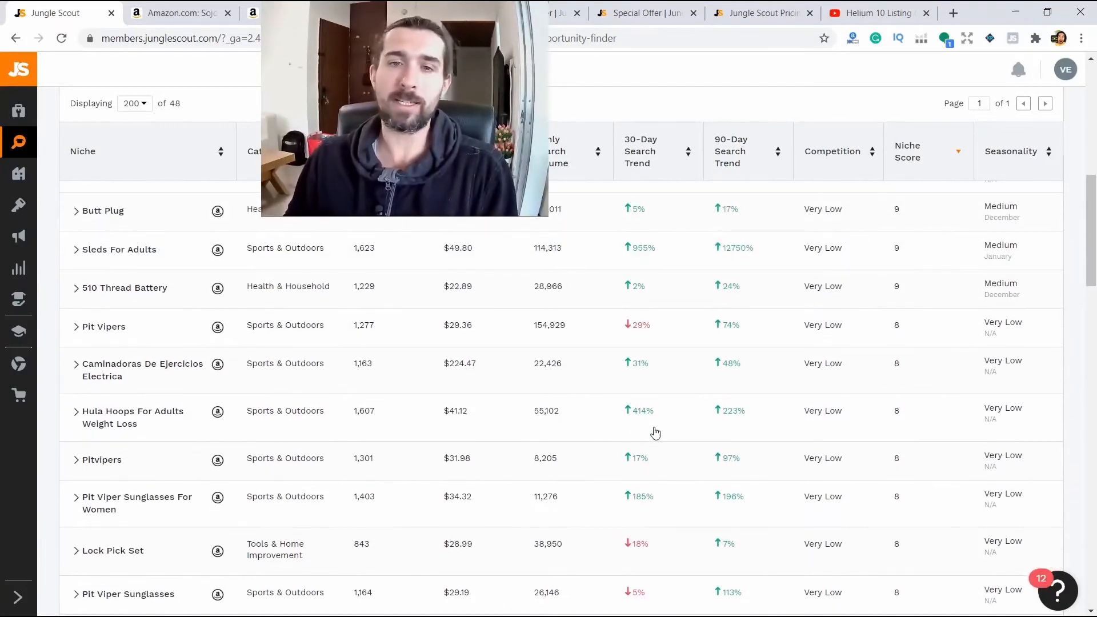
pyautogui.moveTo(95, 426)
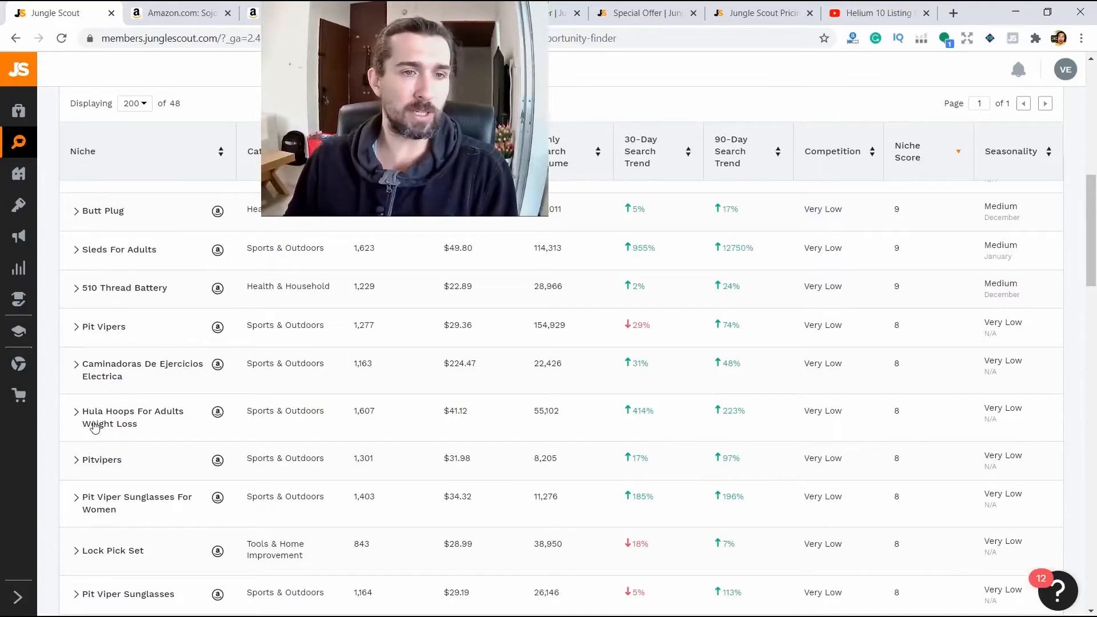
pyautogui.moveTo(623, 418)
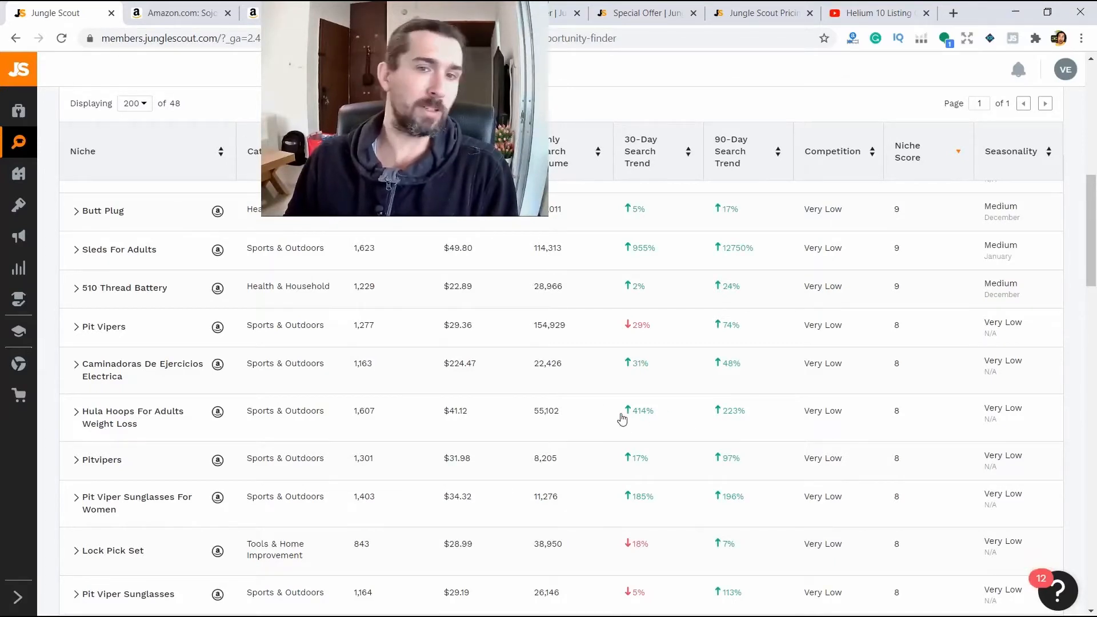
pyautogui.moveTo(726, 446)
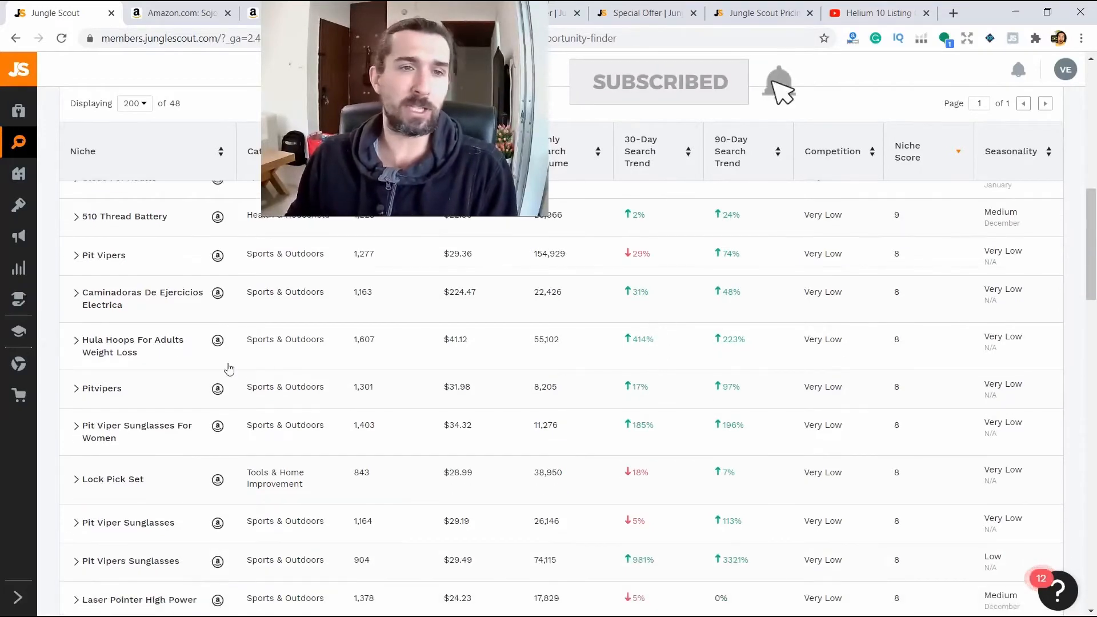
# Step: Expand the Weighted Hula Hoops For Adults row to show its units sold history
pyautogui.scroll(-3)
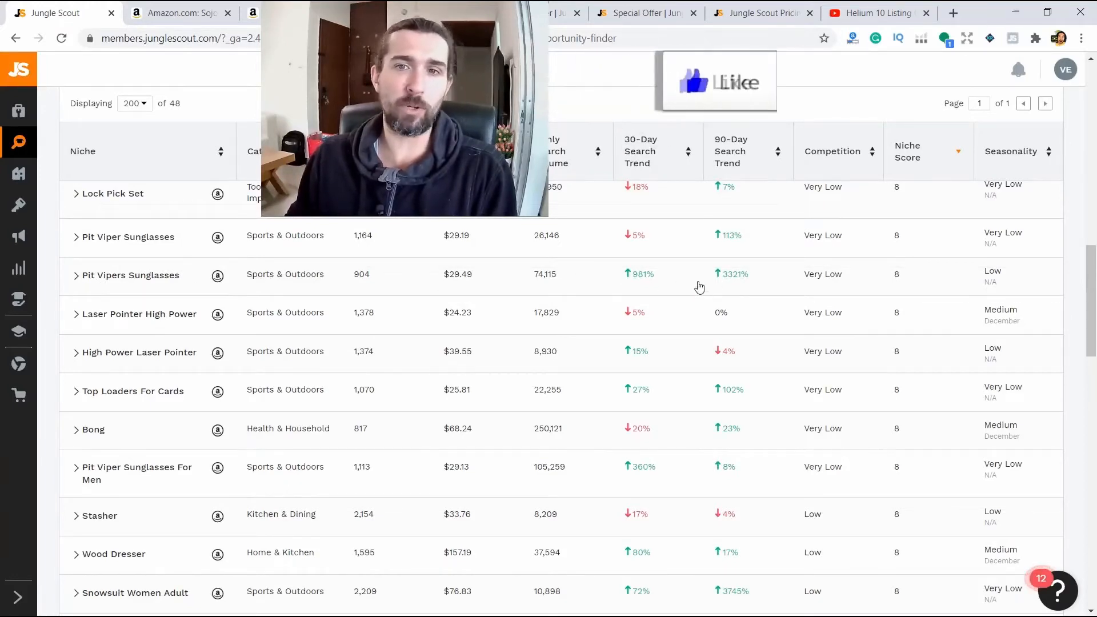
pyautogui.scroll(-3)
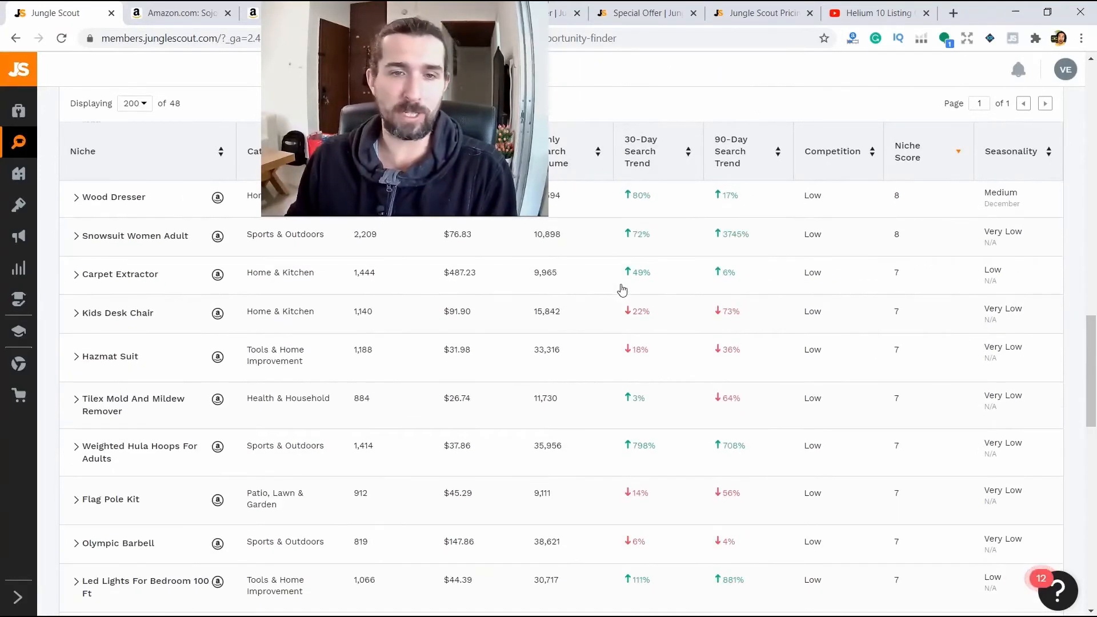
pyautogui.scroll(-3)
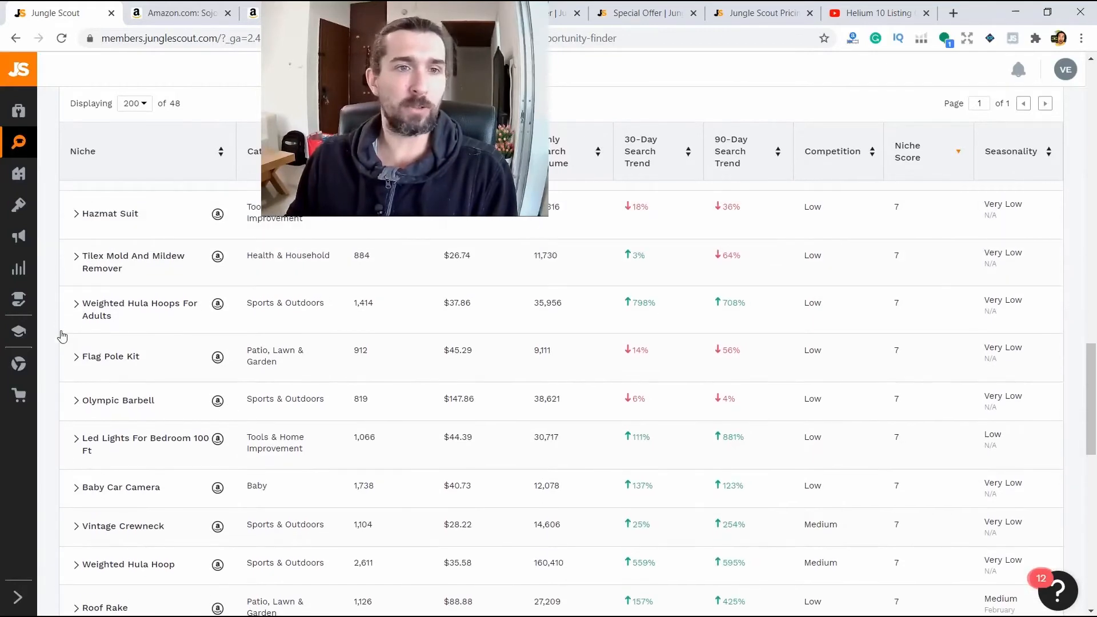
pyautogui.click(76, 303)
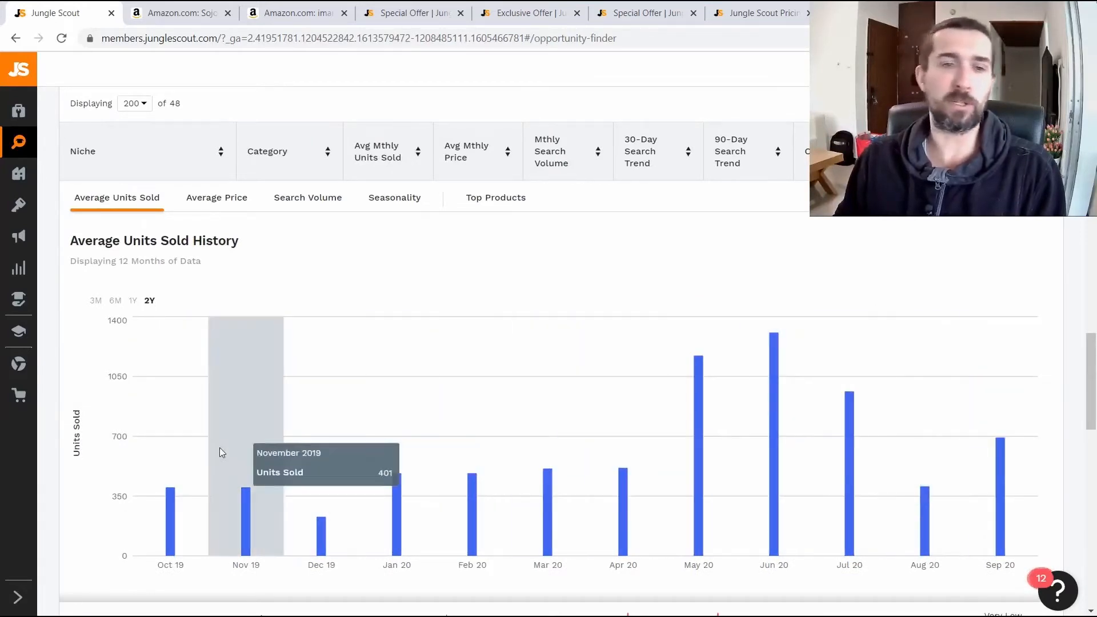
pyautogui.moveTo(153, 289)
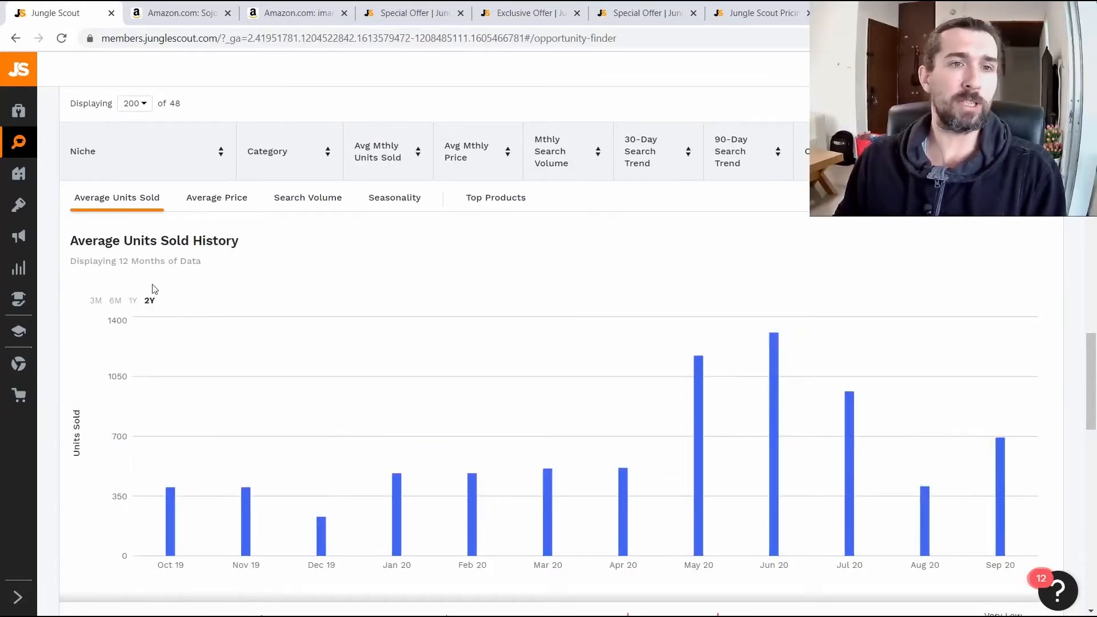
pyautogui.moveTo(153, 313)
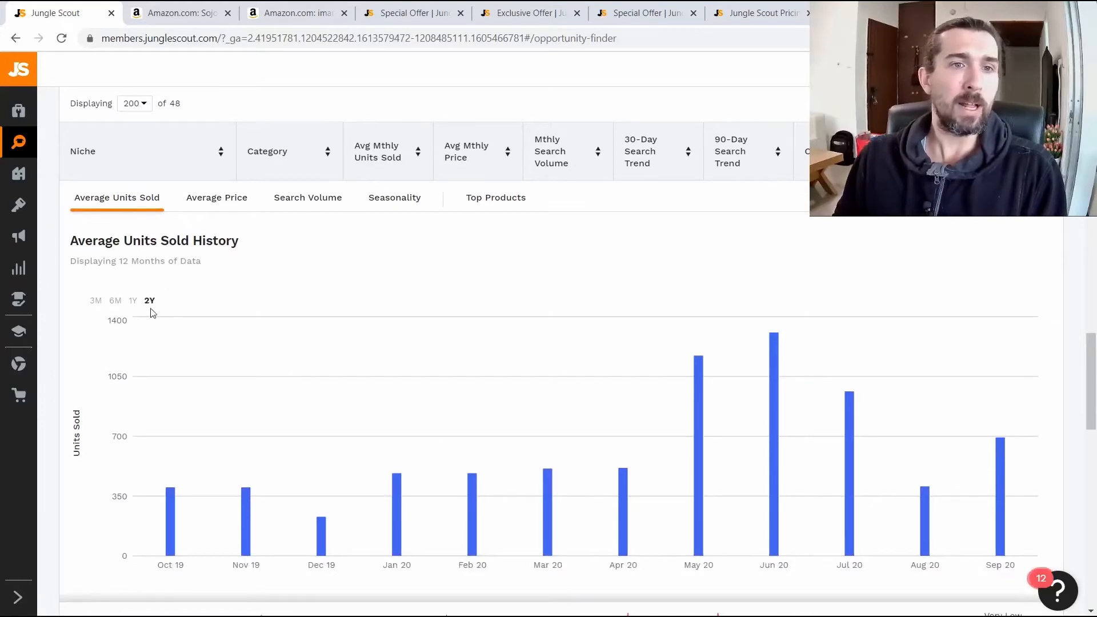
pyautogui.moveTo(245, 511)
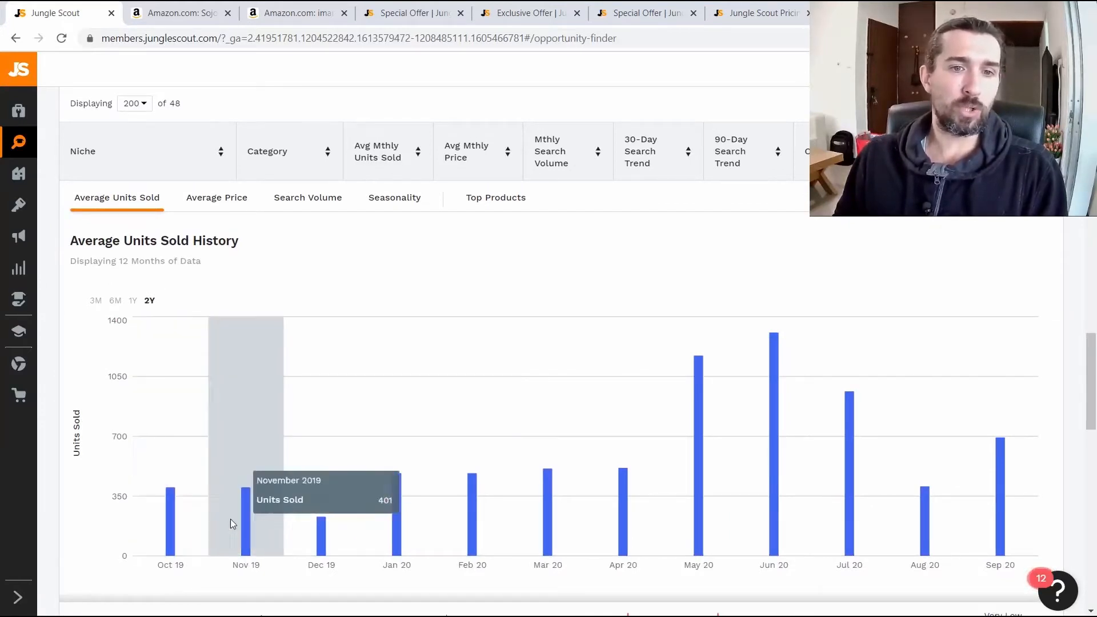
pyautogui.moveTo(472, 515)
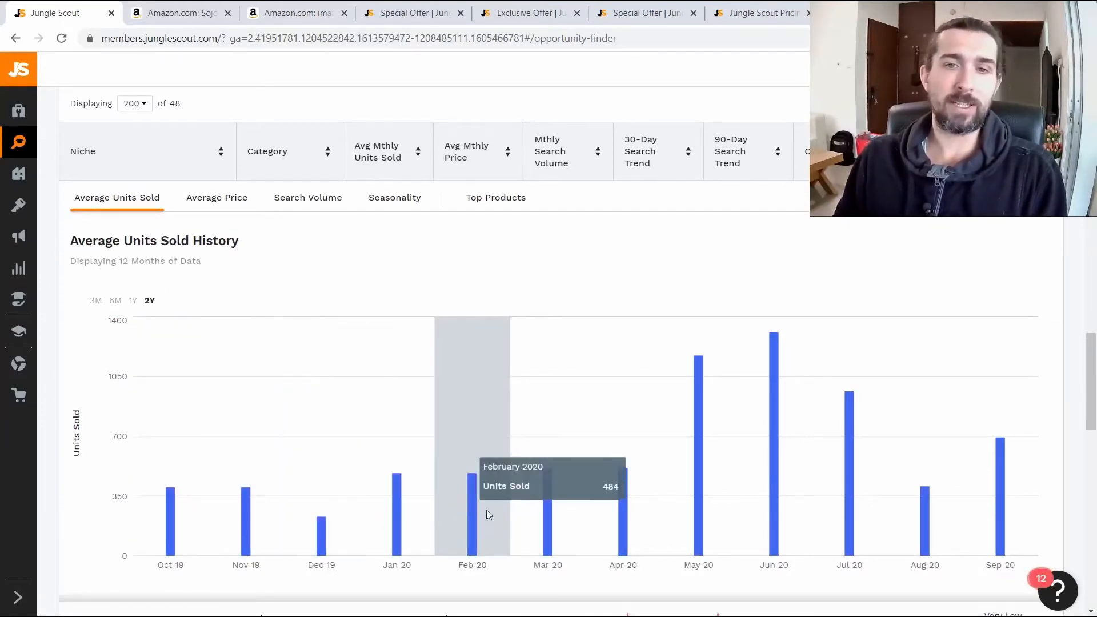
pyautogui.moveTo(192, 489)
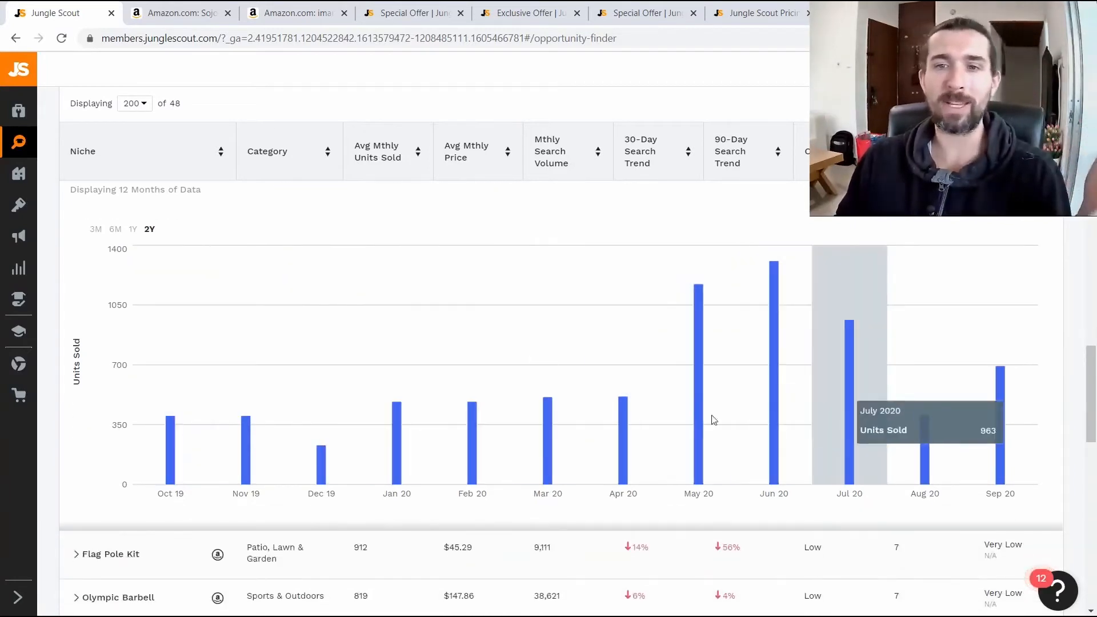
pyautogui.scroll(3)
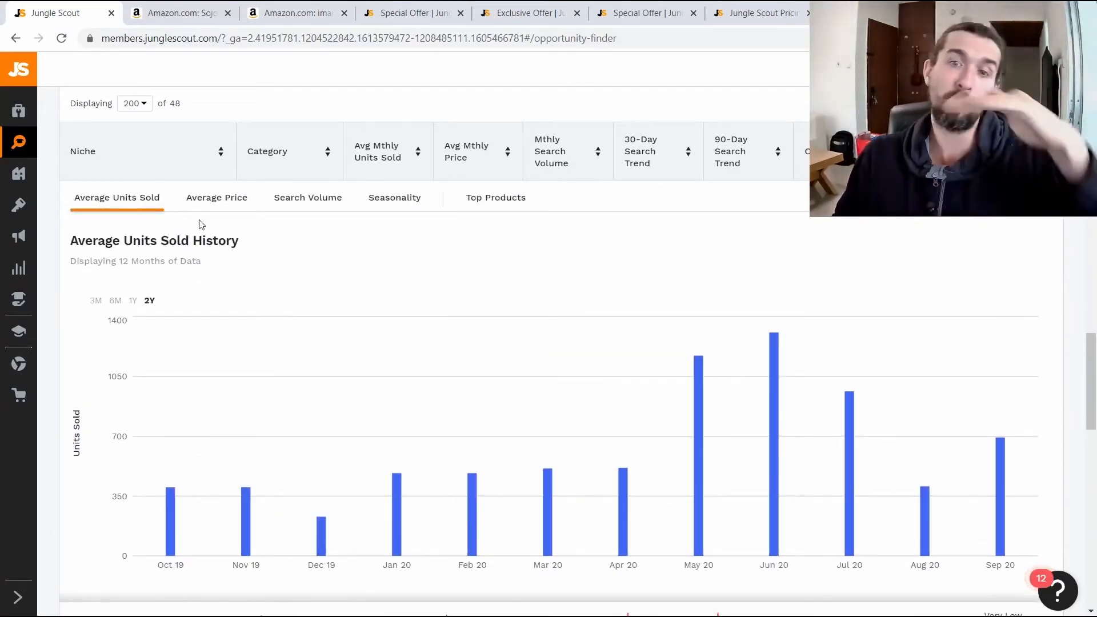
pyautogui.moveTo(698, 420)
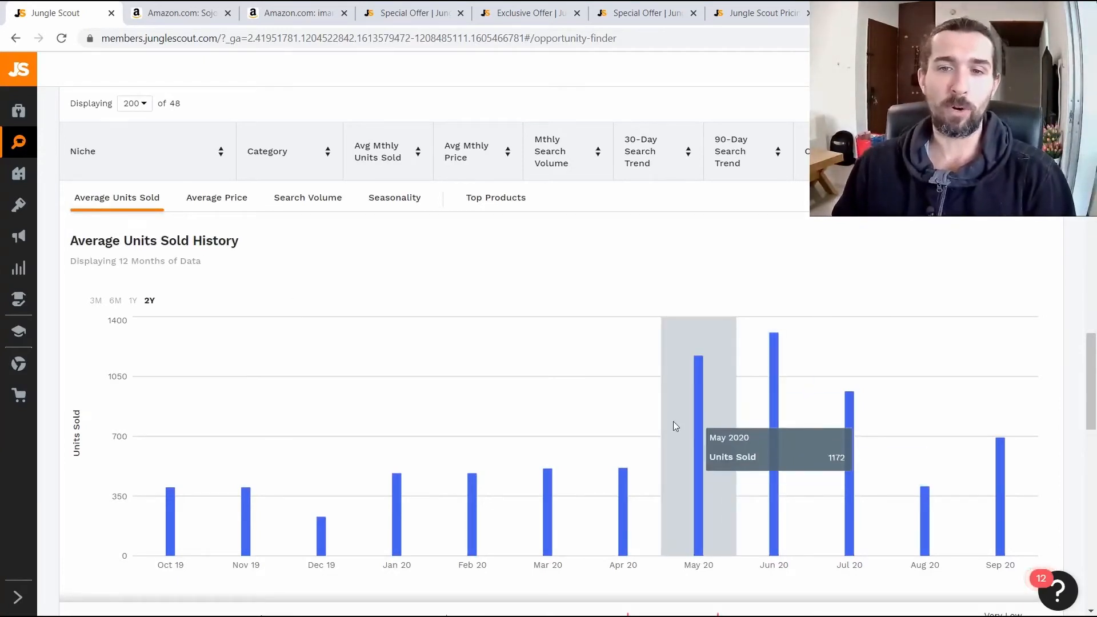
pyautogui.moveTo(397, 490)
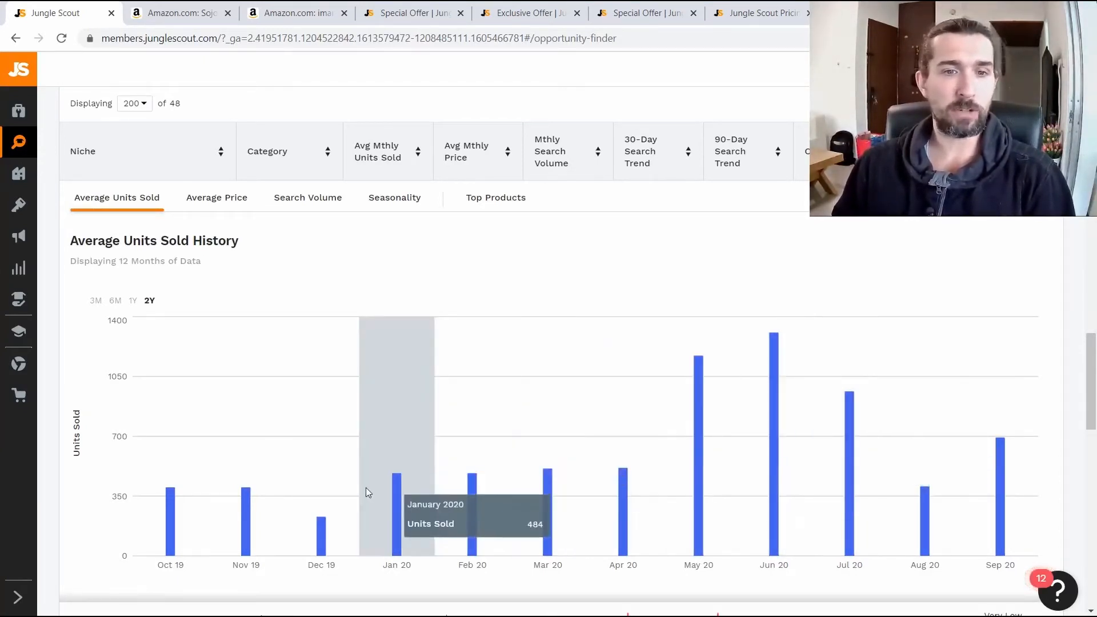
pyautogui.moveTo(934, 489)
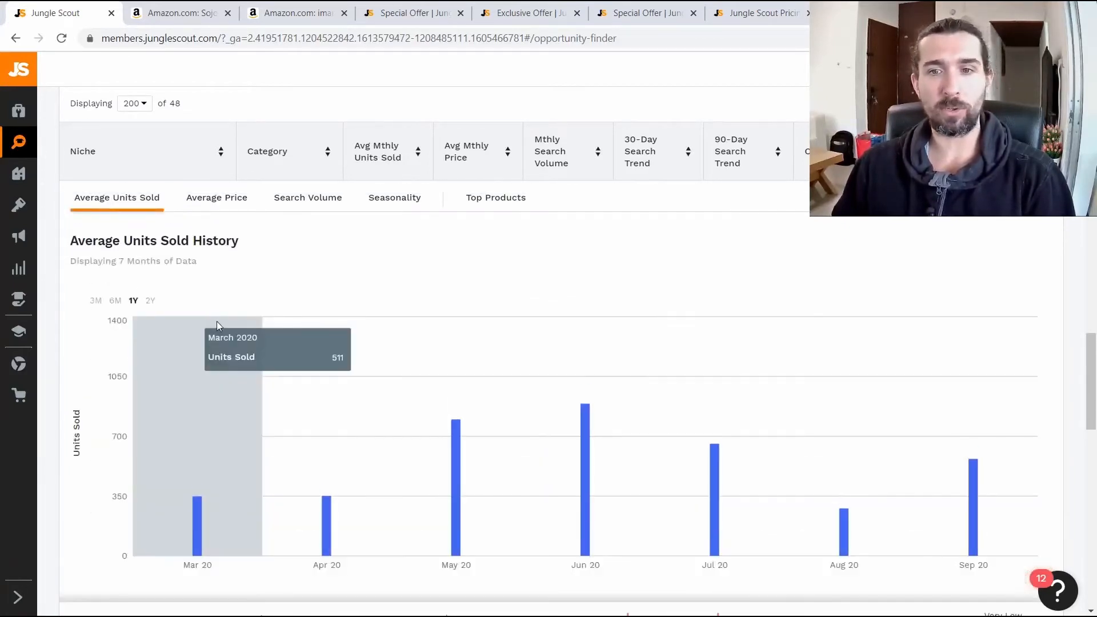
pyautogui.click(149, 300)
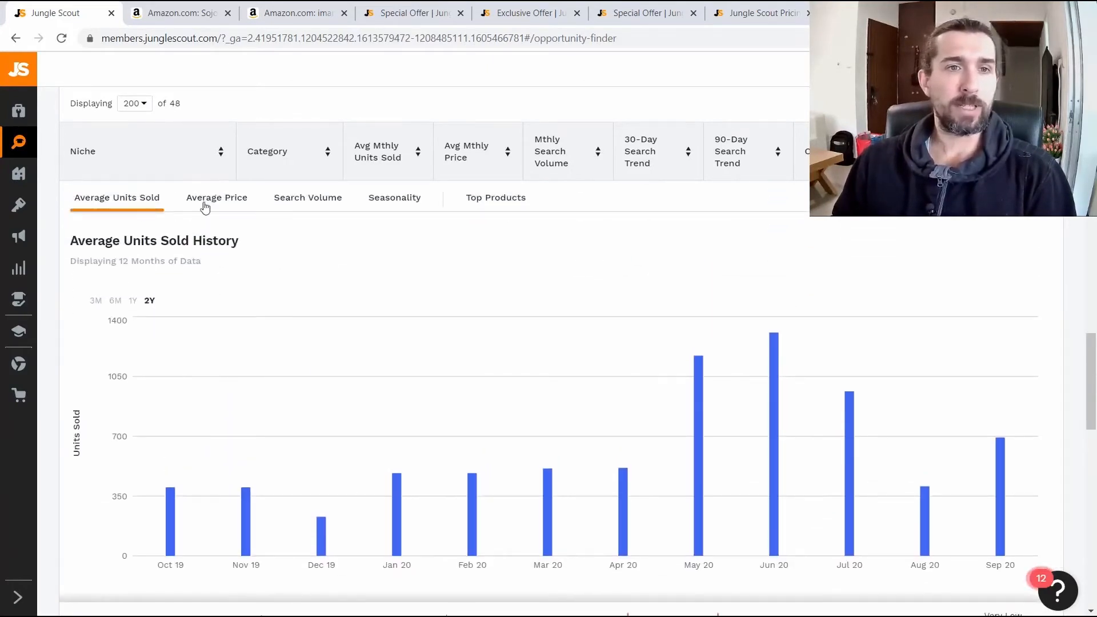
# Step: Show the niche's twelve-month average price chart, ranging $45.86 to $29.37
pyautogui.click(216, 198)
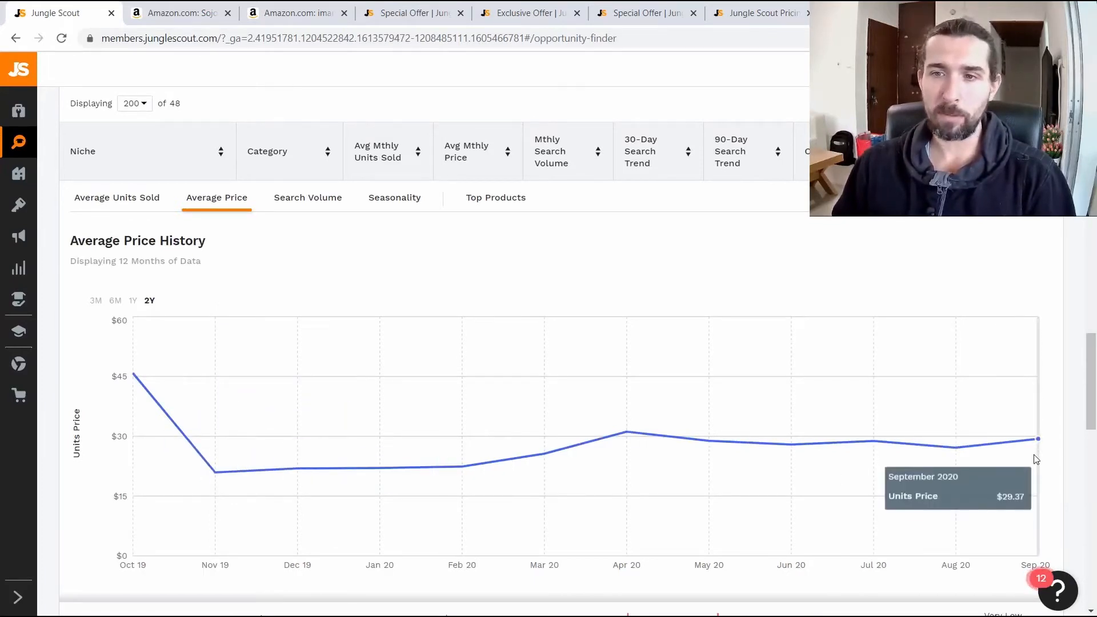
pyautogui.moveTo(132, 374)
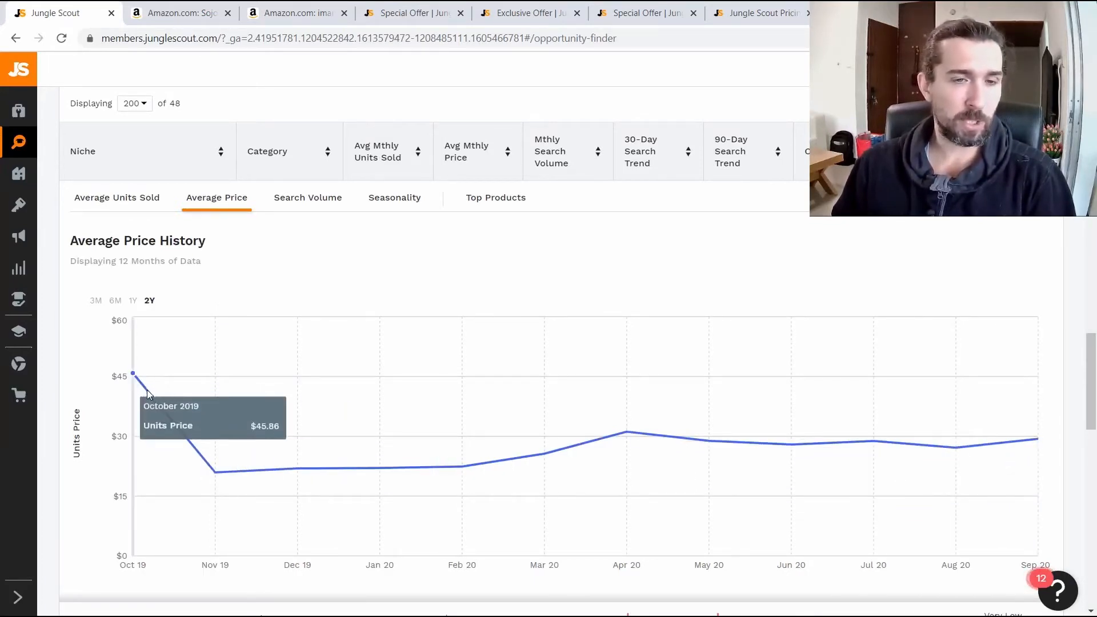
pyautogui.moveTo(676, 432)
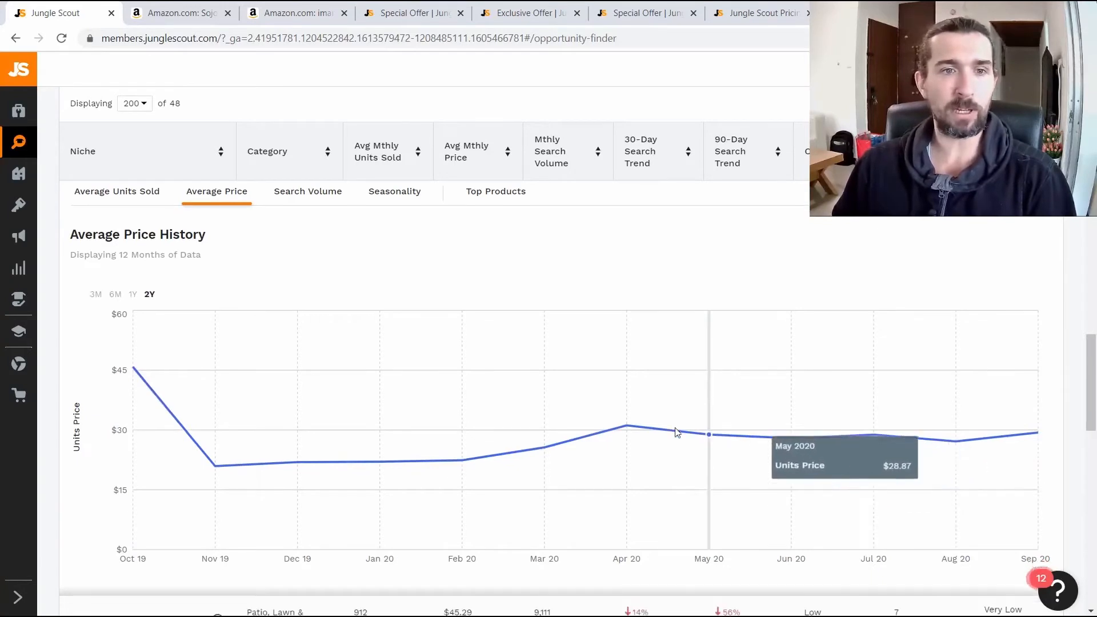
pyautogui.scroll(-3)
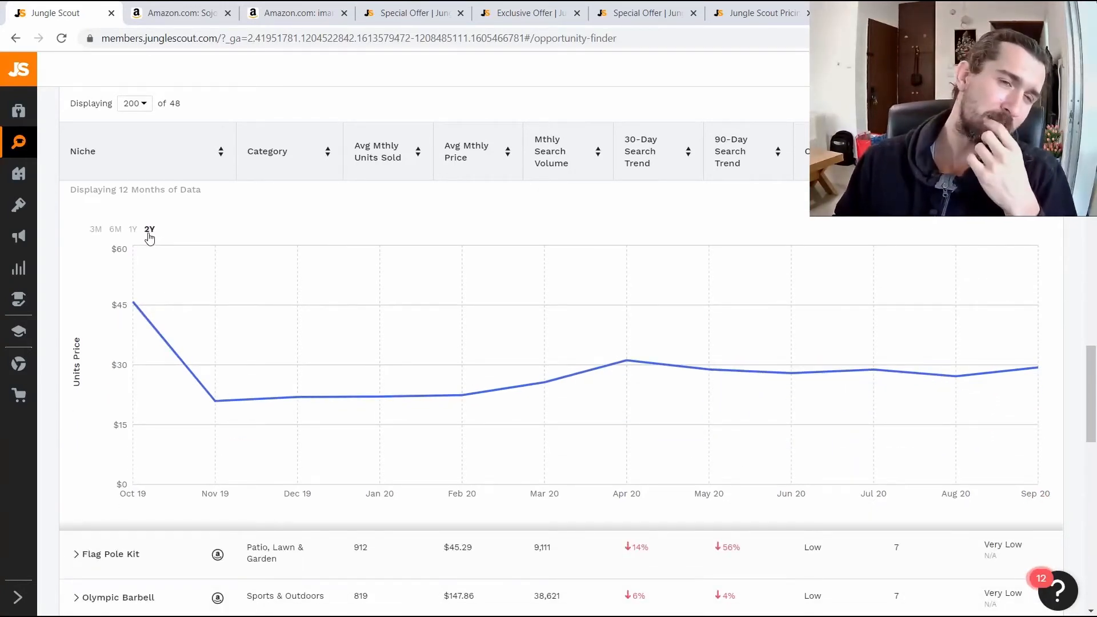
pyautogui.moveTo(132, 303)
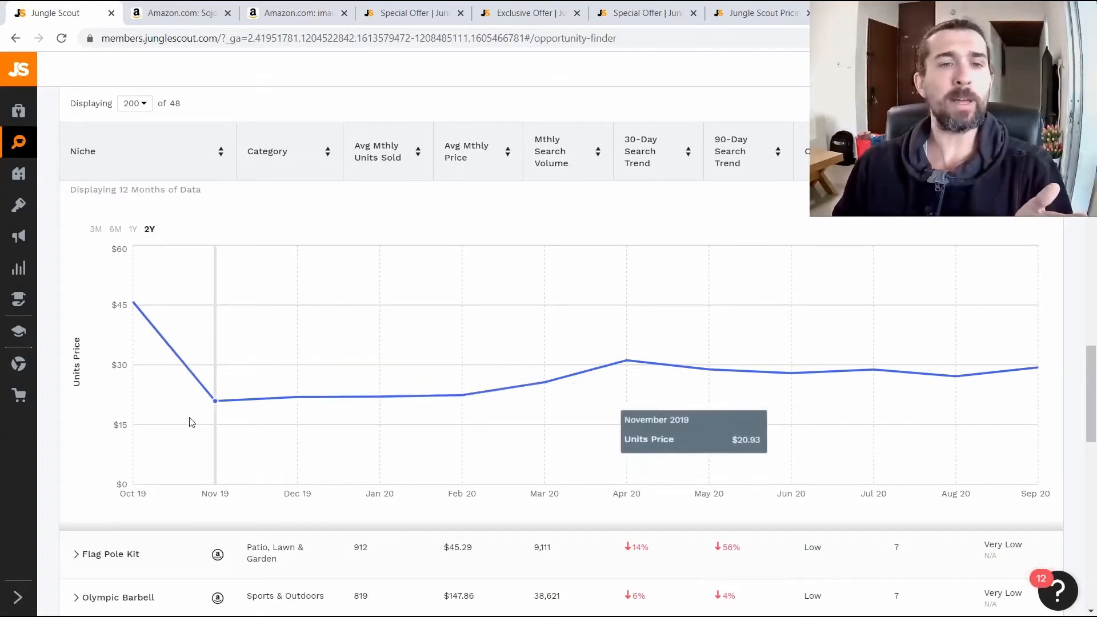
pyautogui.moveTo(956, 402)
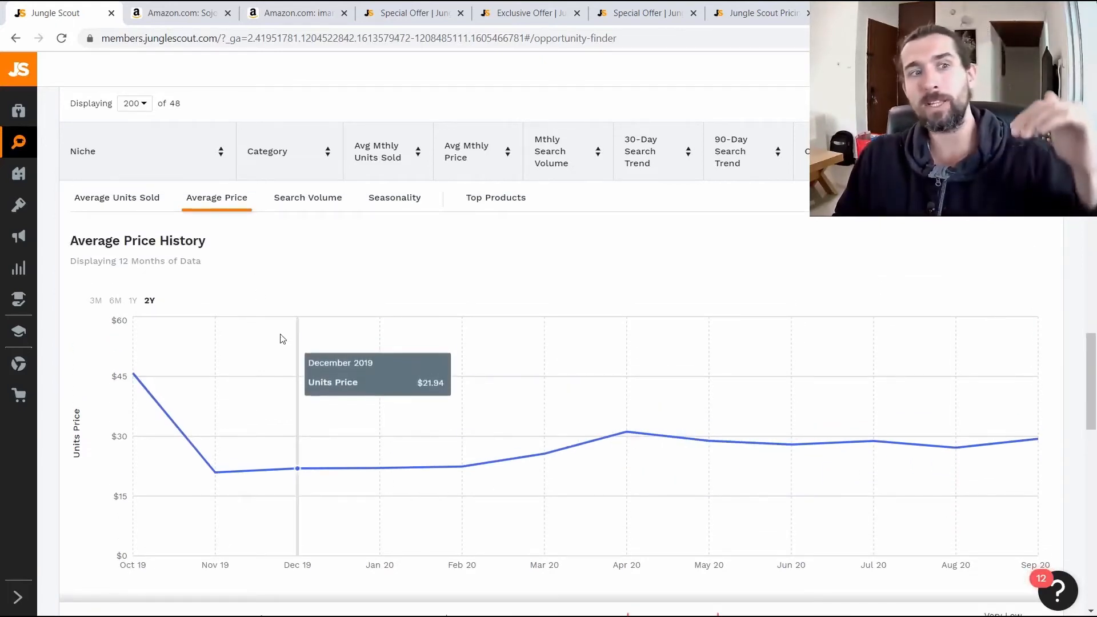
pyautogui.moveTo(278, 332)
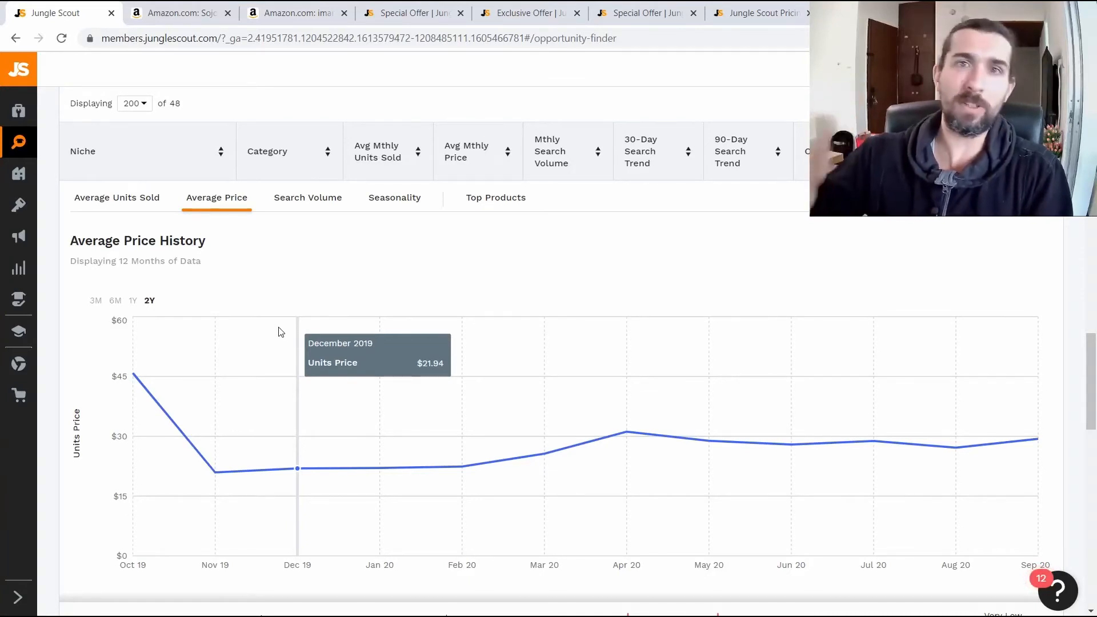
# Step: Show the Weighted Hula Hoops search volume chart, peaking near 11k in January
pyautogui.click(307, 197)
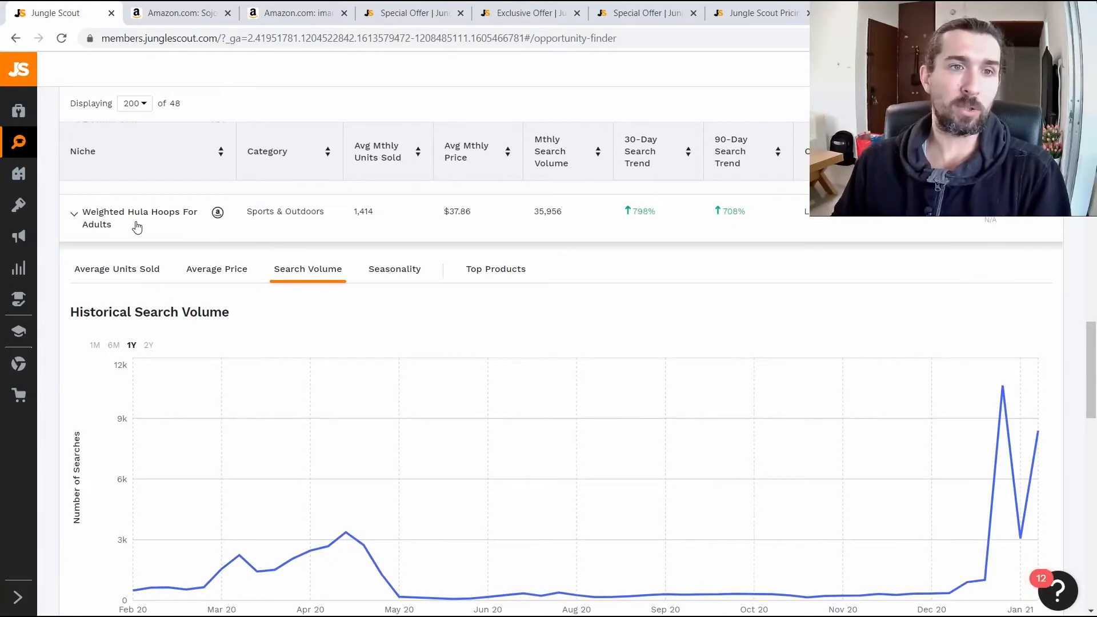
pyautogui.scroll(-3)
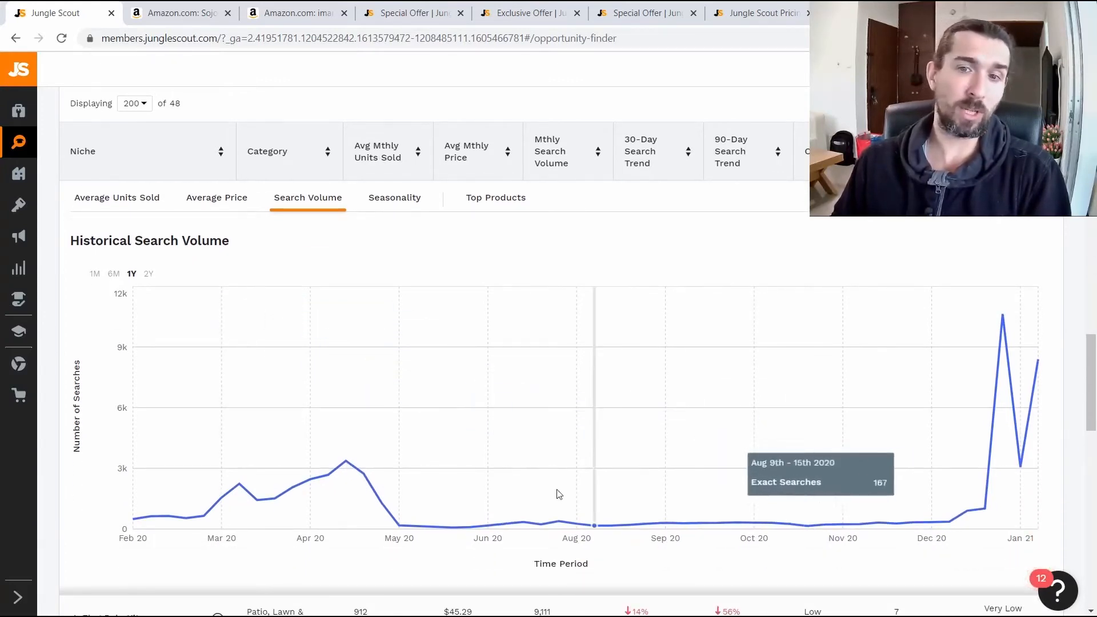
pyautogui.moveTo(213, 514)
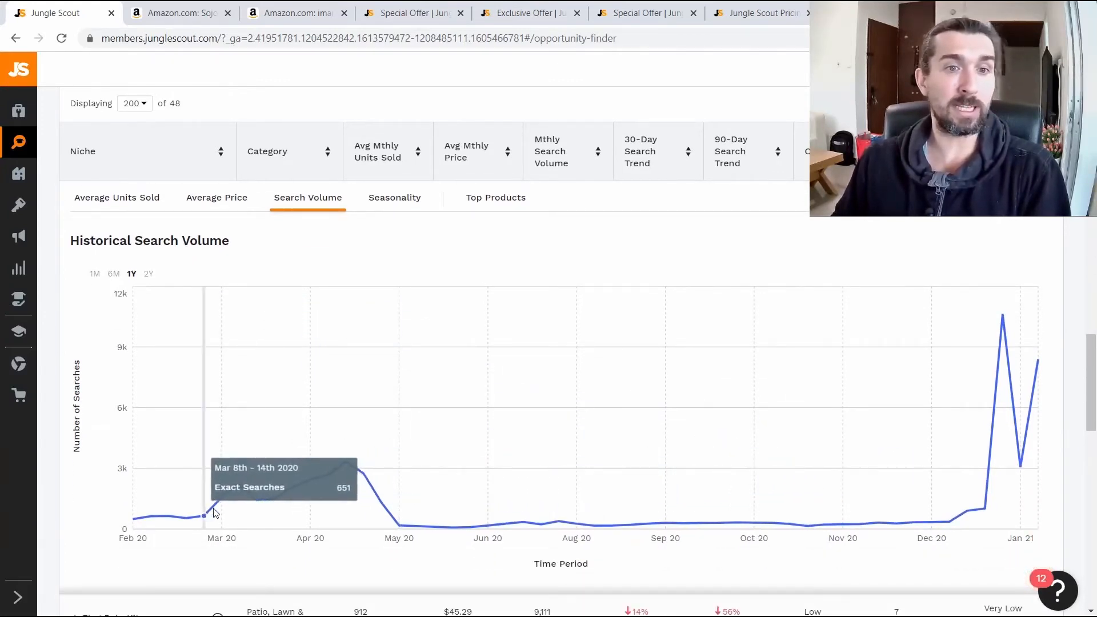
pyautogui.moveTo(383, 506)
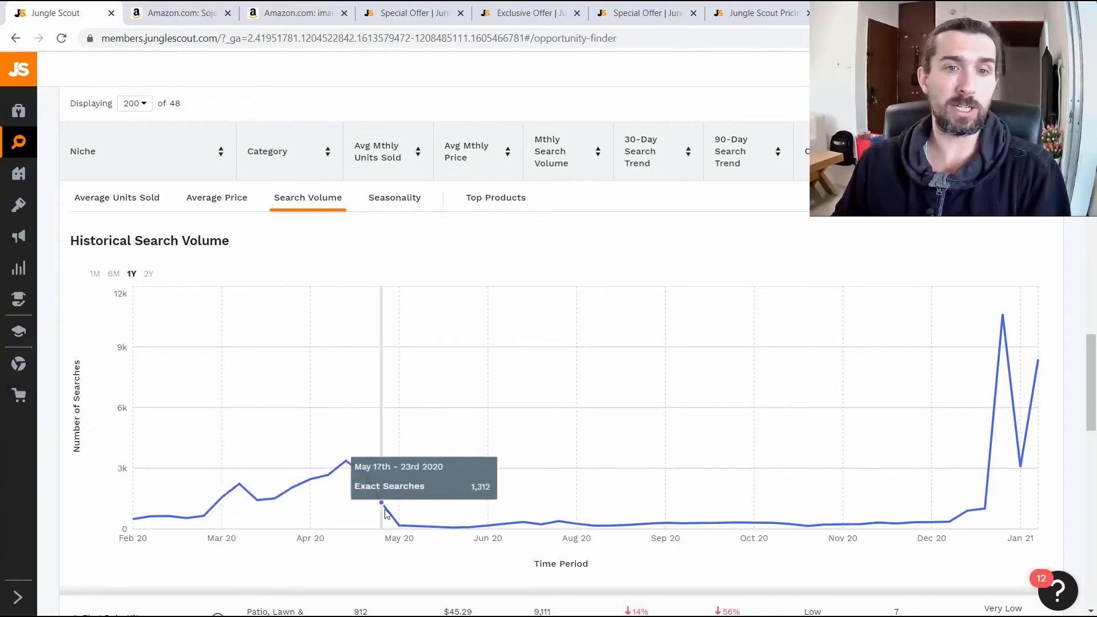
pyautogui.moveTo(408, 529)
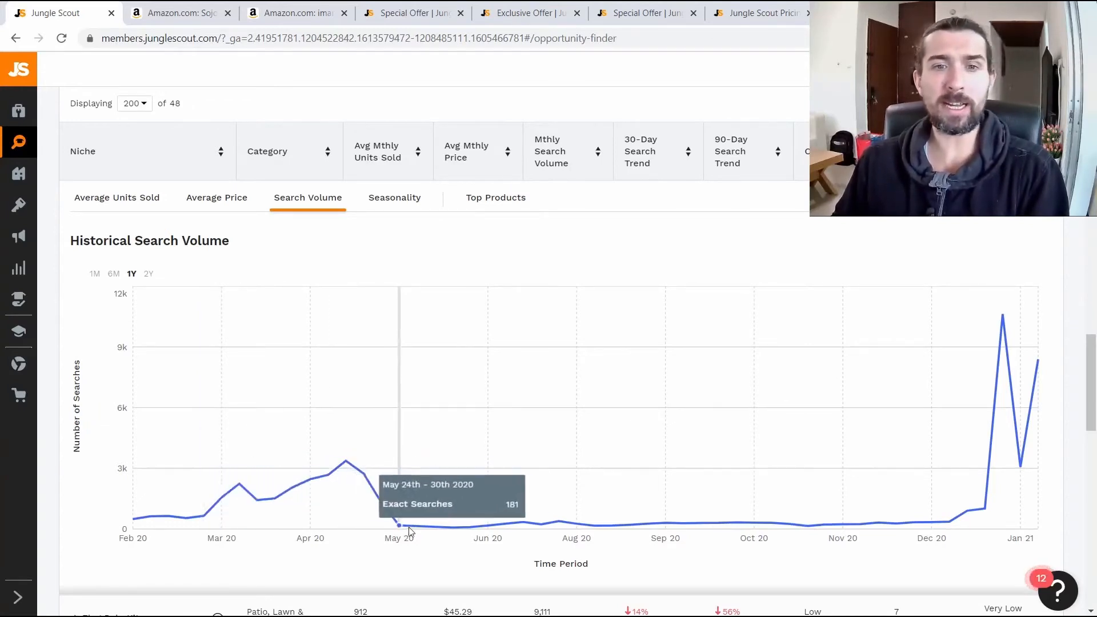
pyautogui.moveTo(1003, 389)
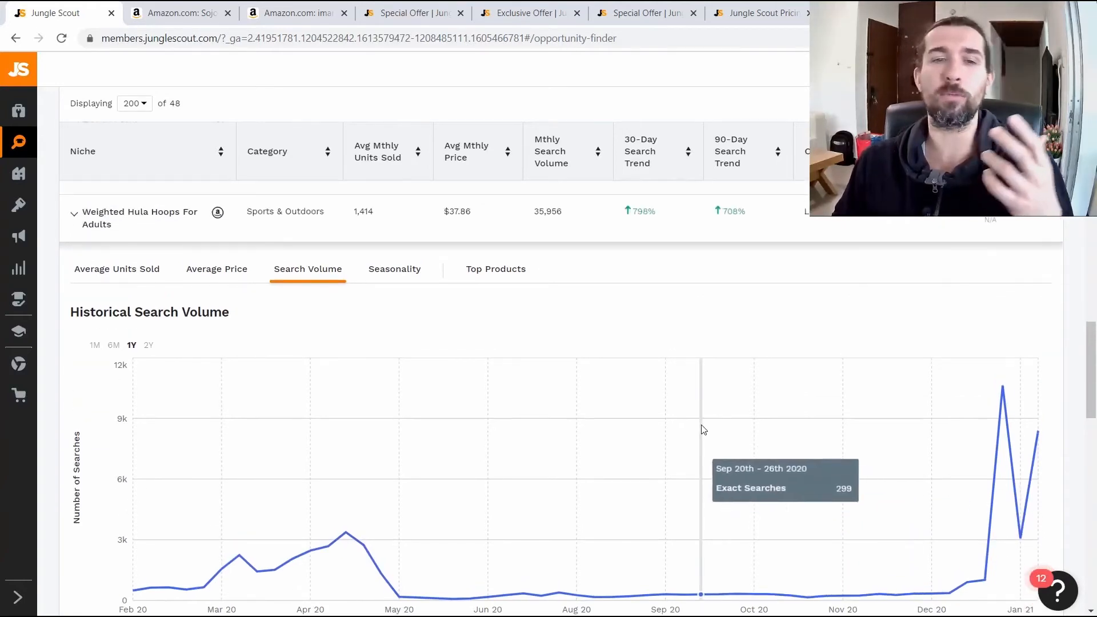
pyautogui.moveTo(1035, 471)
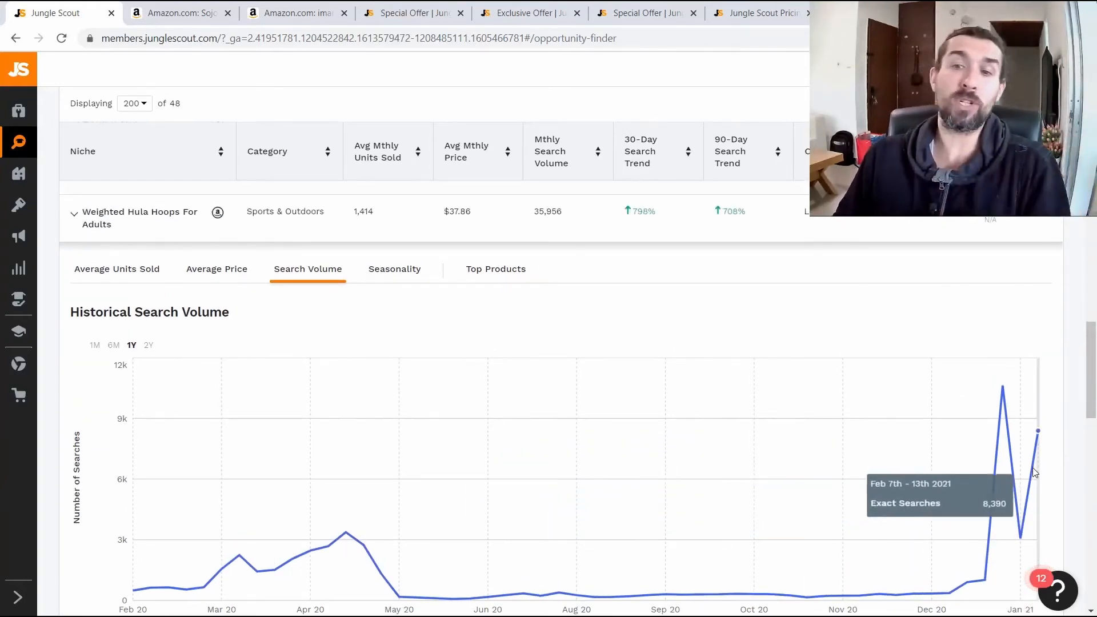
pyautogui.moveTo(987, 476)
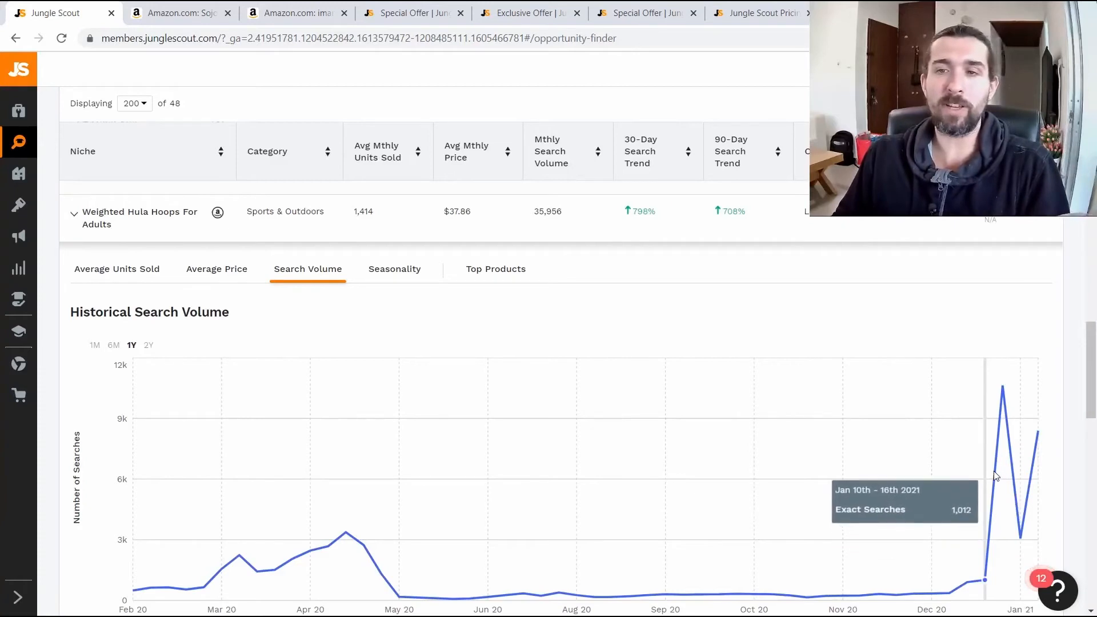
pyautogui.moveTo(1001, 462)
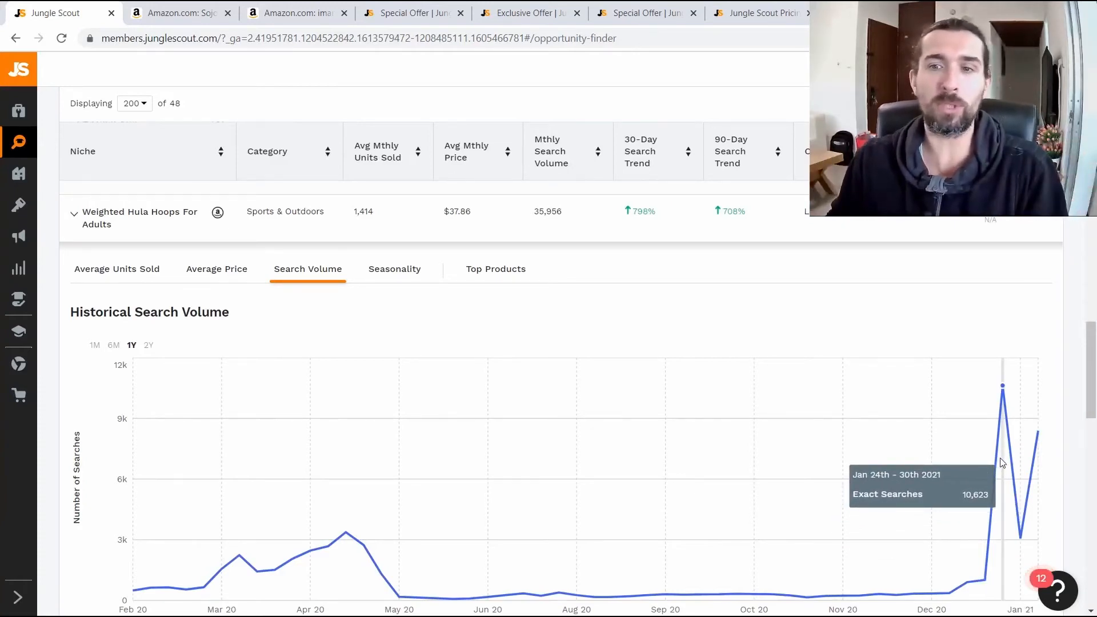
pyautogui.moveTo(556, 427)
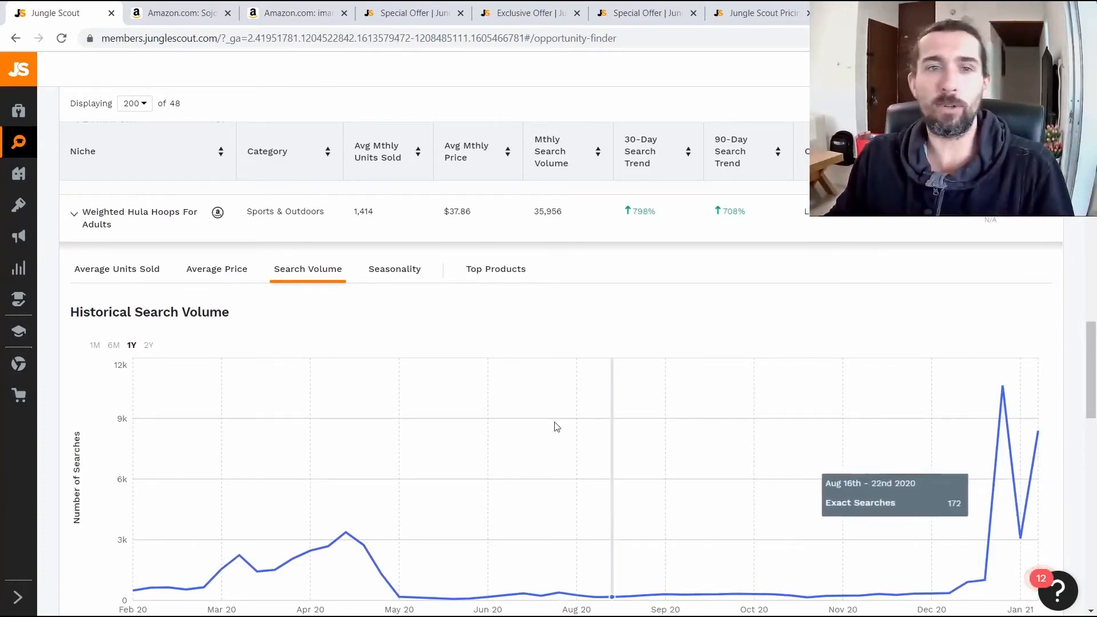
pyautogui.moveTo(439, 299)
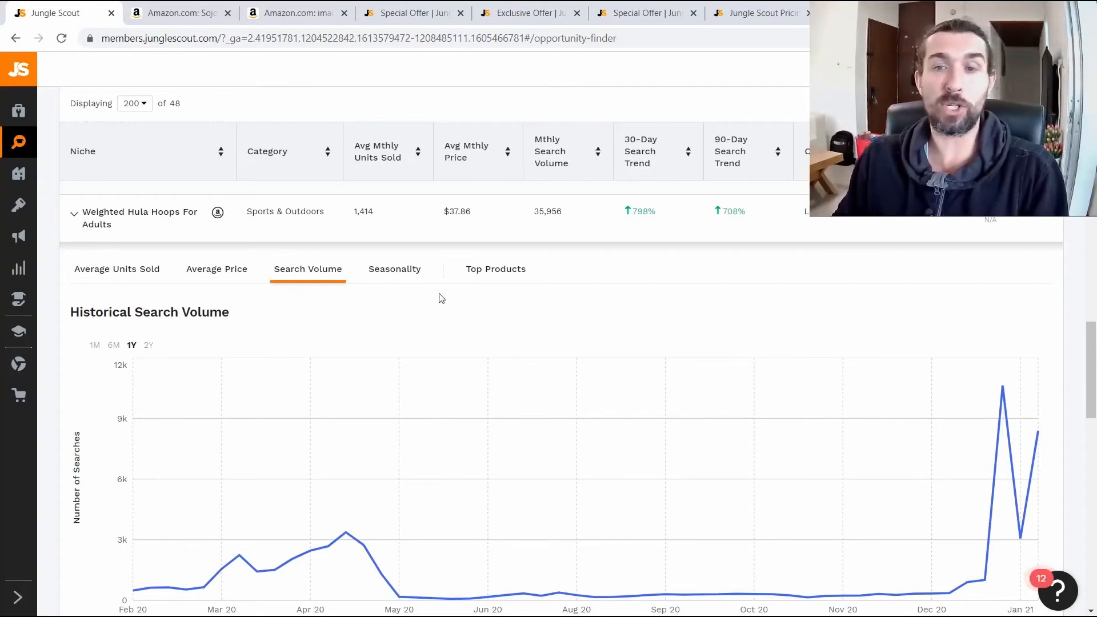
pyautogui.moveTo(1001, 420)
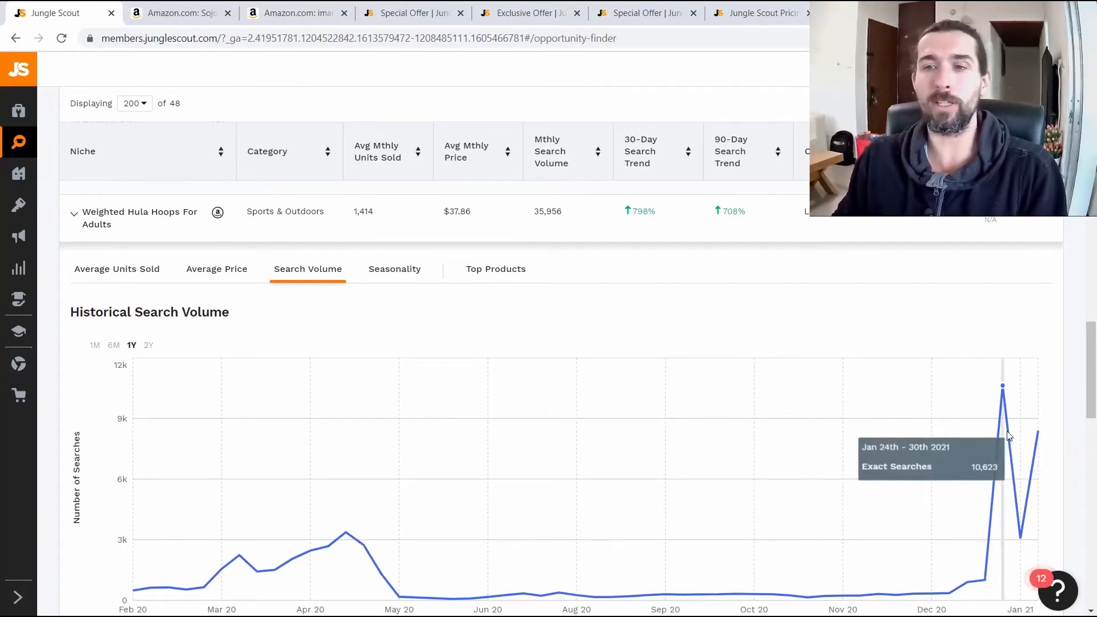
pyautogui.moveTo(417, 518)
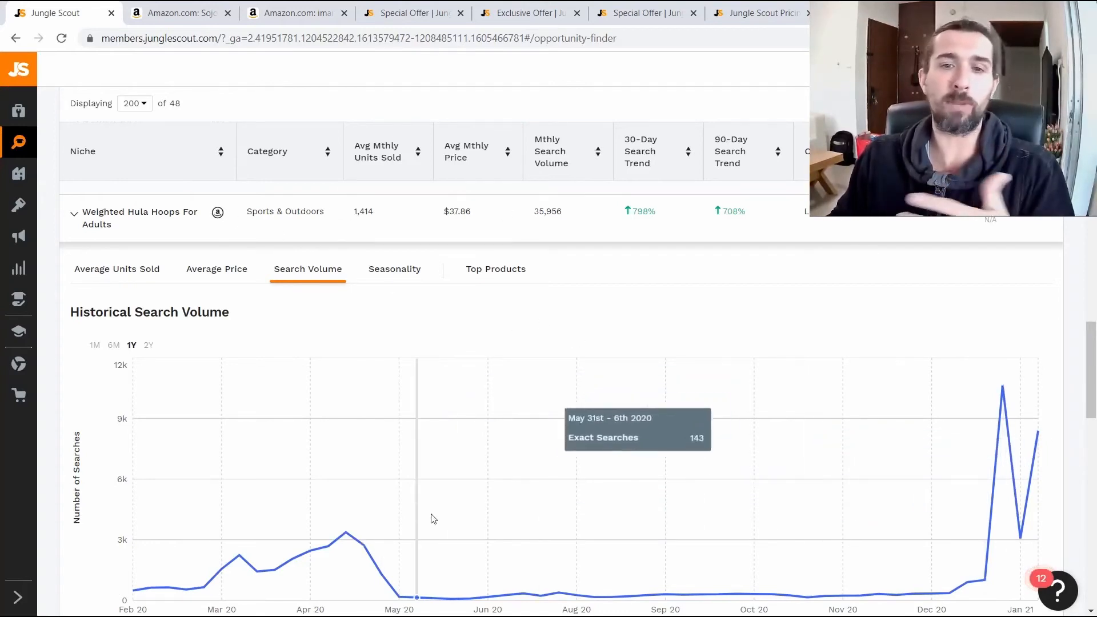
# Step: Show the hula hoop niche's seasonality chart, rated Very Low and peaking in December
pyautogui.click(394, 268)
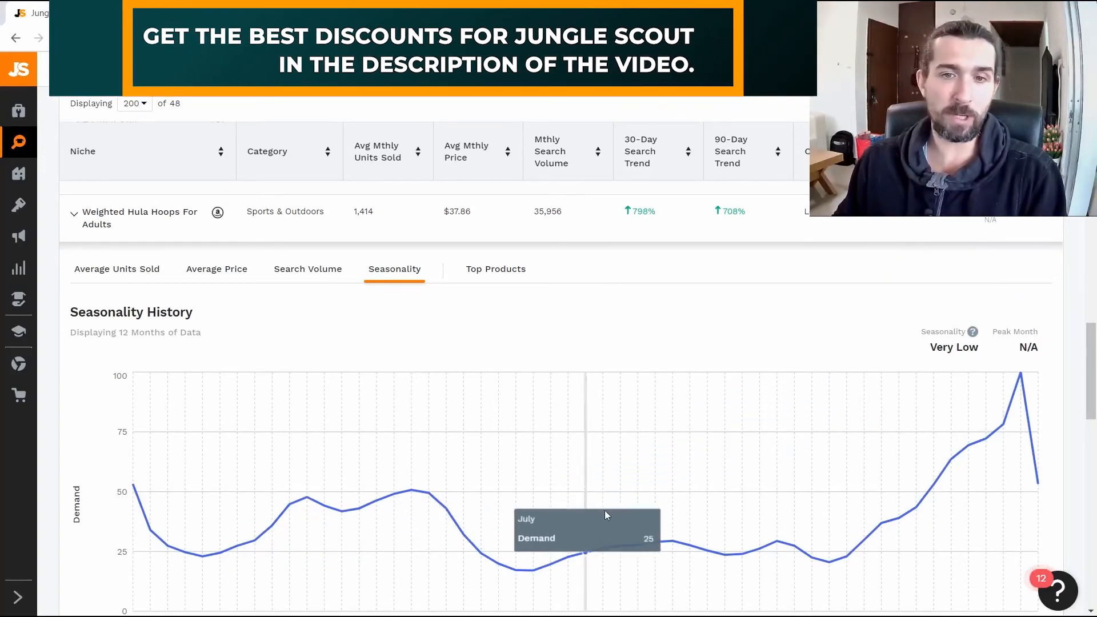
pyautogui.scroll(-3)
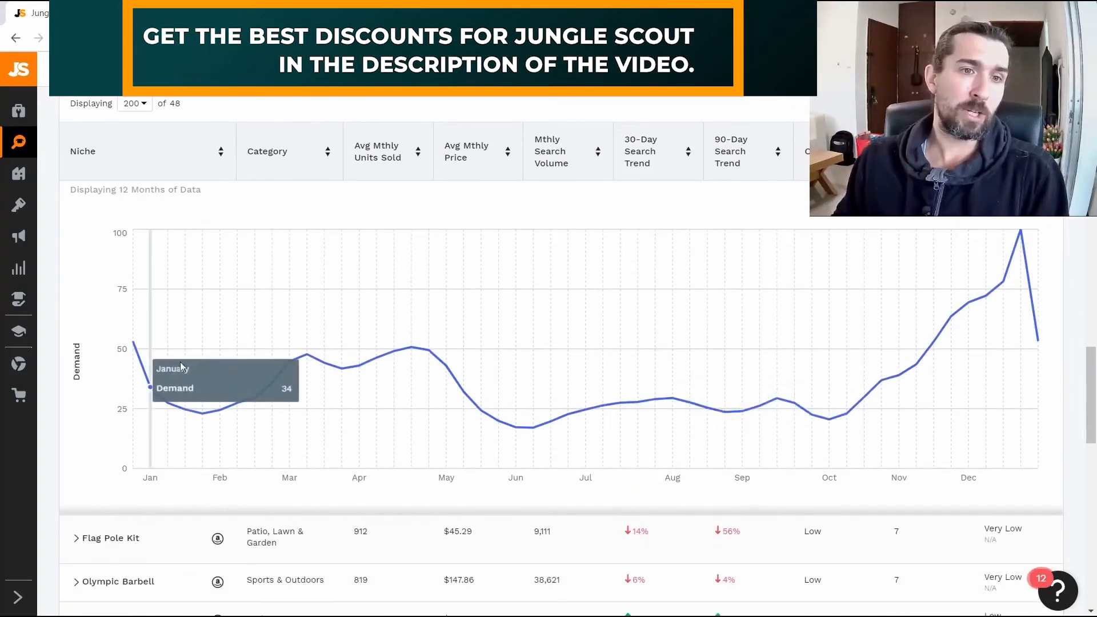
pyautogui.moveTo(932, 342)
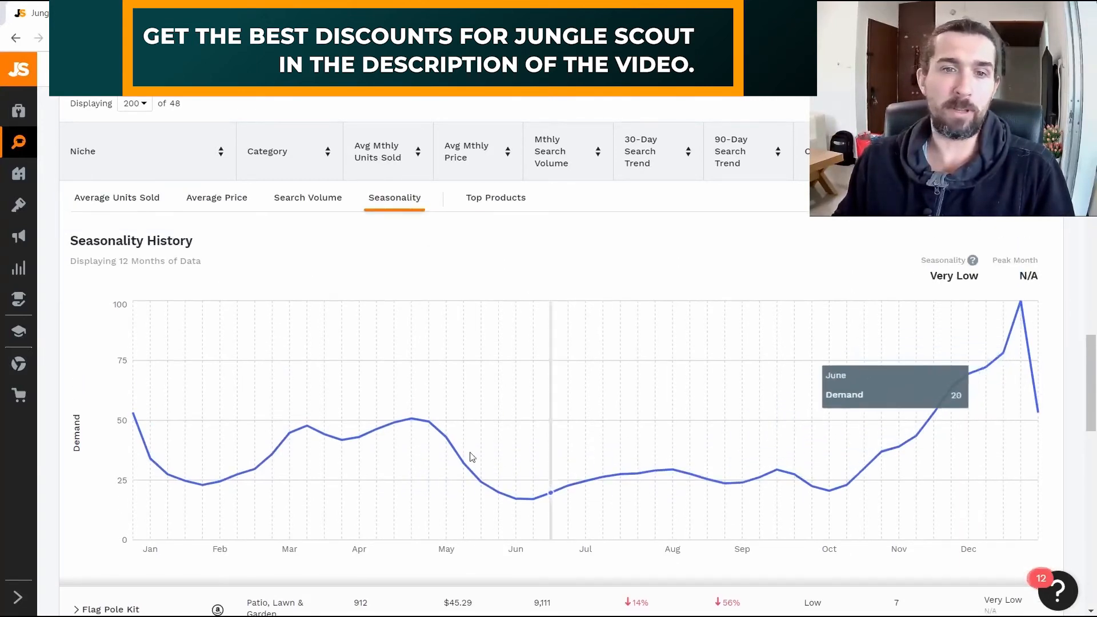
pyautogui.moveTo(668, 464)
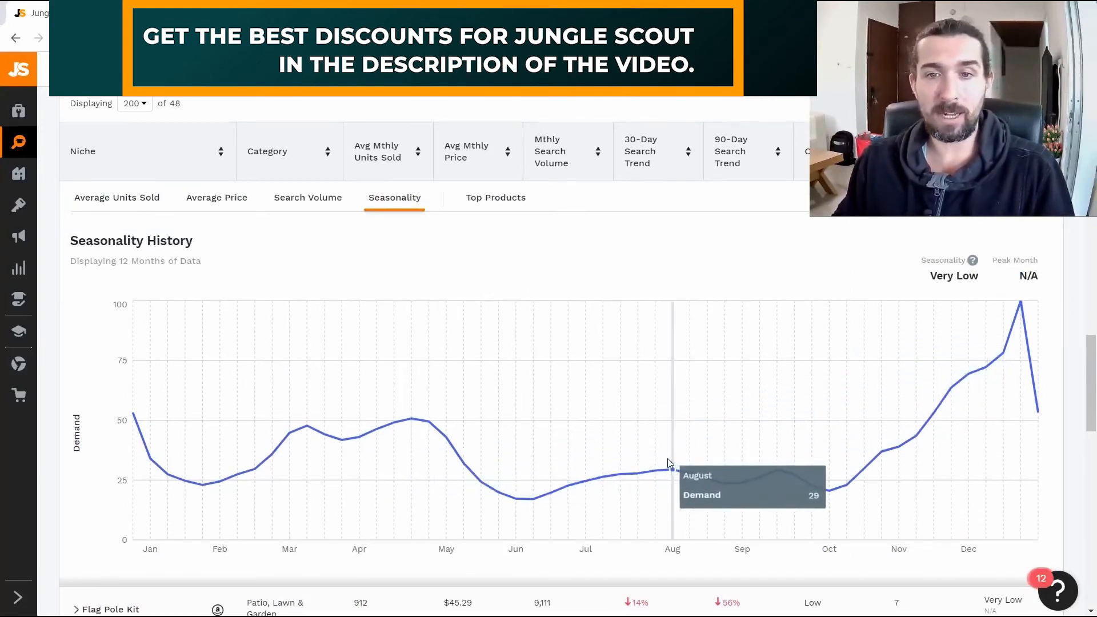
pyautogui.moveTo(293, 458)
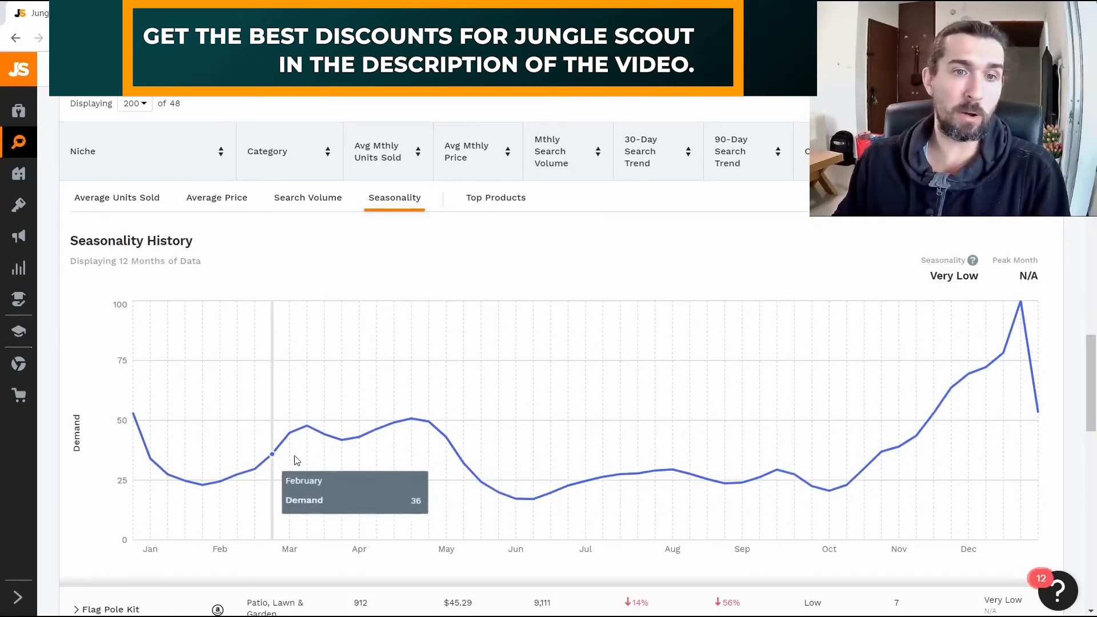
pyautogui.moveTo(309, 429)
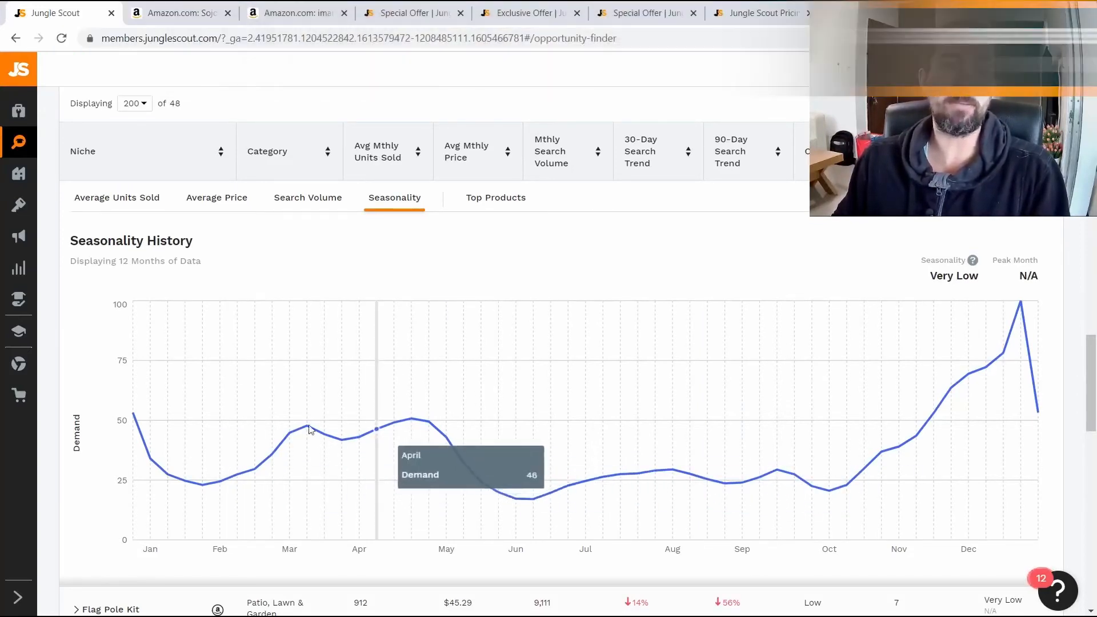
pyautogui.moveTo(1019, 303)
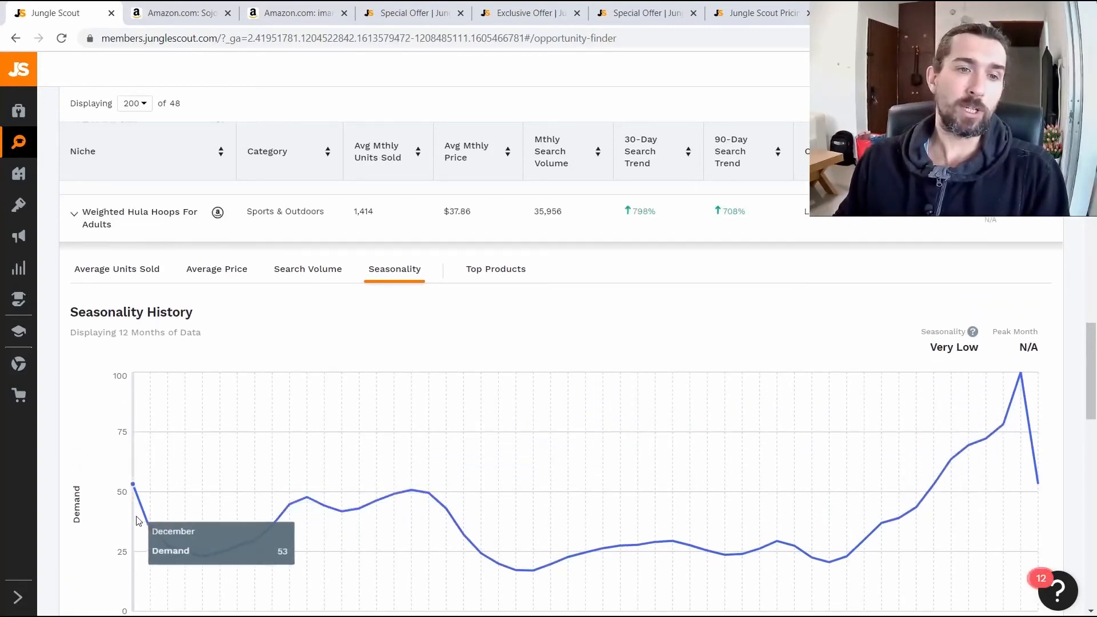
pyautogui.moveTo(1019, 413)
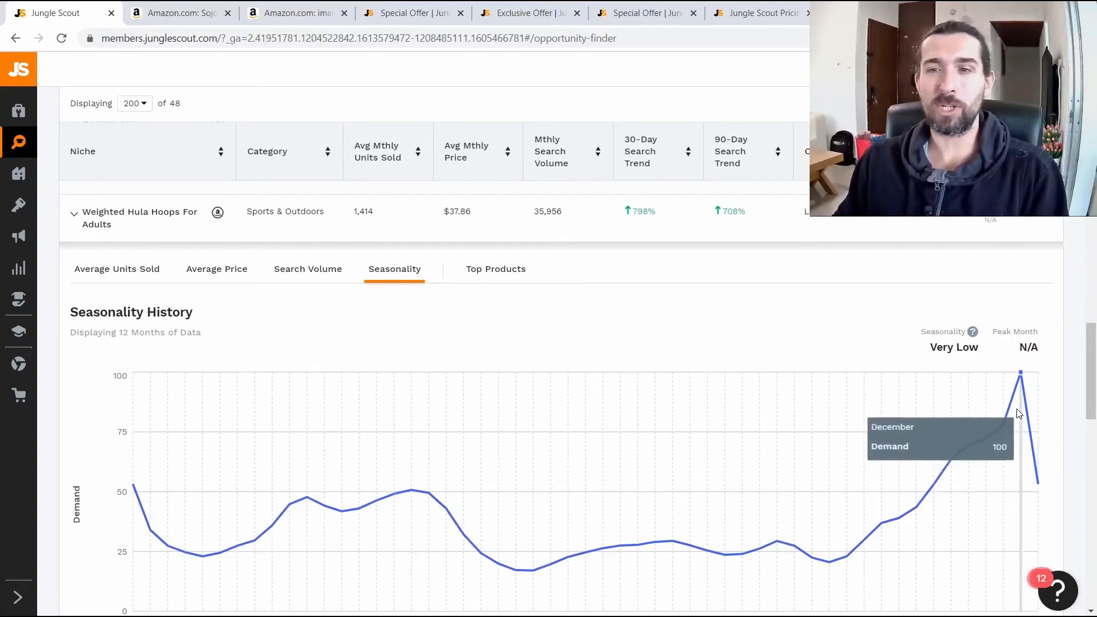
# Step: Show the Top Products table for the Weighted Hula Hoops For Adults niche
pyautogui.click(496, 269)
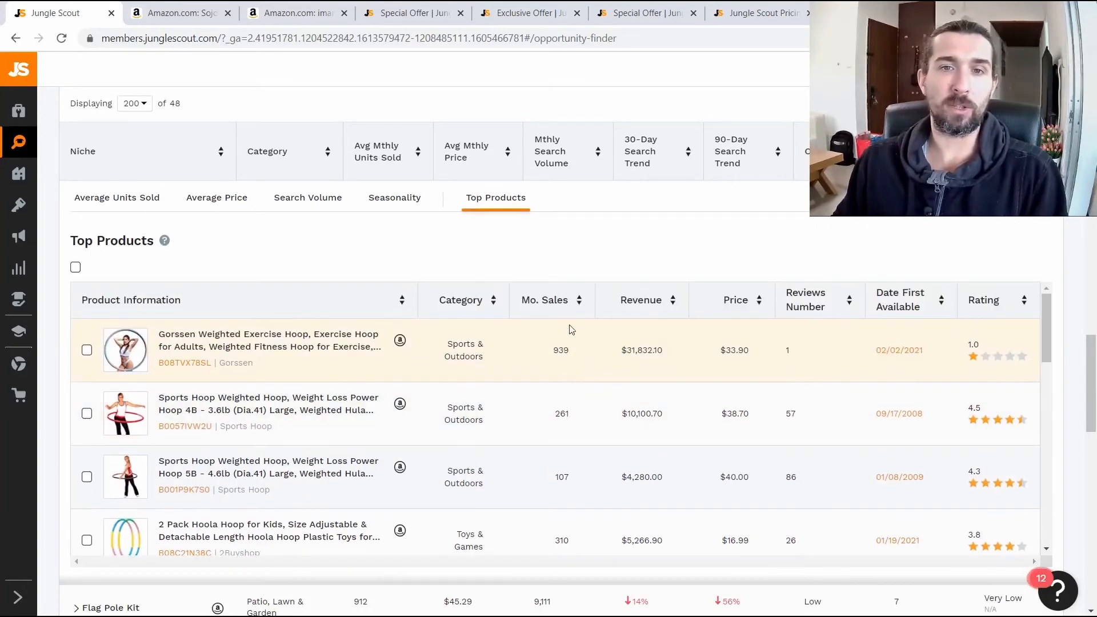
pyautogui.moveTo(573, 350)
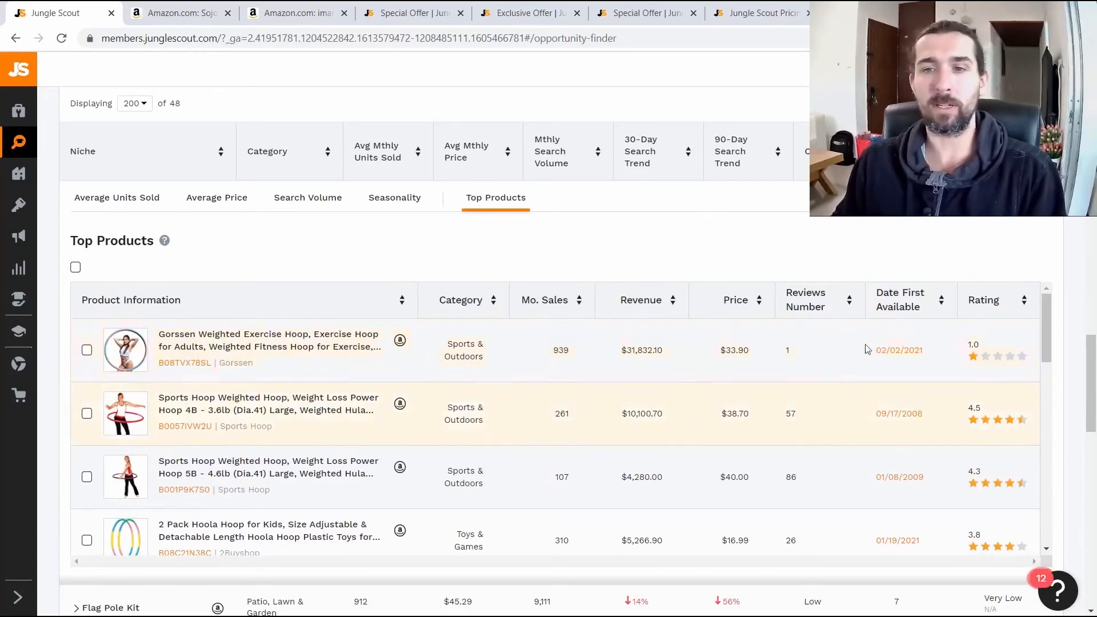
pyautogui.moveTo(899, 477)
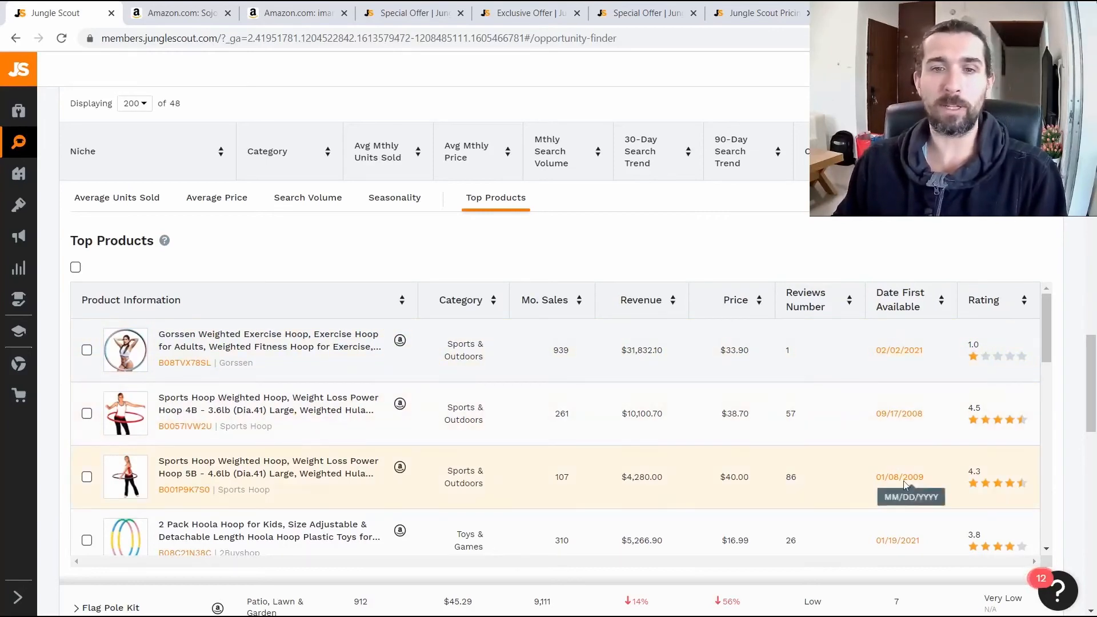
pyautogui.scroll(-3)
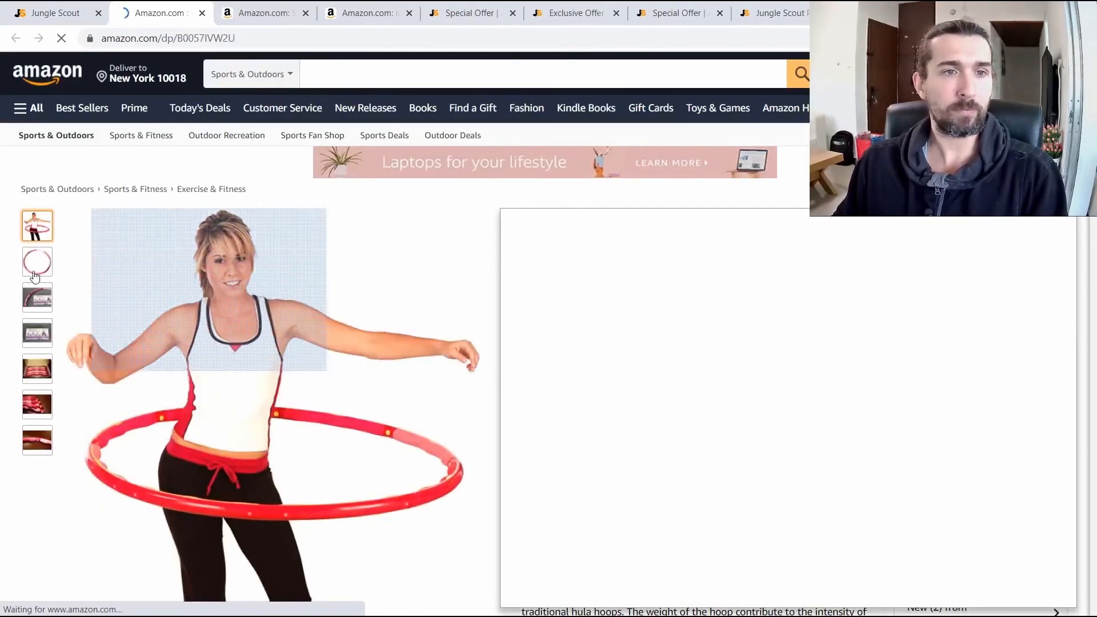
# Step: Scroll through the Sports Hoop Weighted Hoop 4B 3.6lb hula hoop Amazon listing
pyautogui.scroll(-3)
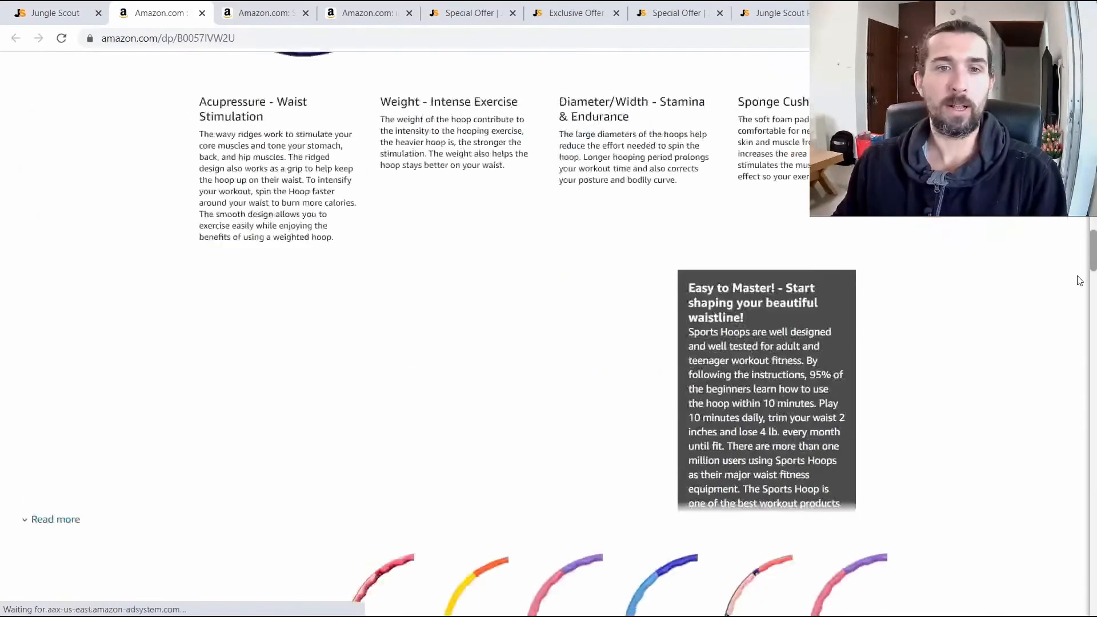
pyautogui.scroll(3)
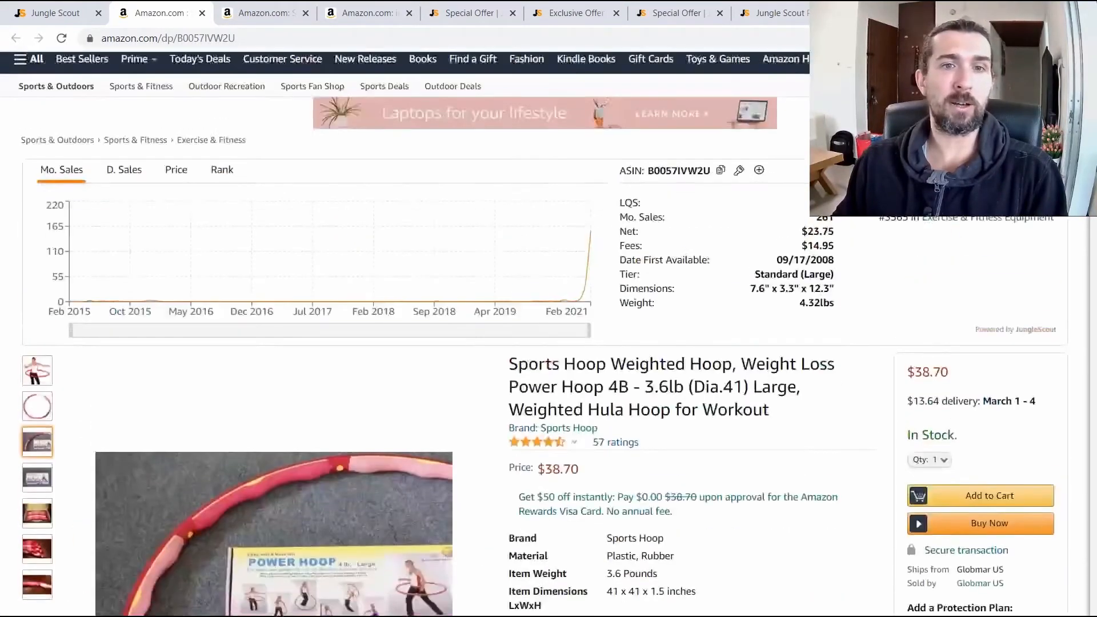
pyautogui.scroll(3)
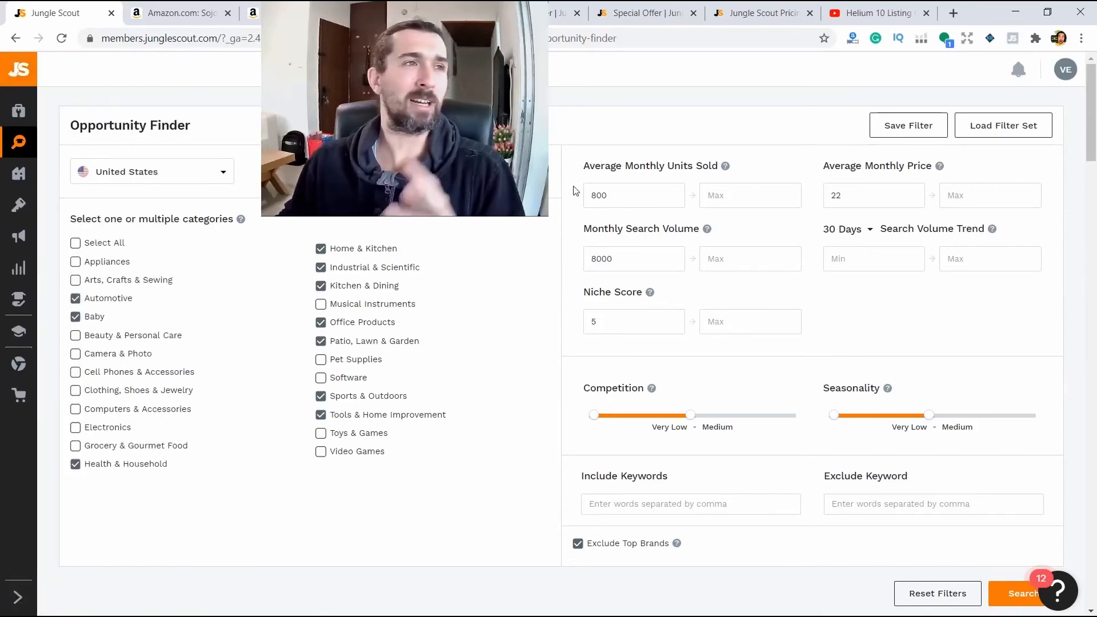
# Step: Return to Jungle Scout and review the Opportunity Finder filter fields
pyautogui.click(1023, 592)
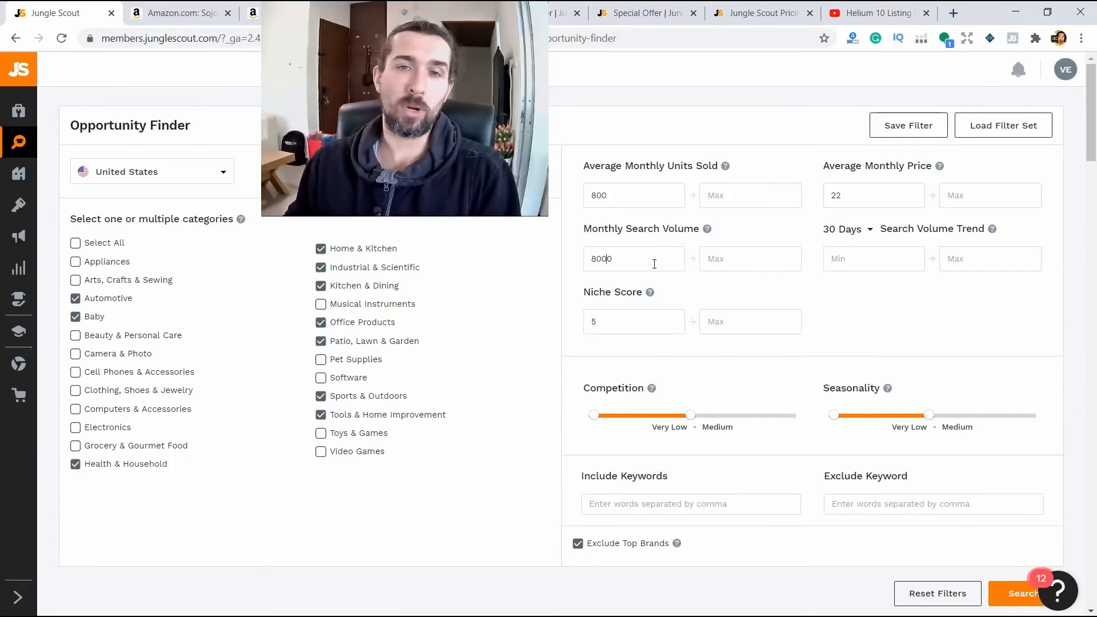
pyautogui.scroll(-3)
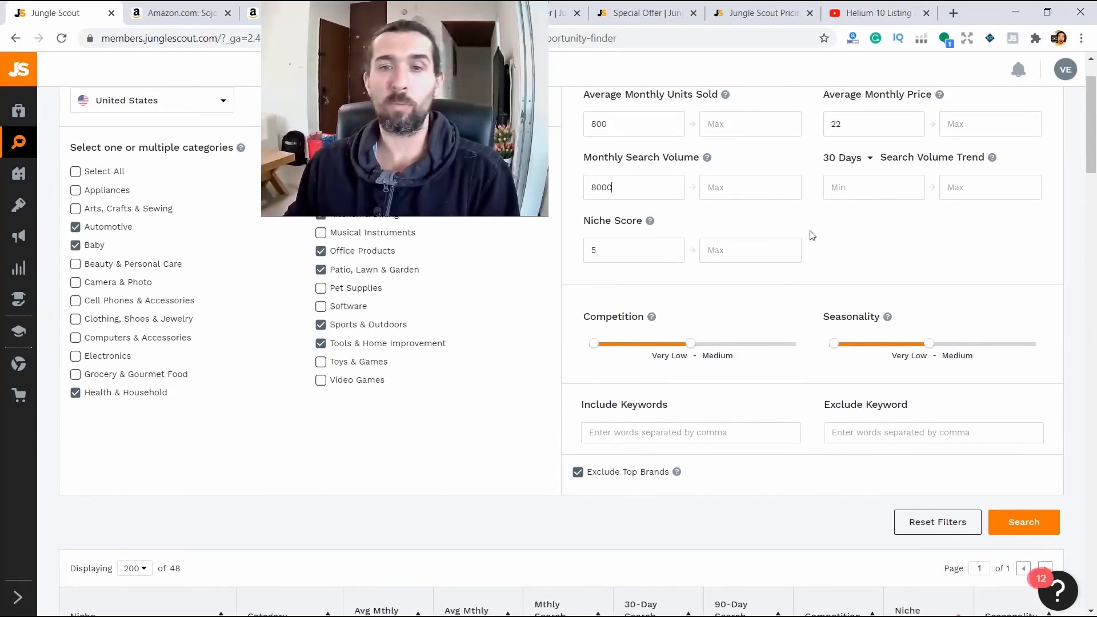
pyautogui.scroll(3)
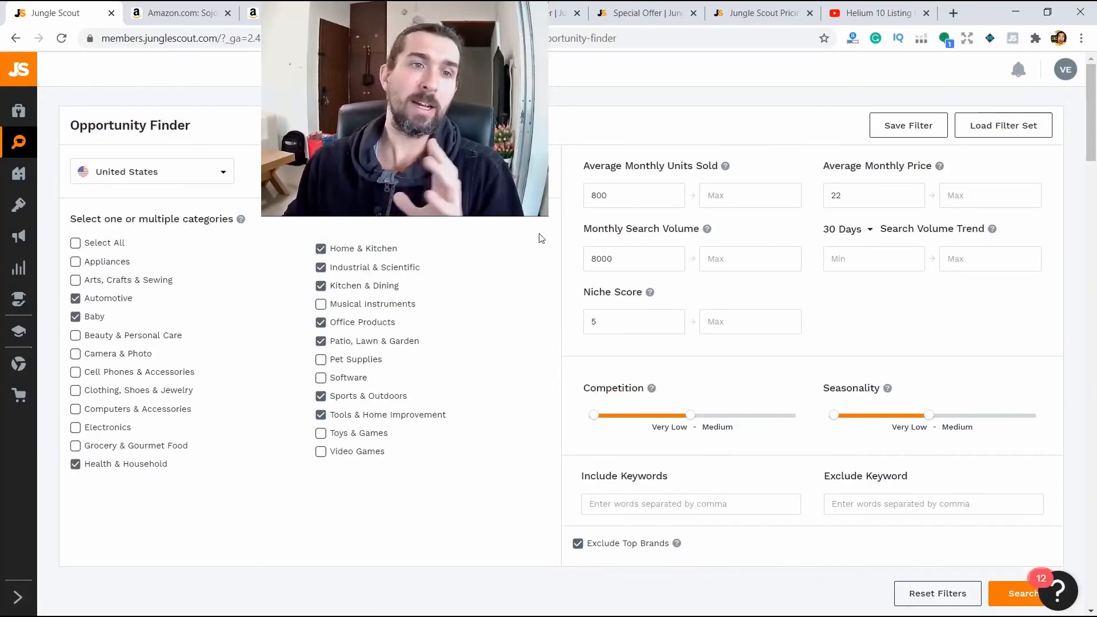
# Step: Scroll down to the expanded Weighted Hula Hoops niche's Top Products in the results table
pyautogui.click(1023, 592)
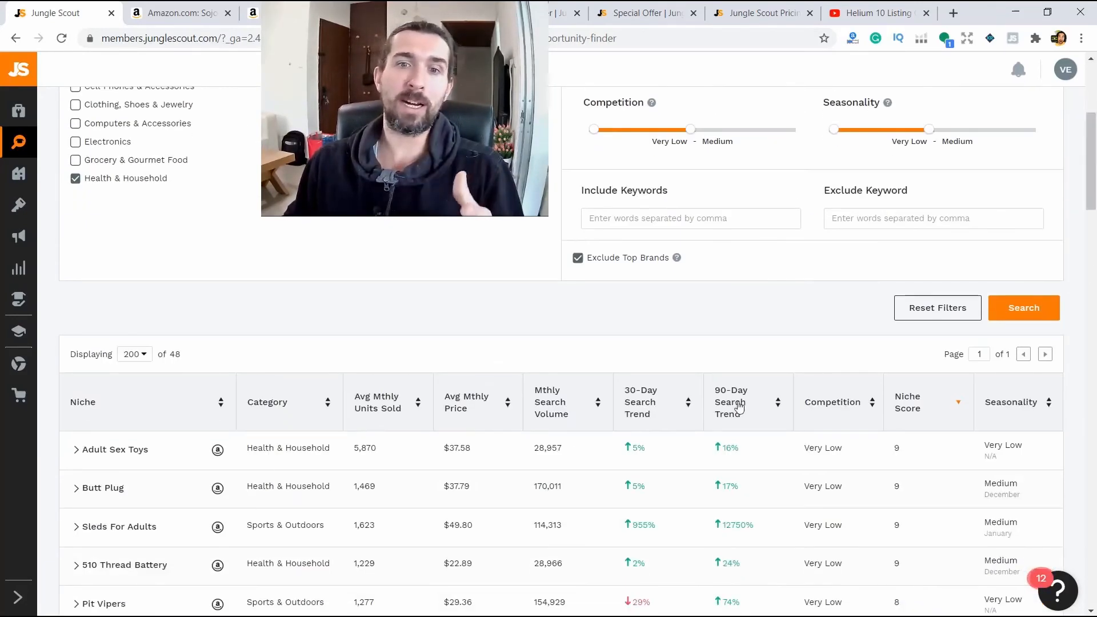
pyautogui.scroll(-3)
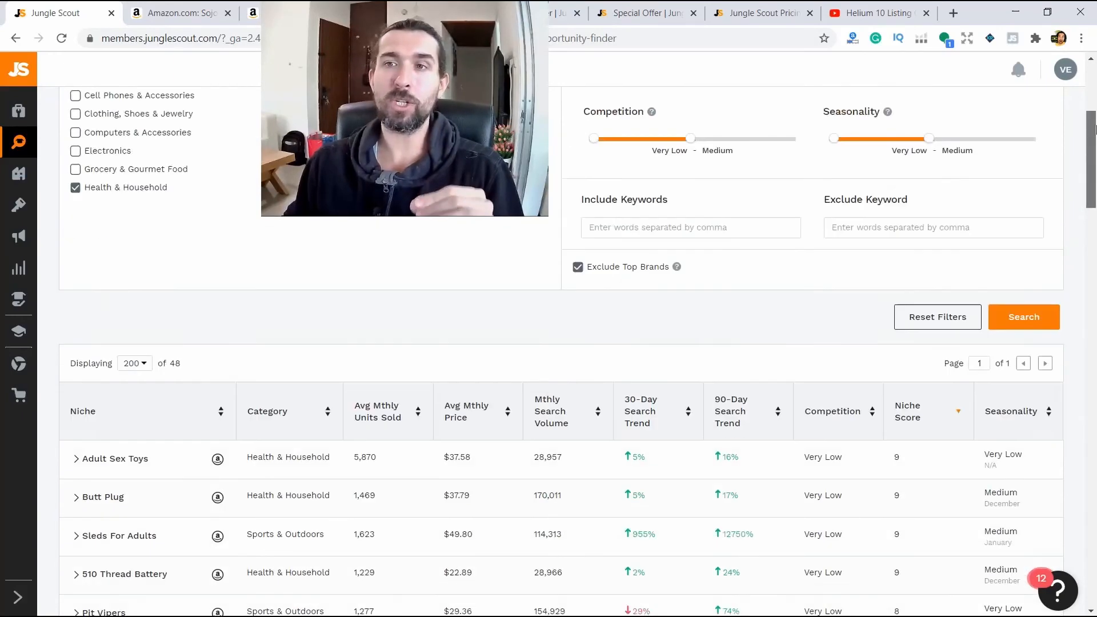
pyautogui.scroll(-3)
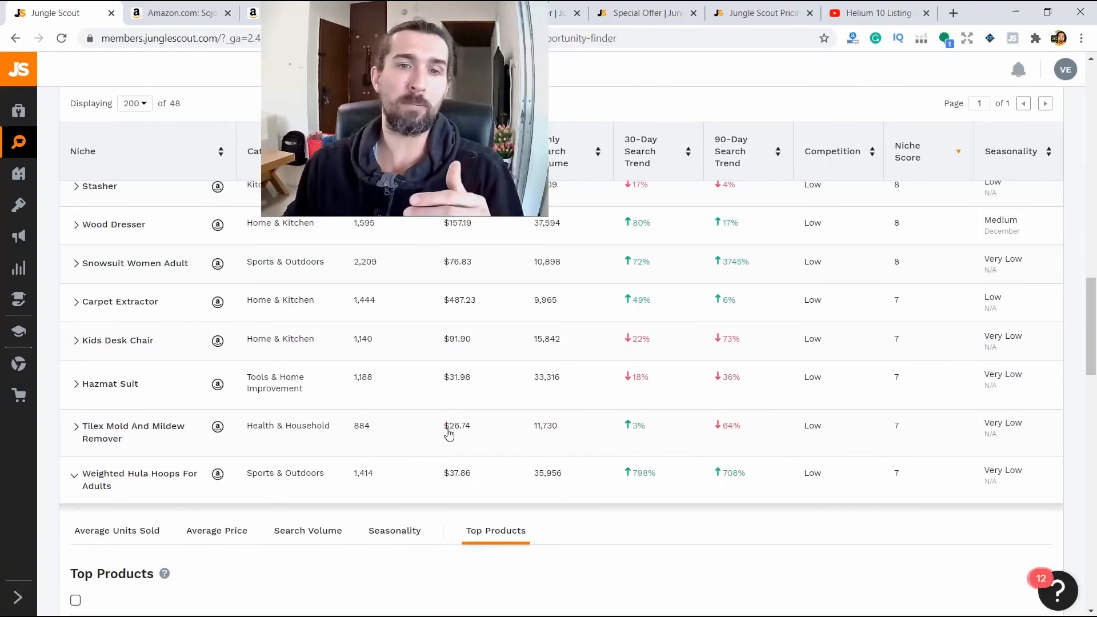
# Step: Scroll through the Sojoy heated travel blanket listing, then return to kitchen knife search results
pyautogui.click(178, 13)
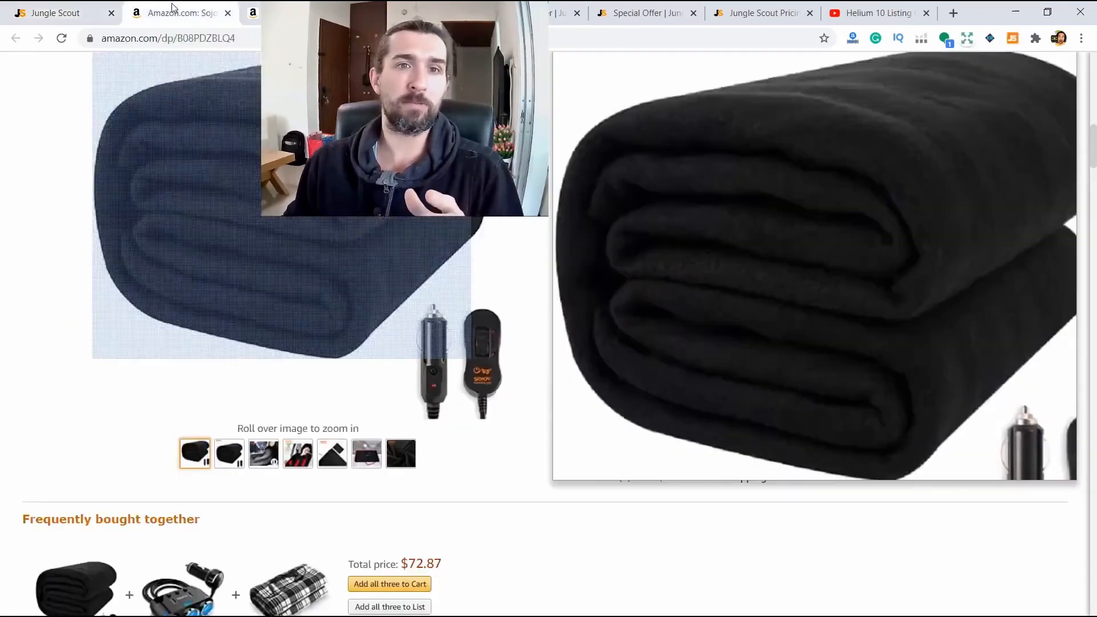
pyautogui.scroll(3)
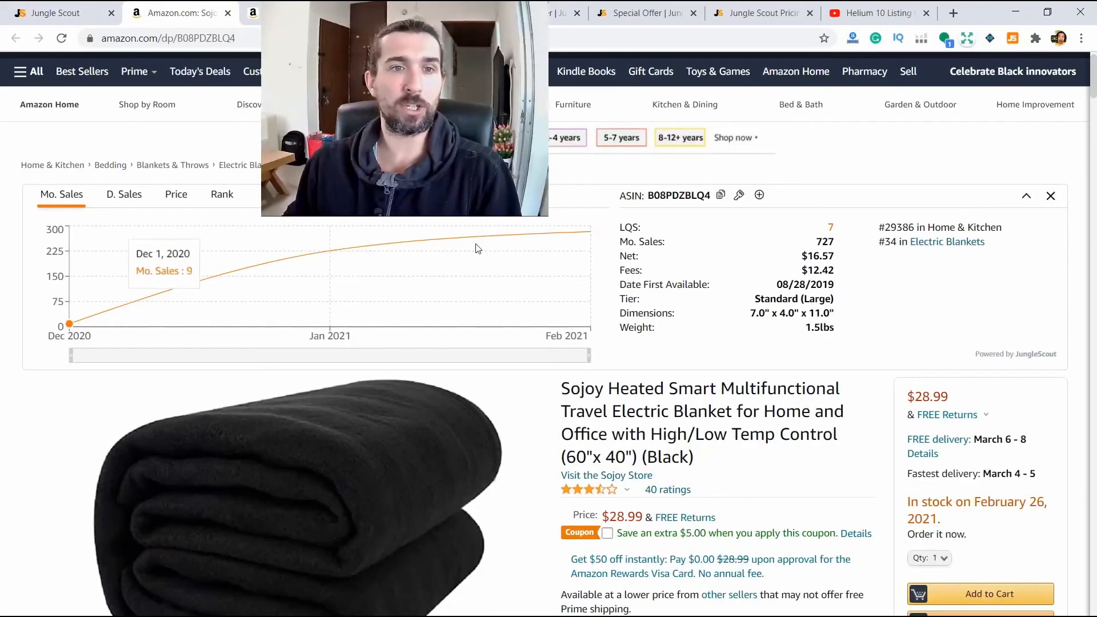
pyautogui.scroll(-3)
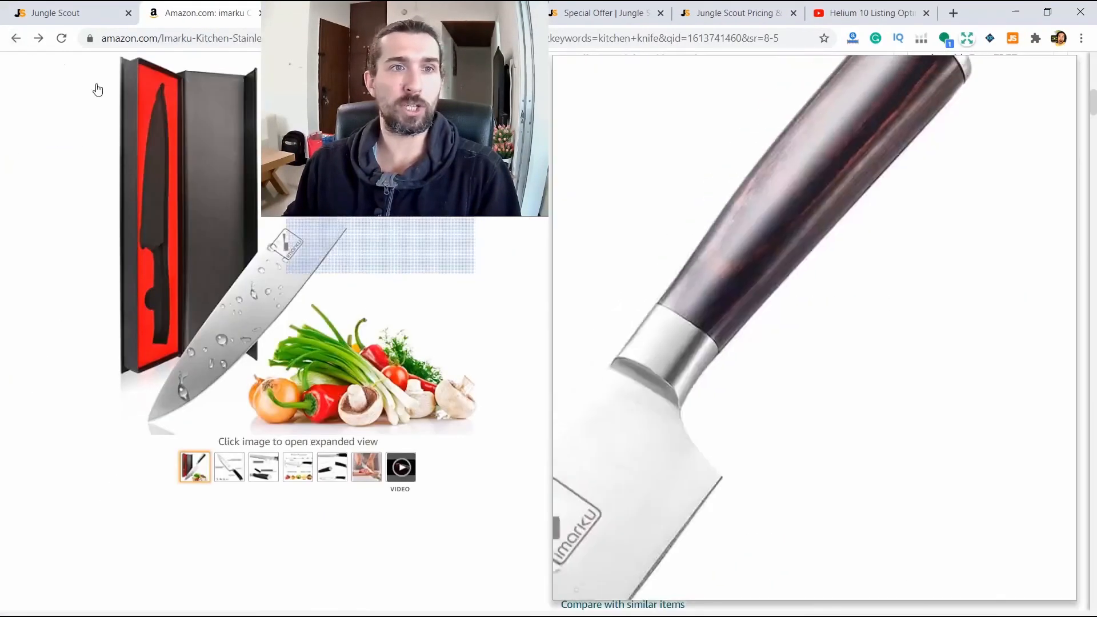
pyautogui.click(16, 38)
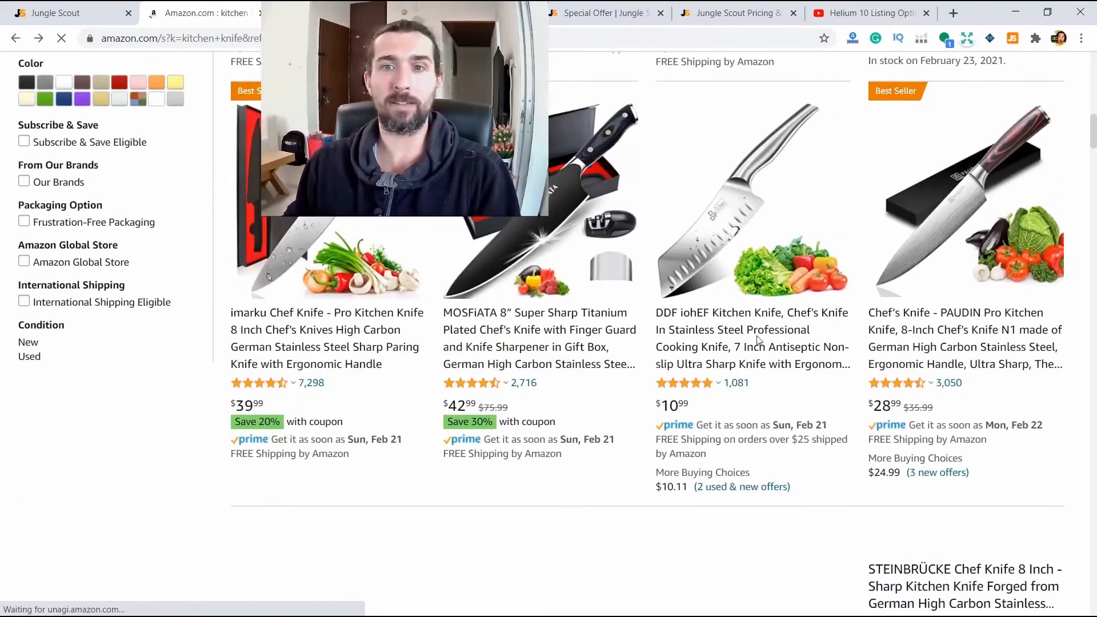